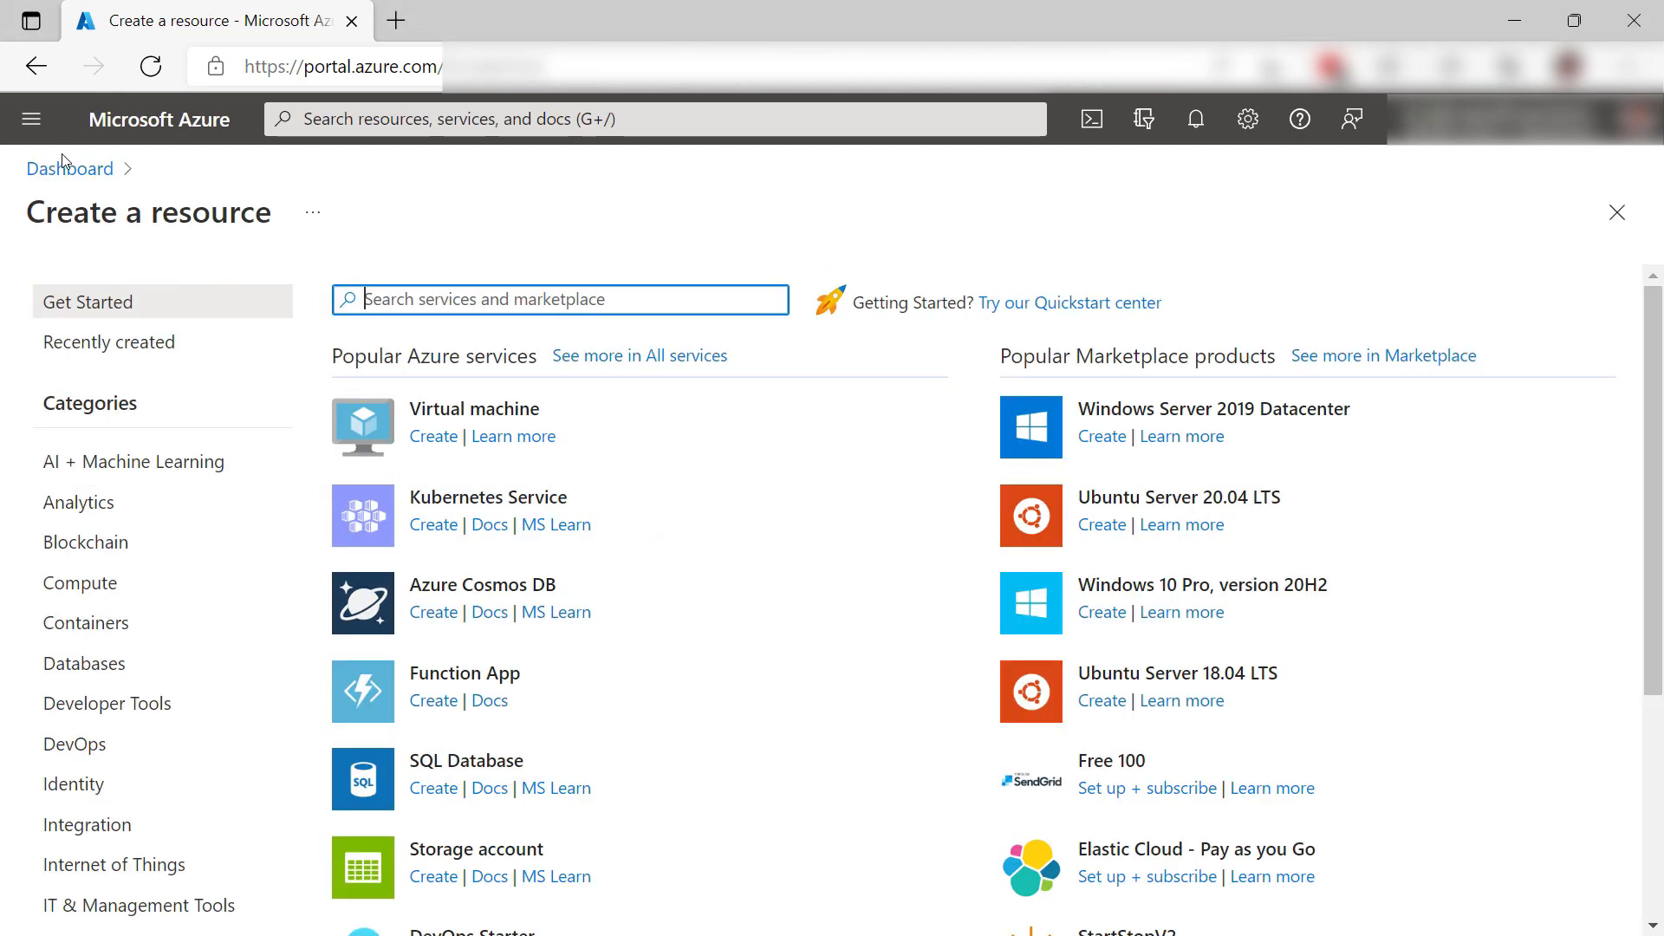
Create IoT hub 'inputhub' in resource group azuretipsandtricks, East US, via Review + create
type("iot hub")
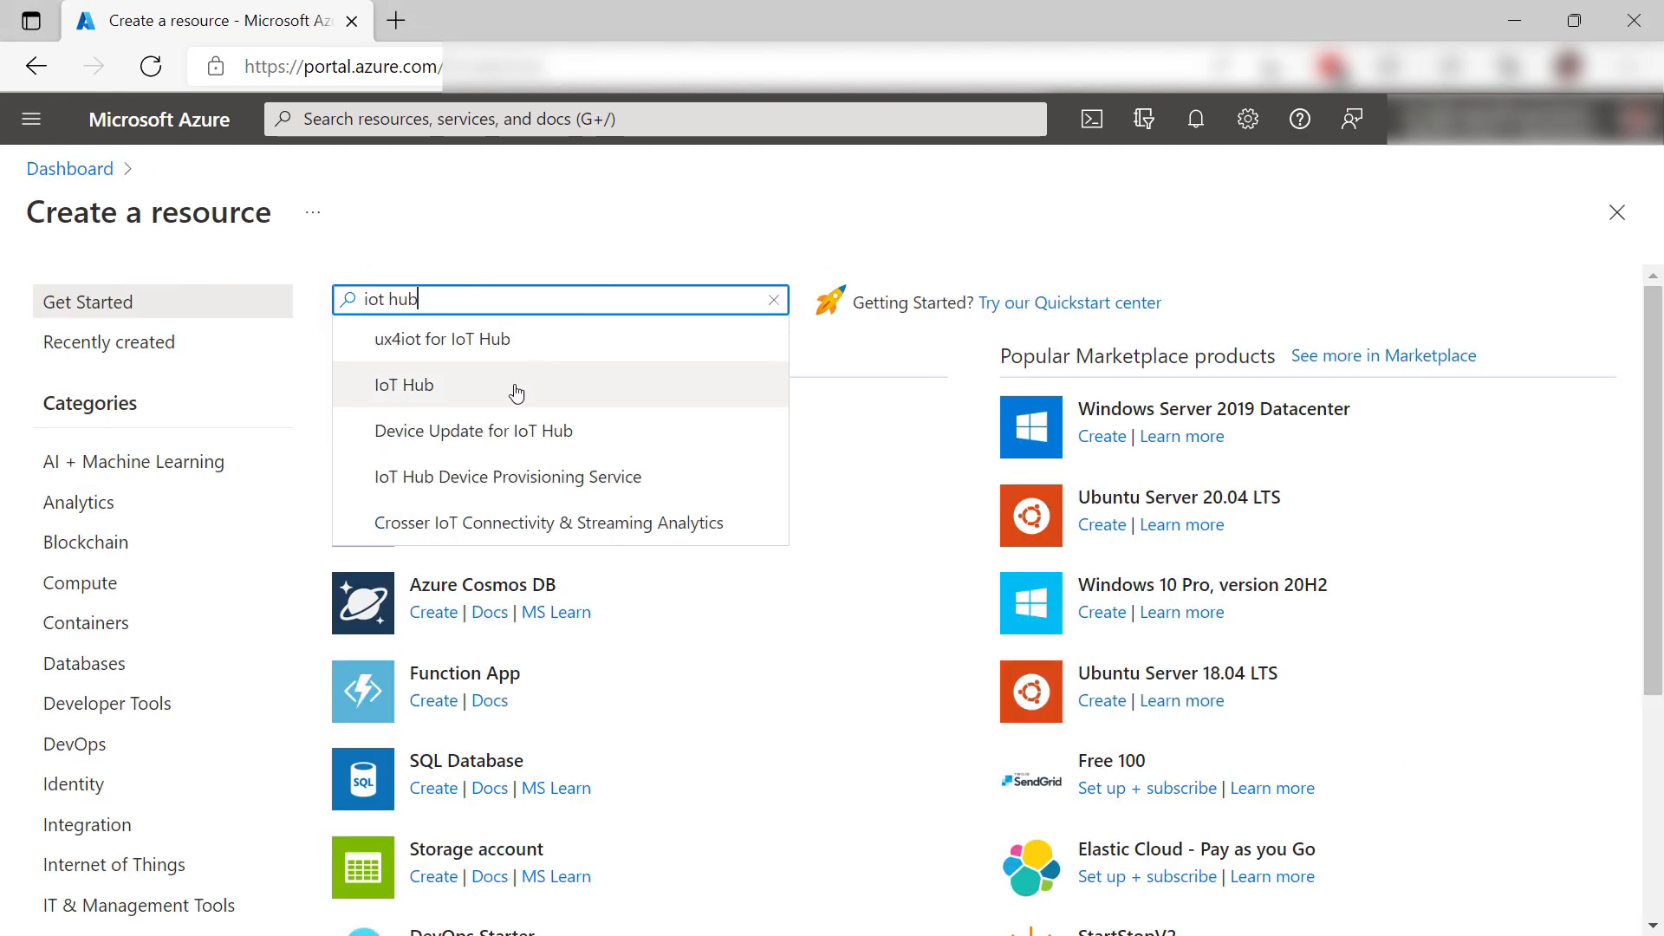
left_click(404, 385)
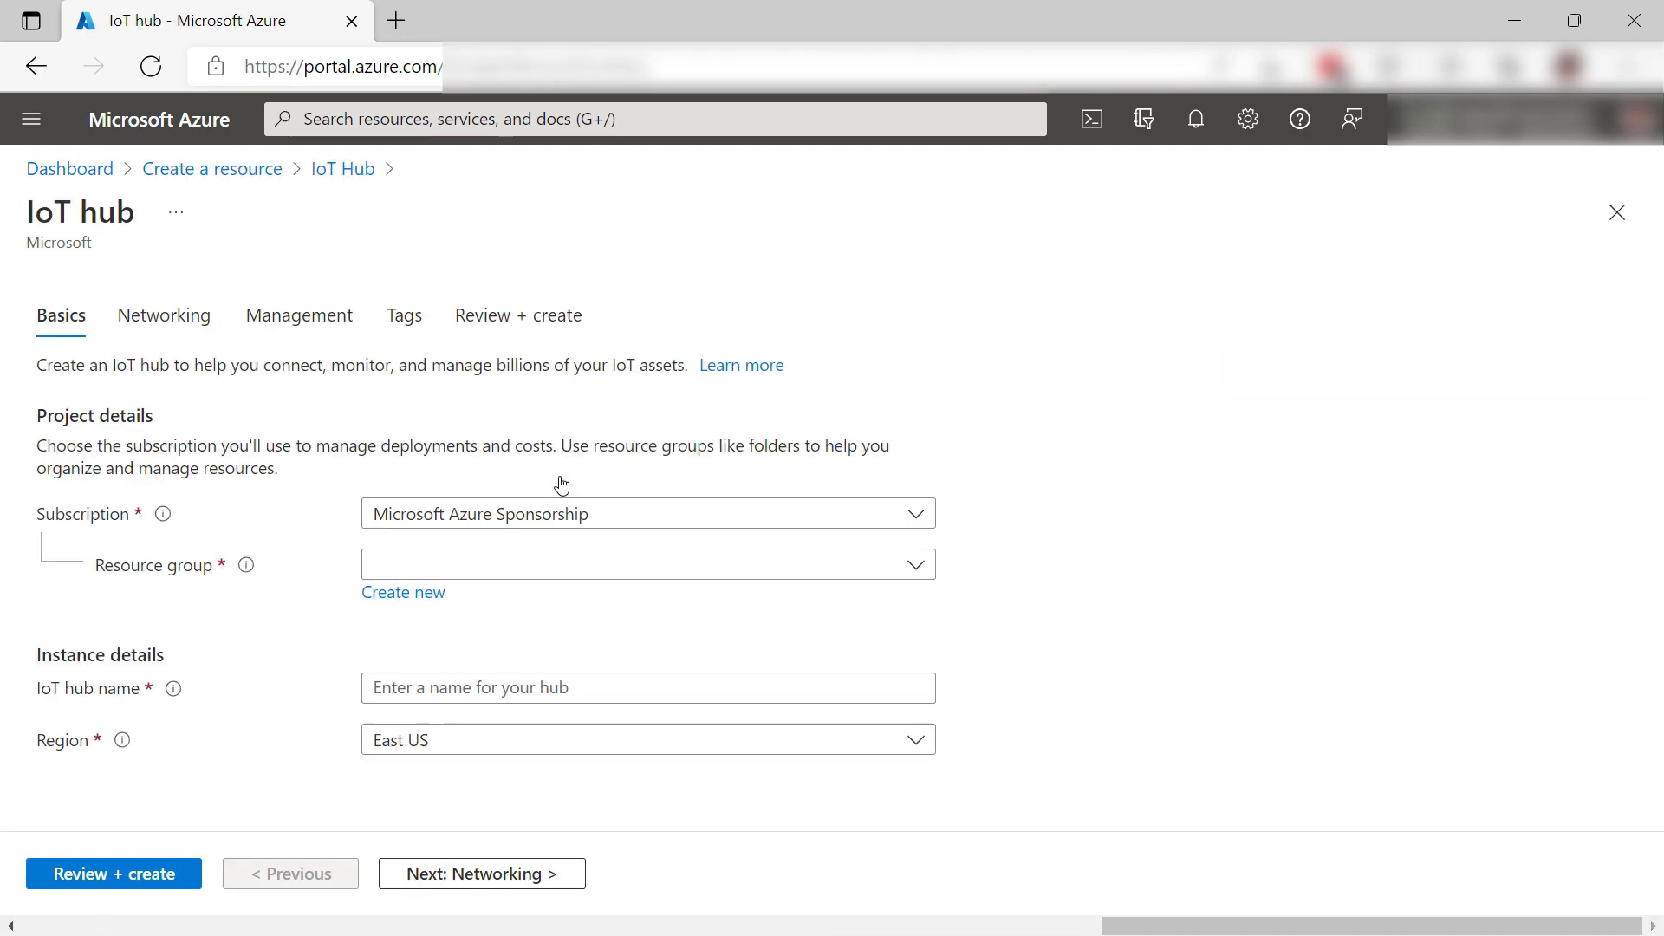
left_click(646, 564)
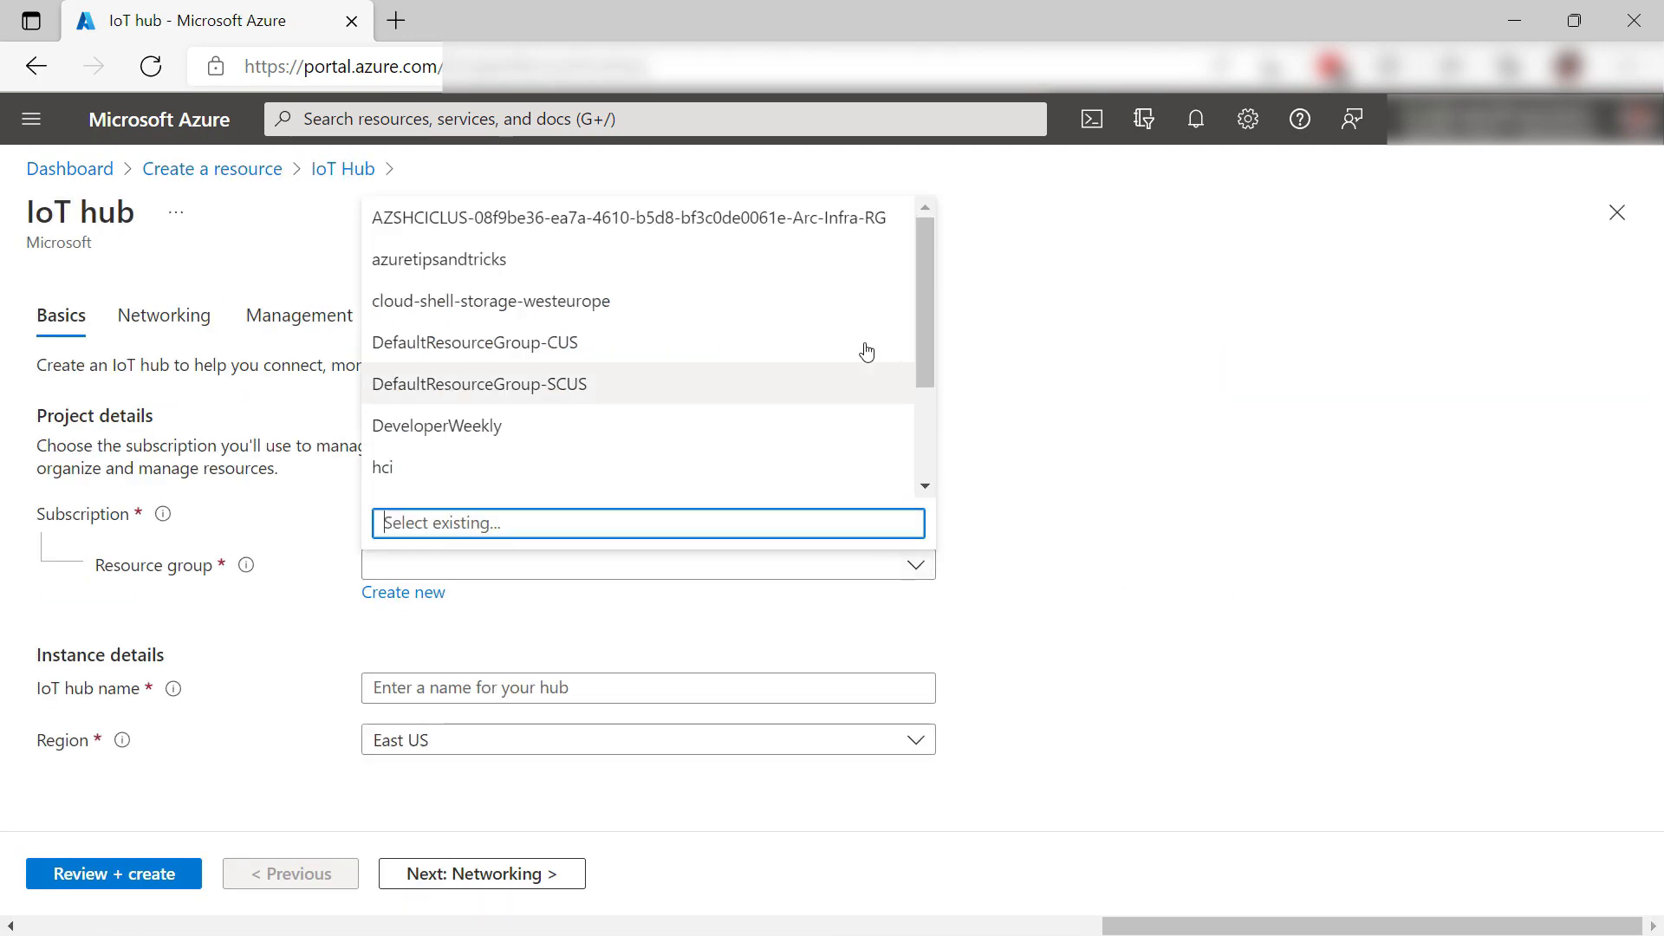
left_click(439, 259)
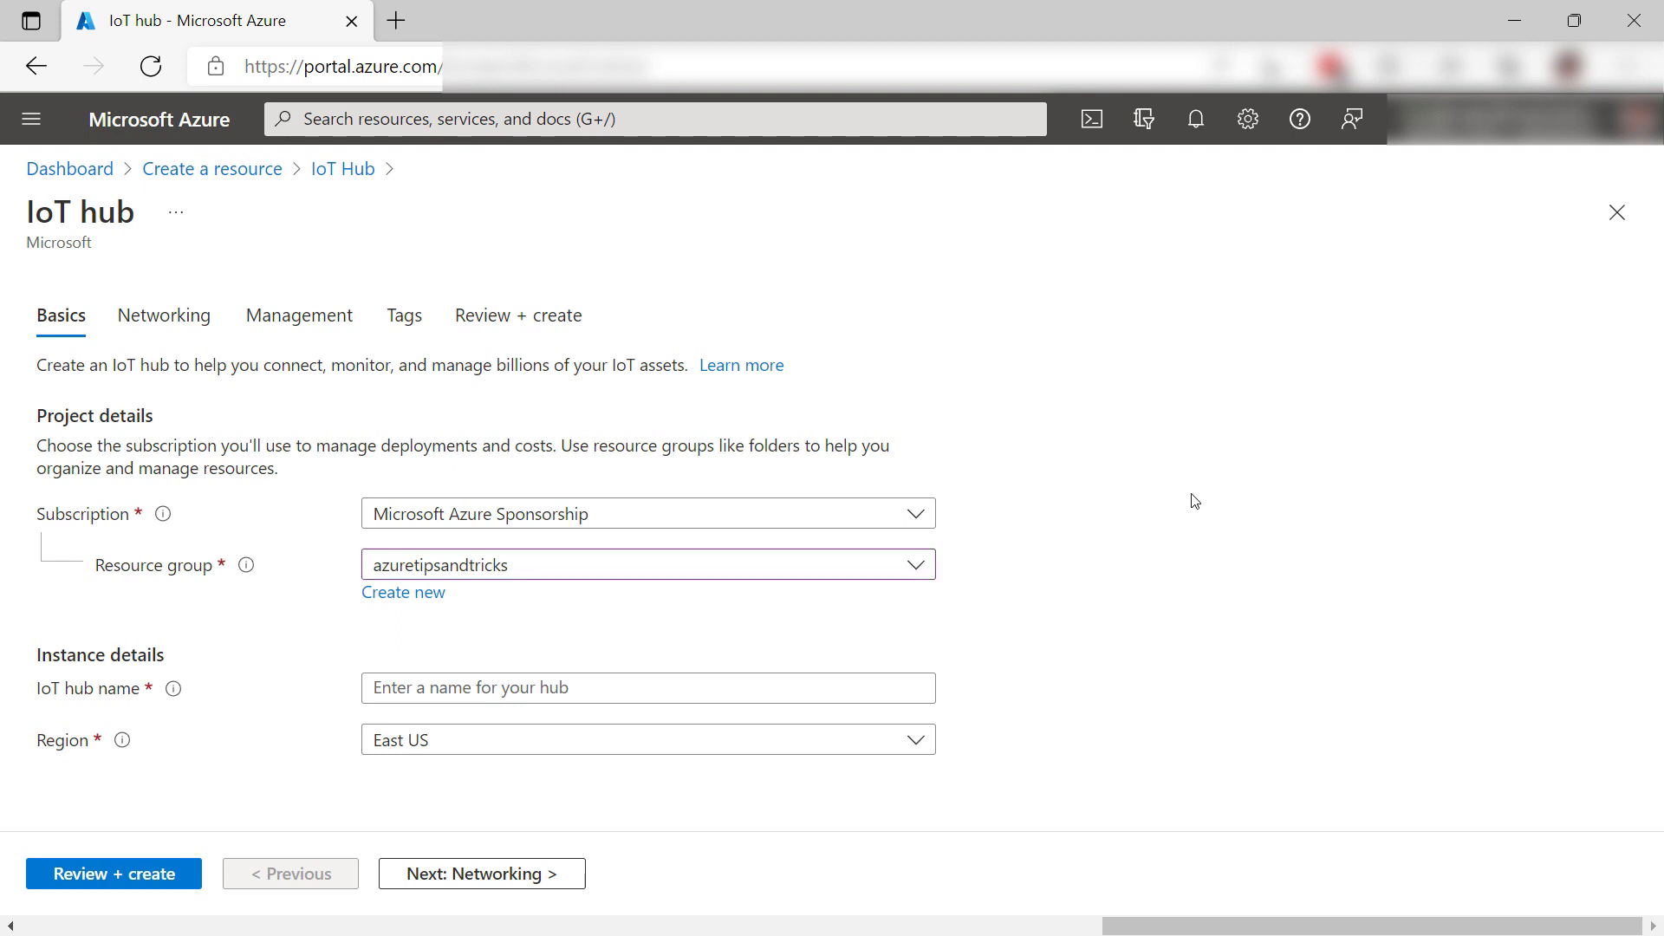
type("inputhub")
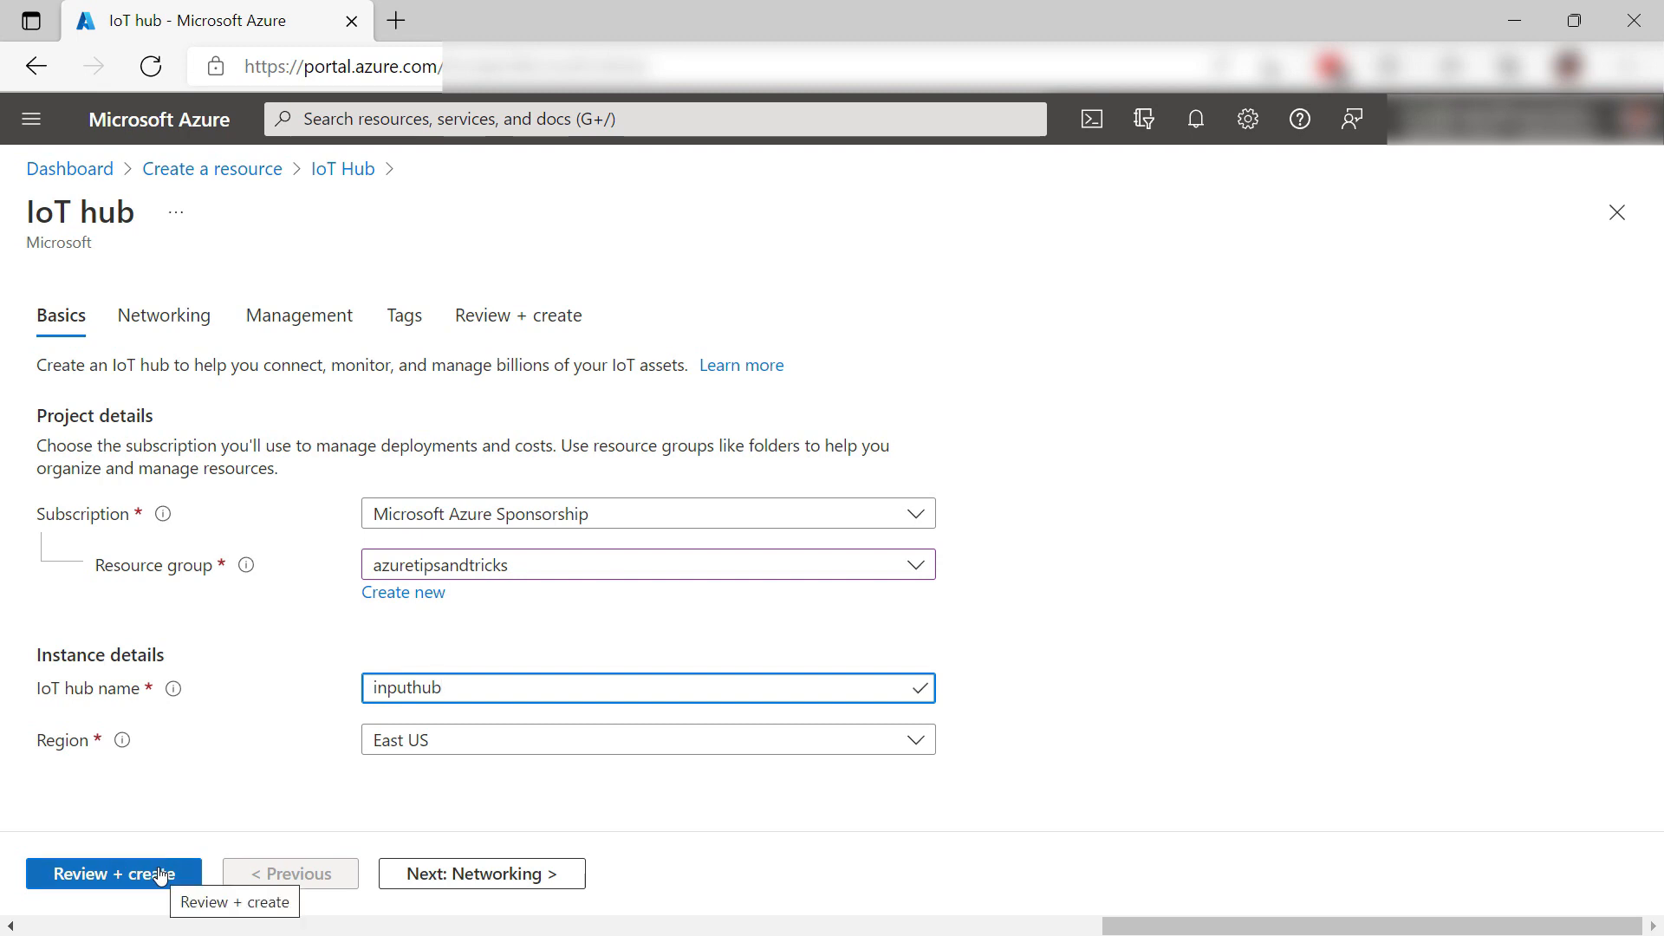
left_click(111, 873)
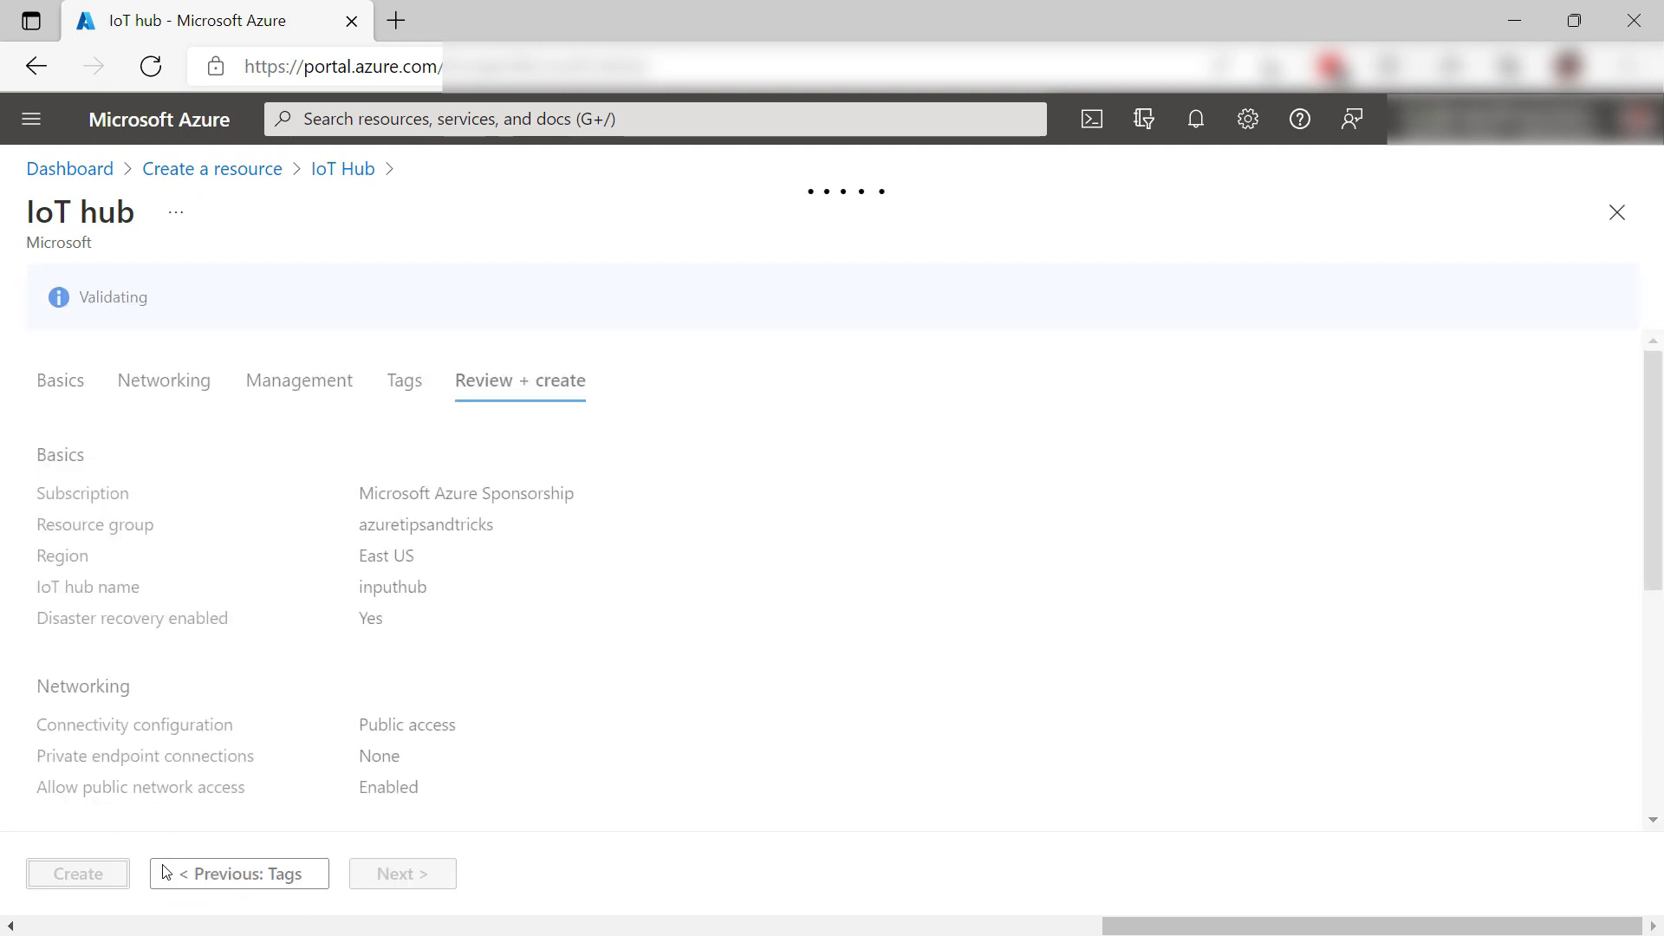
left_click(78, 873)
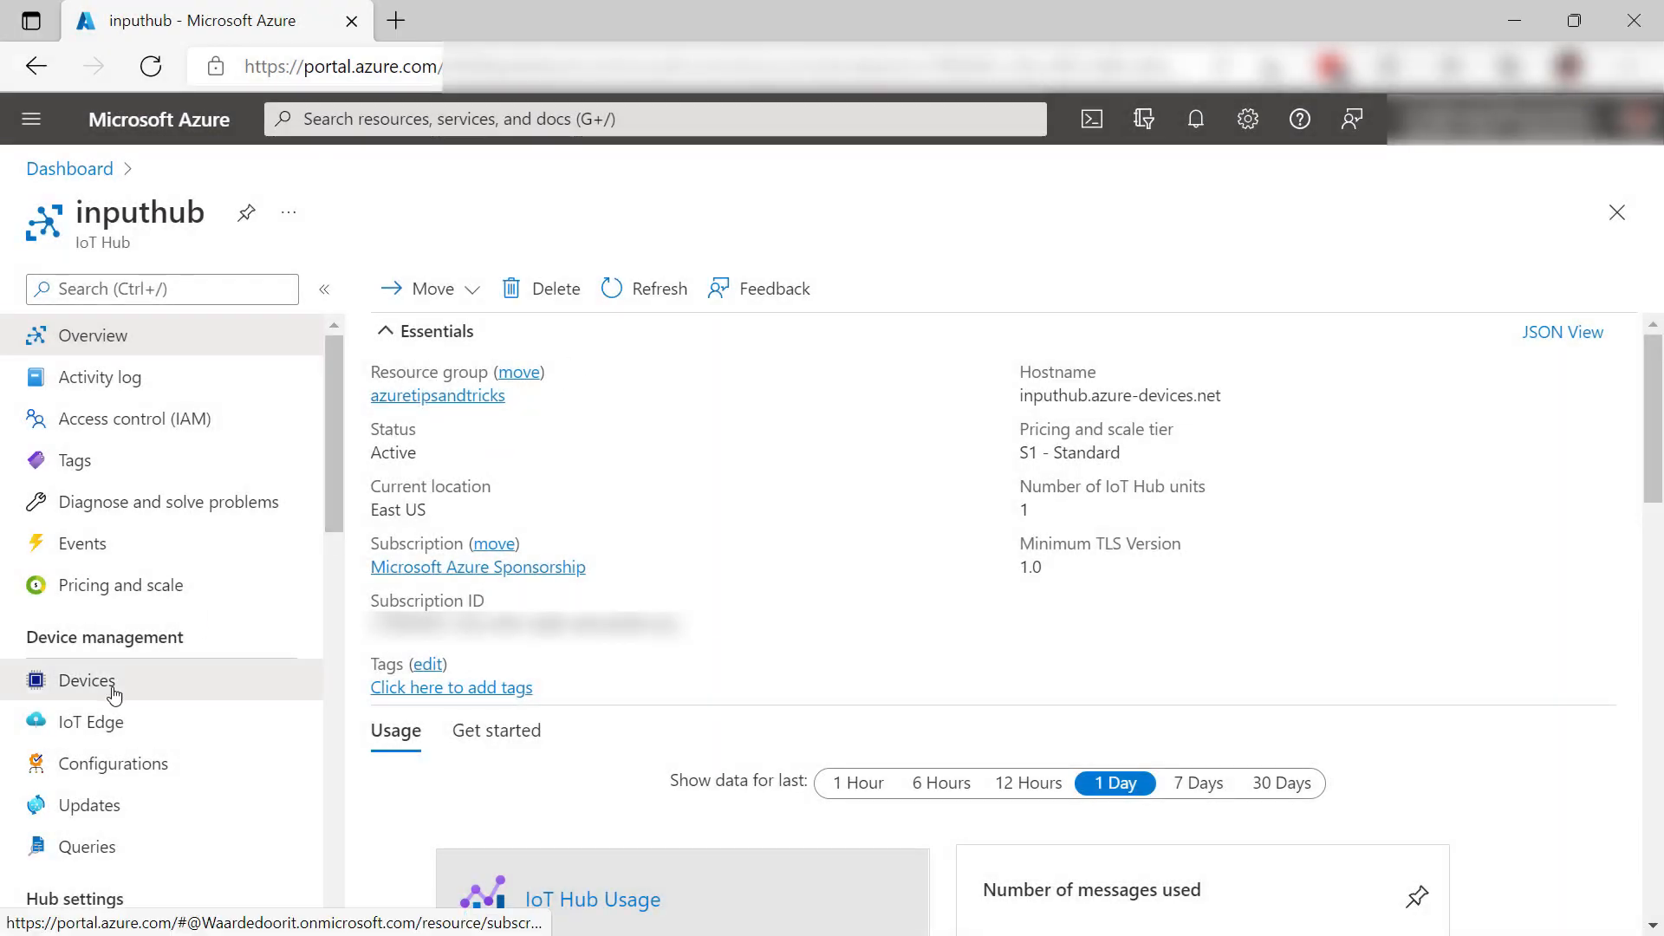
Add device 'MyIoTDevice' with symmetric-key authentication to inputhub and save it
left_click(89, 679)
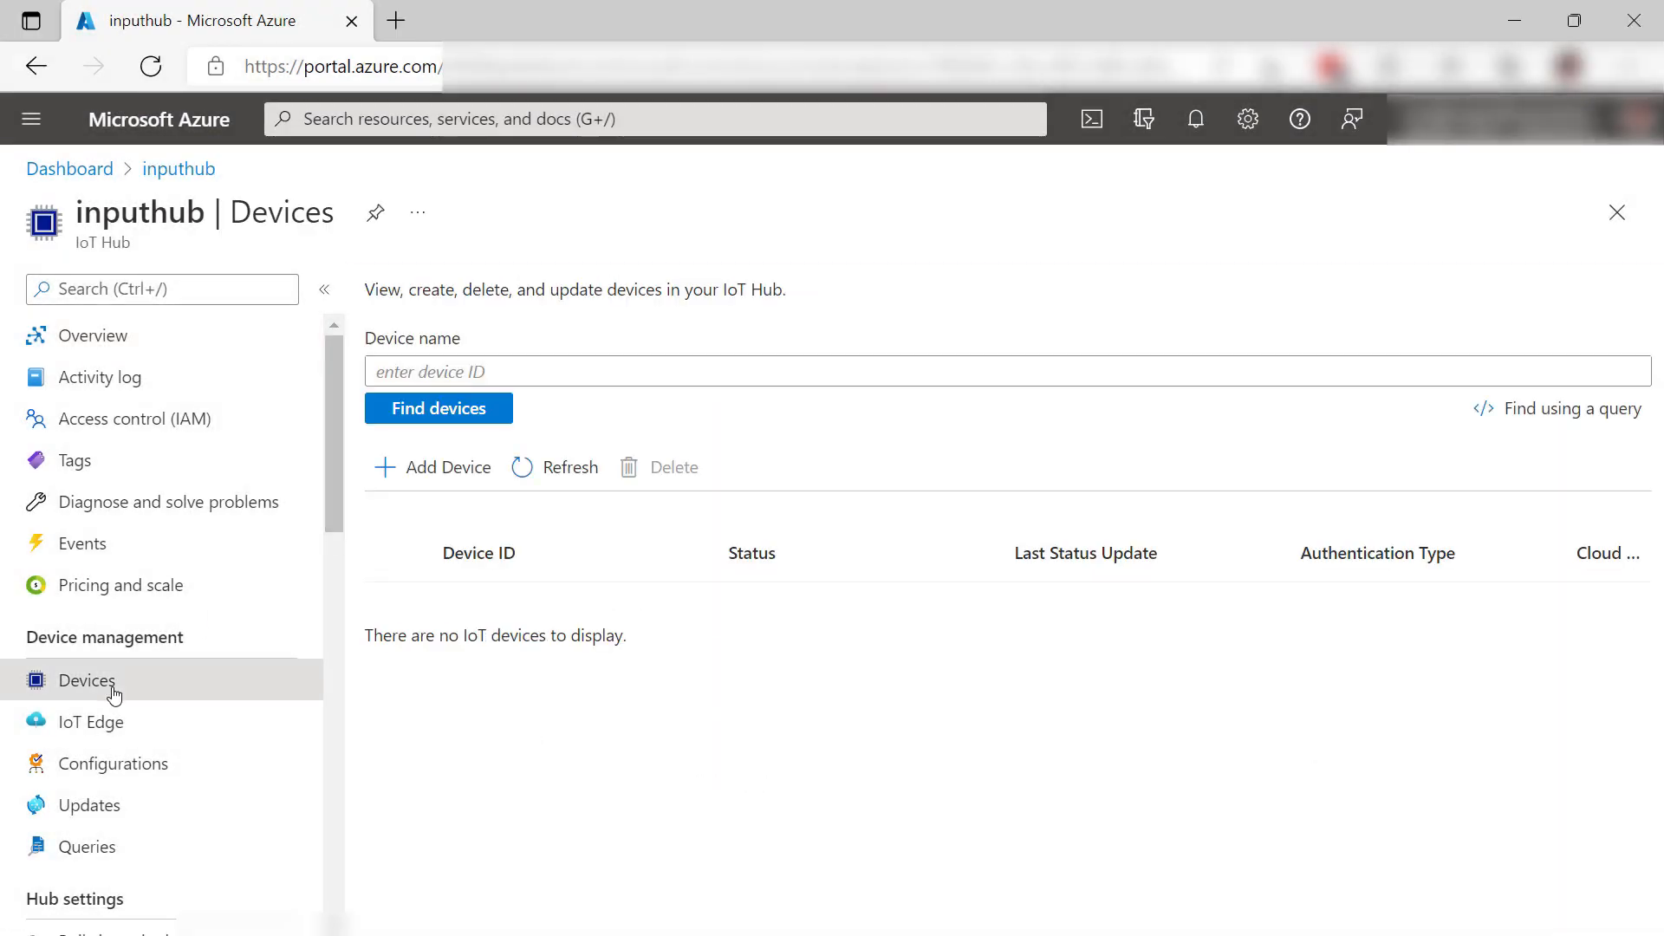
mouse_move(430, 466)
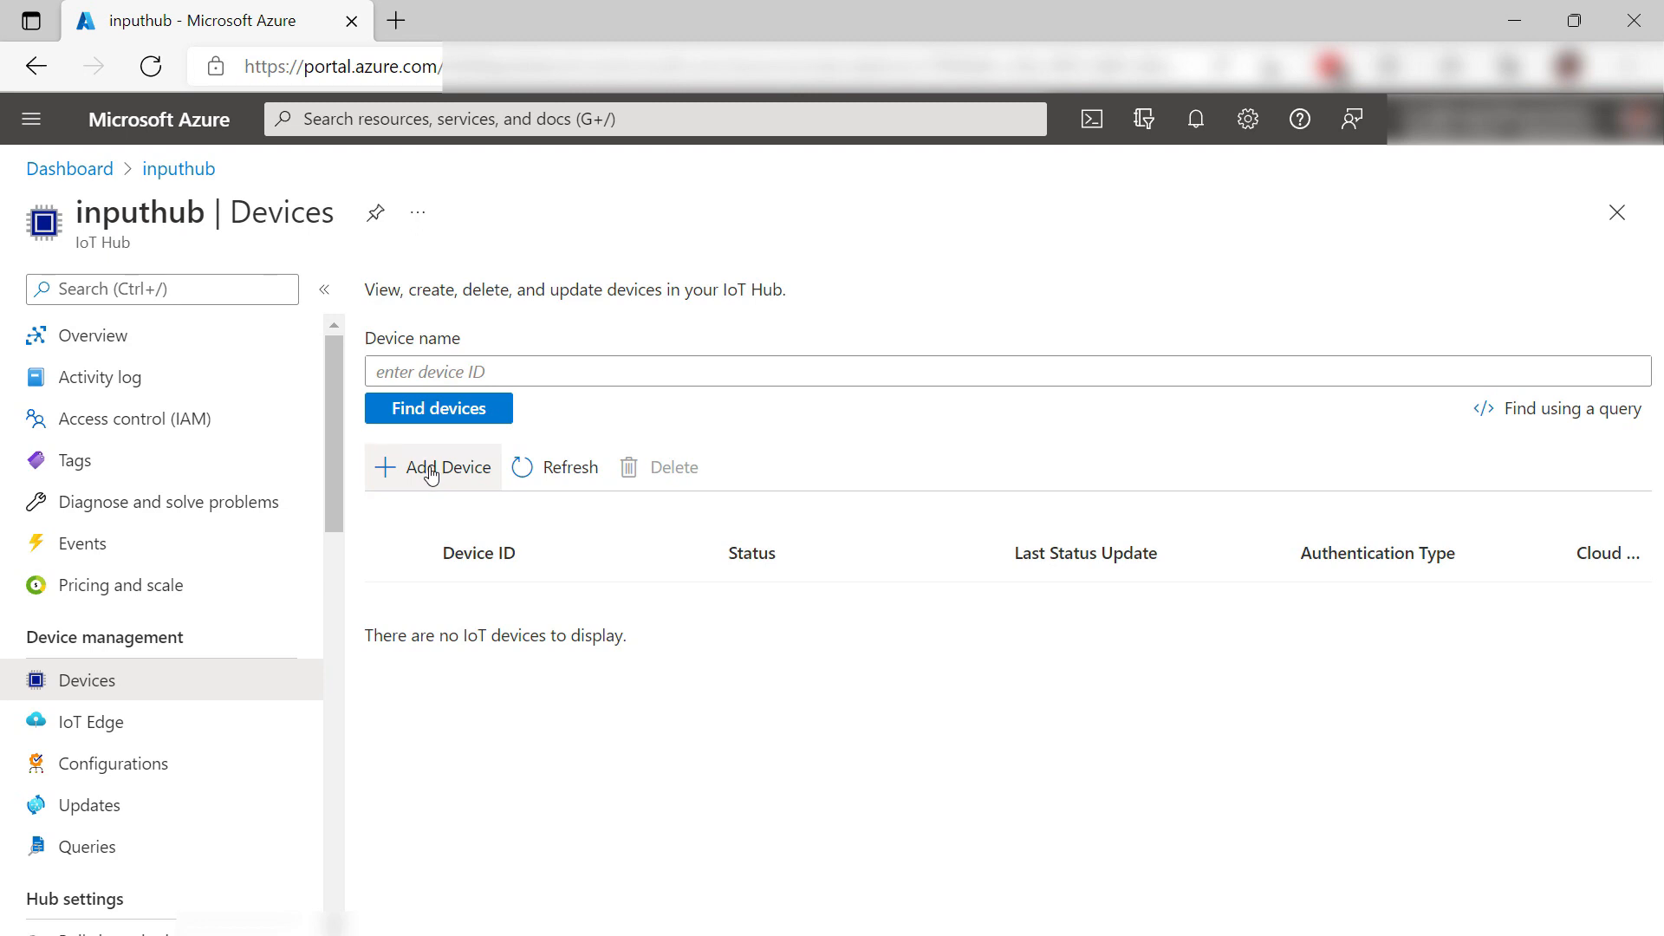
left_click(434, 467)
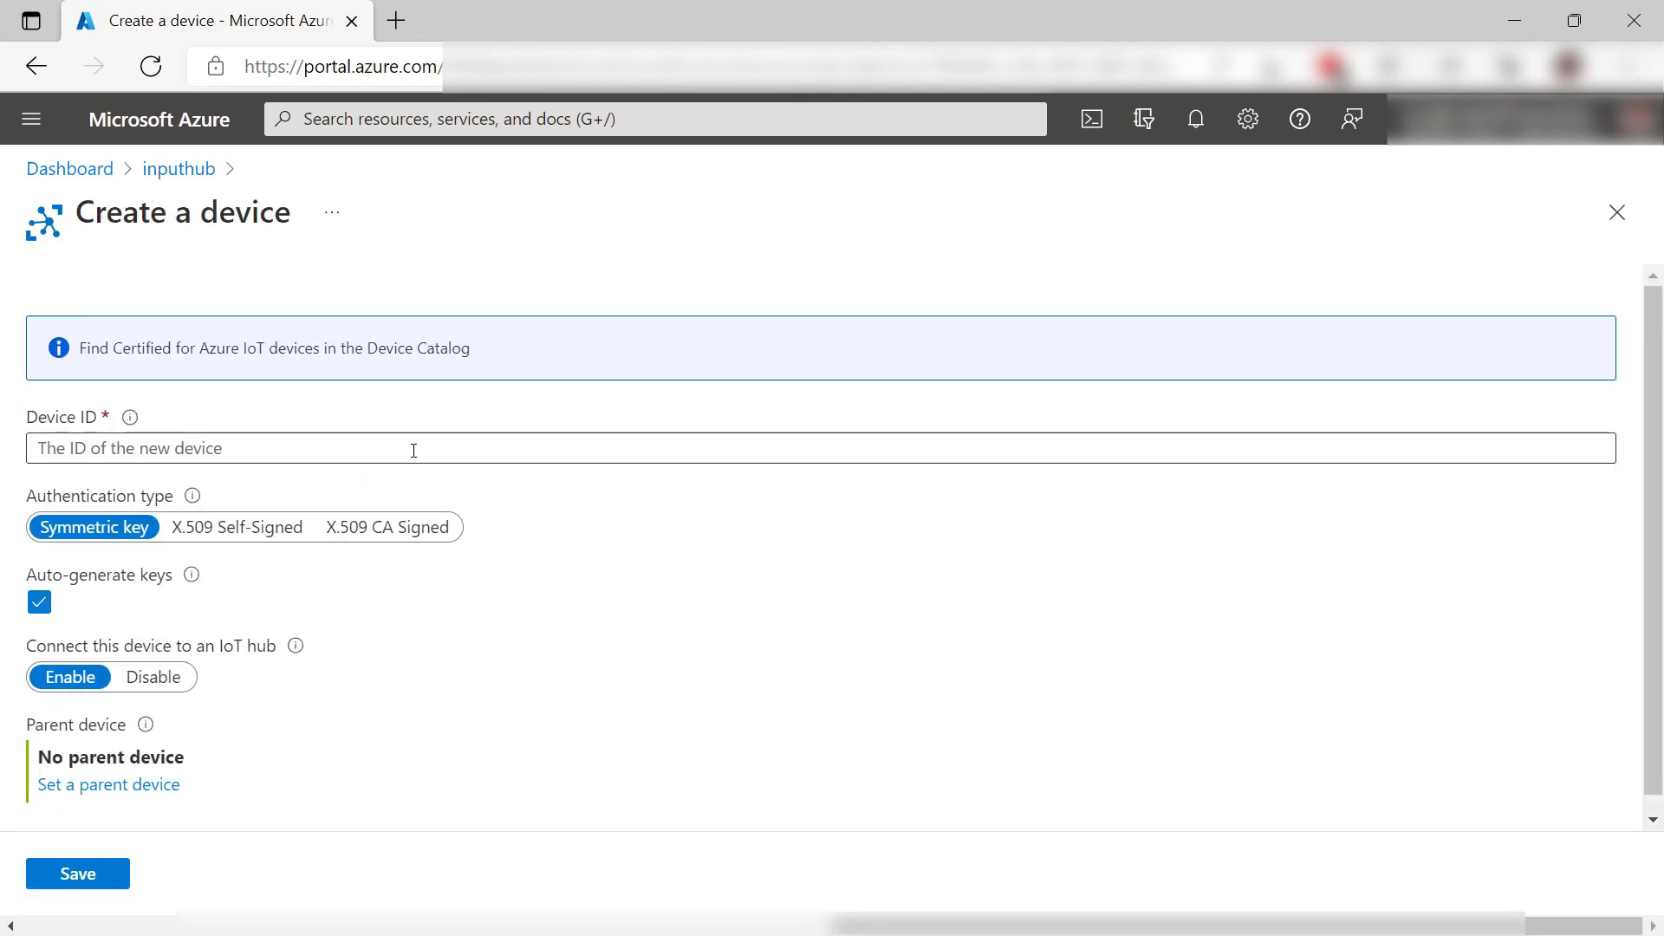
type("My")
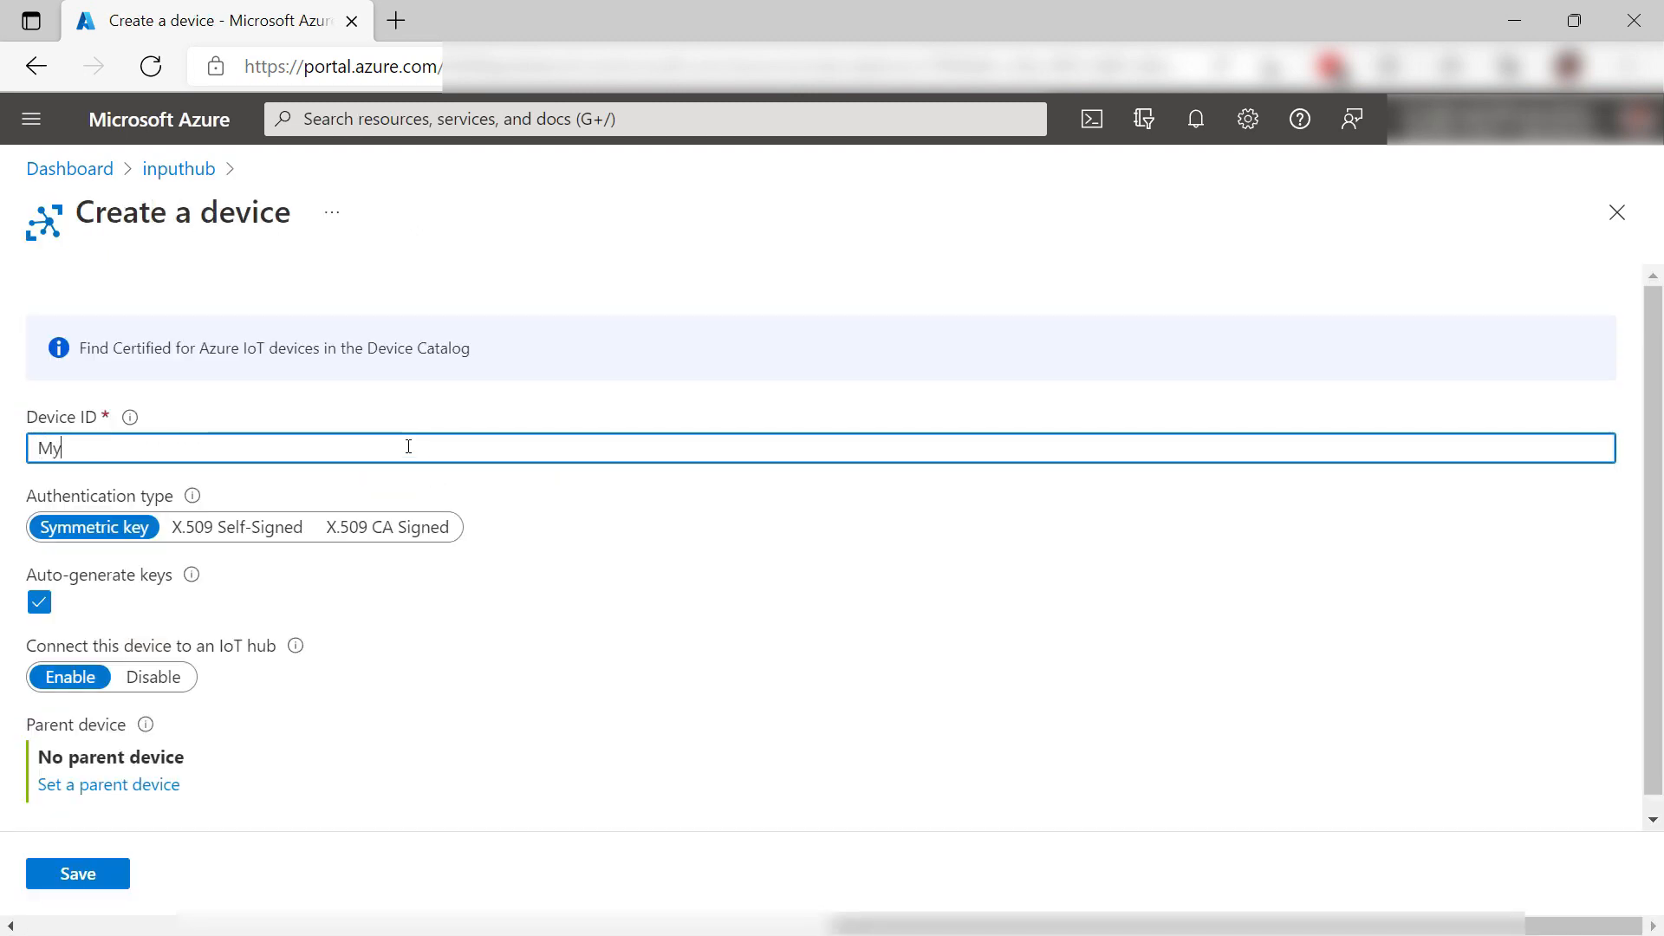
type("IoTDevice")
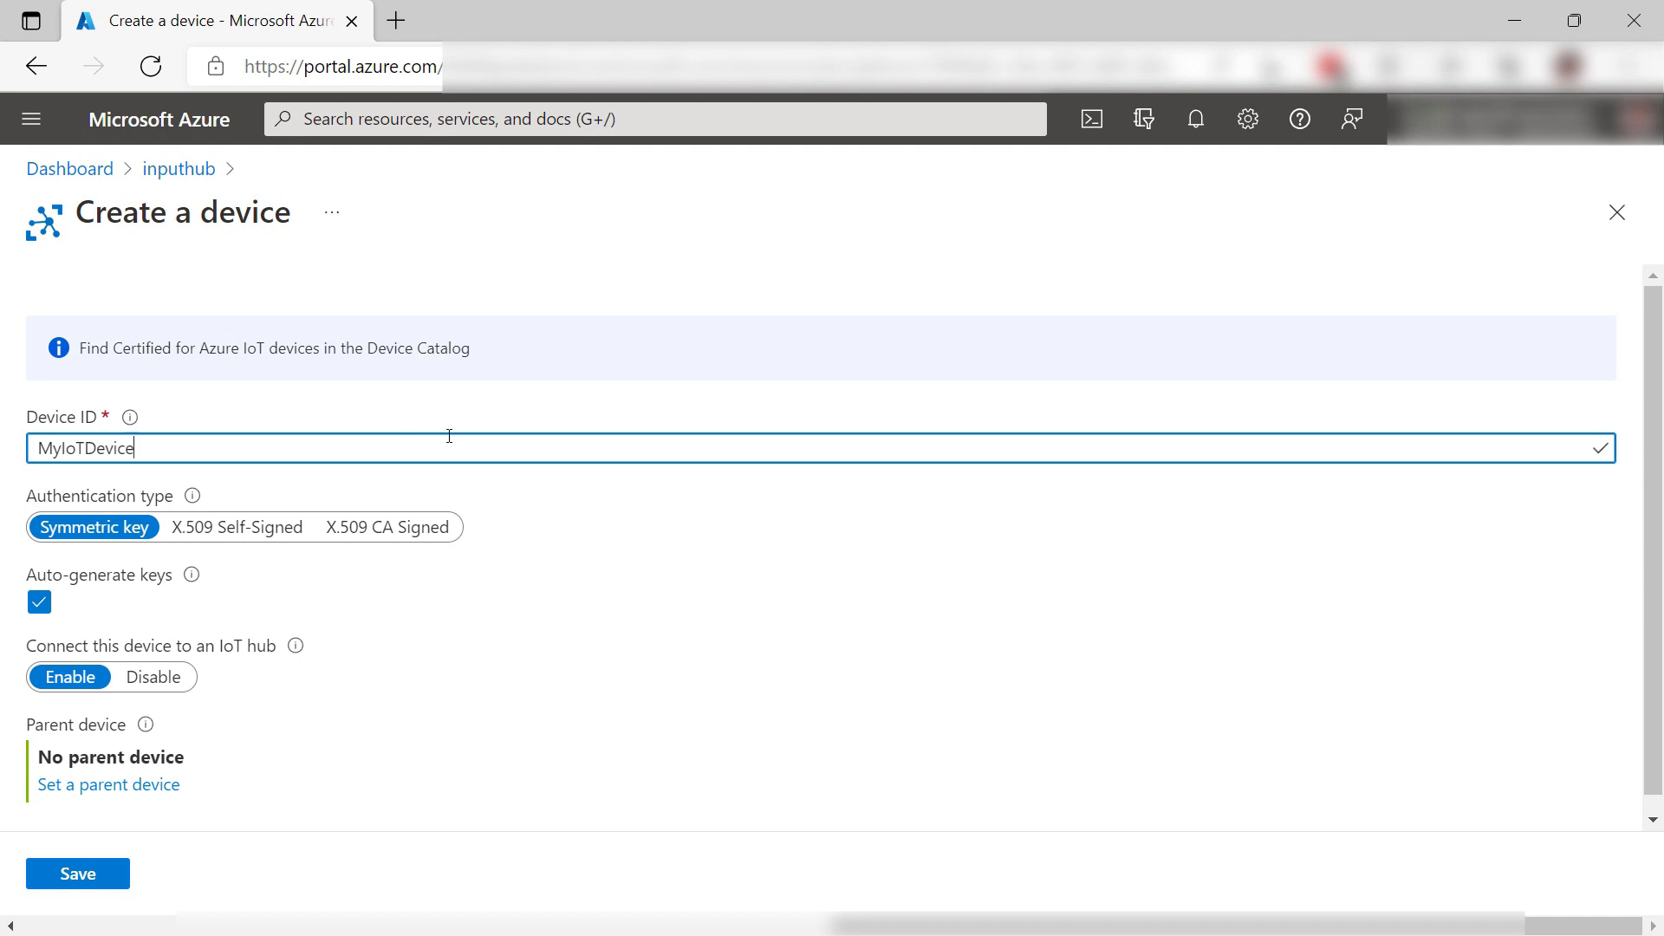
mouse_move(111, 874)
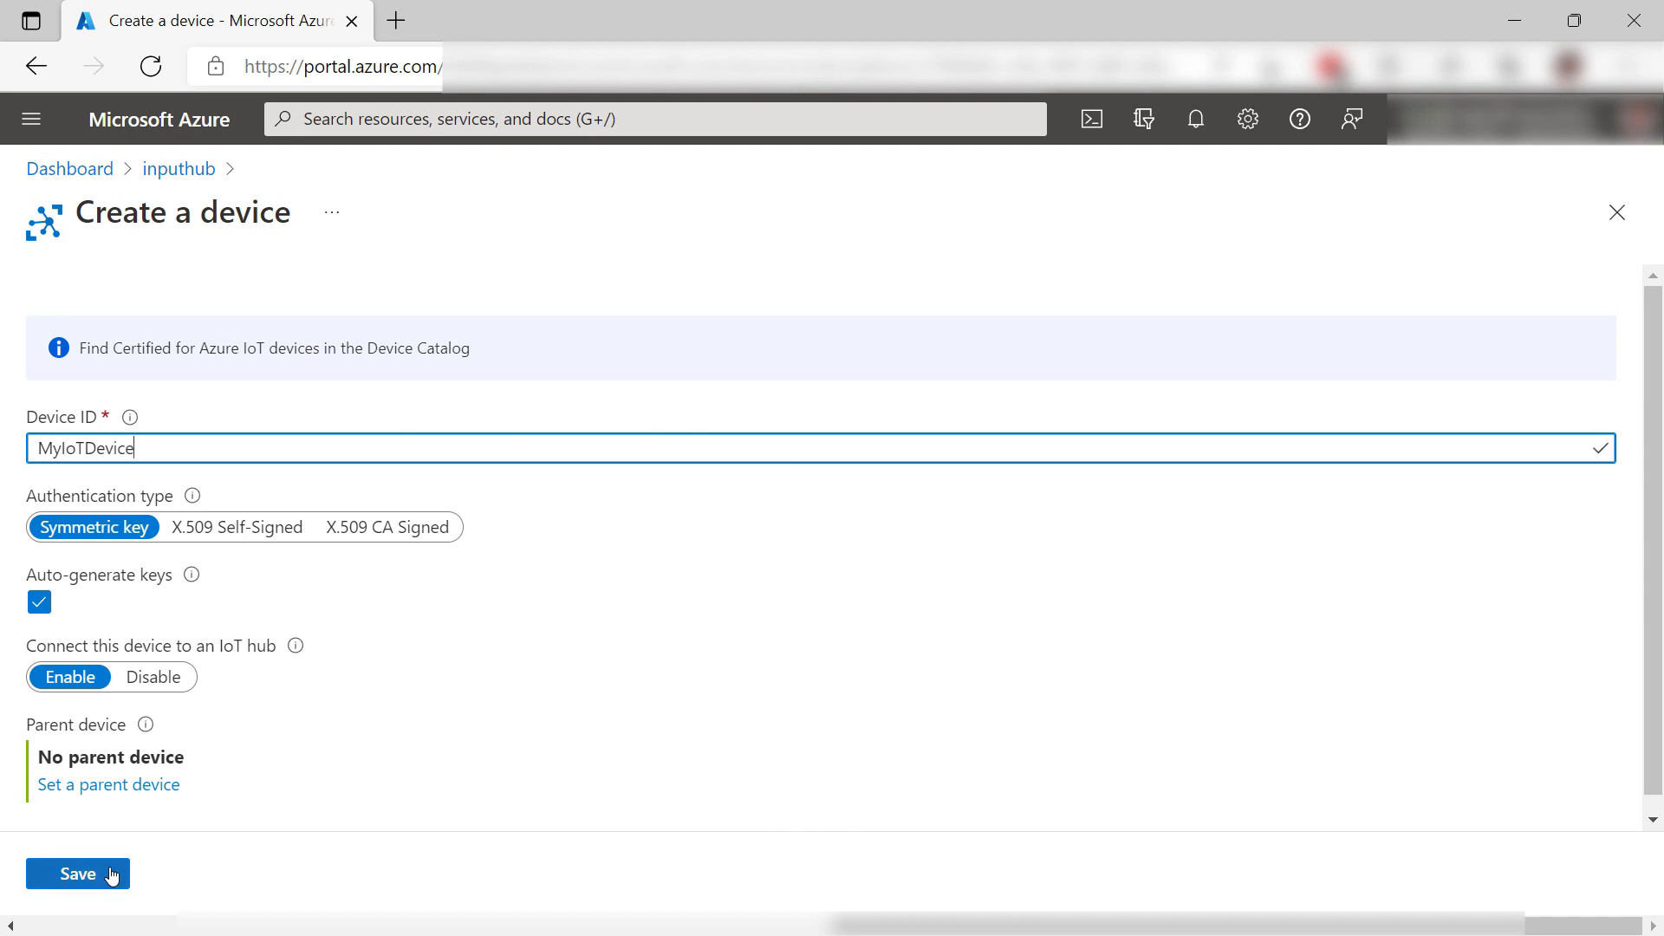
left_click(77, 874)
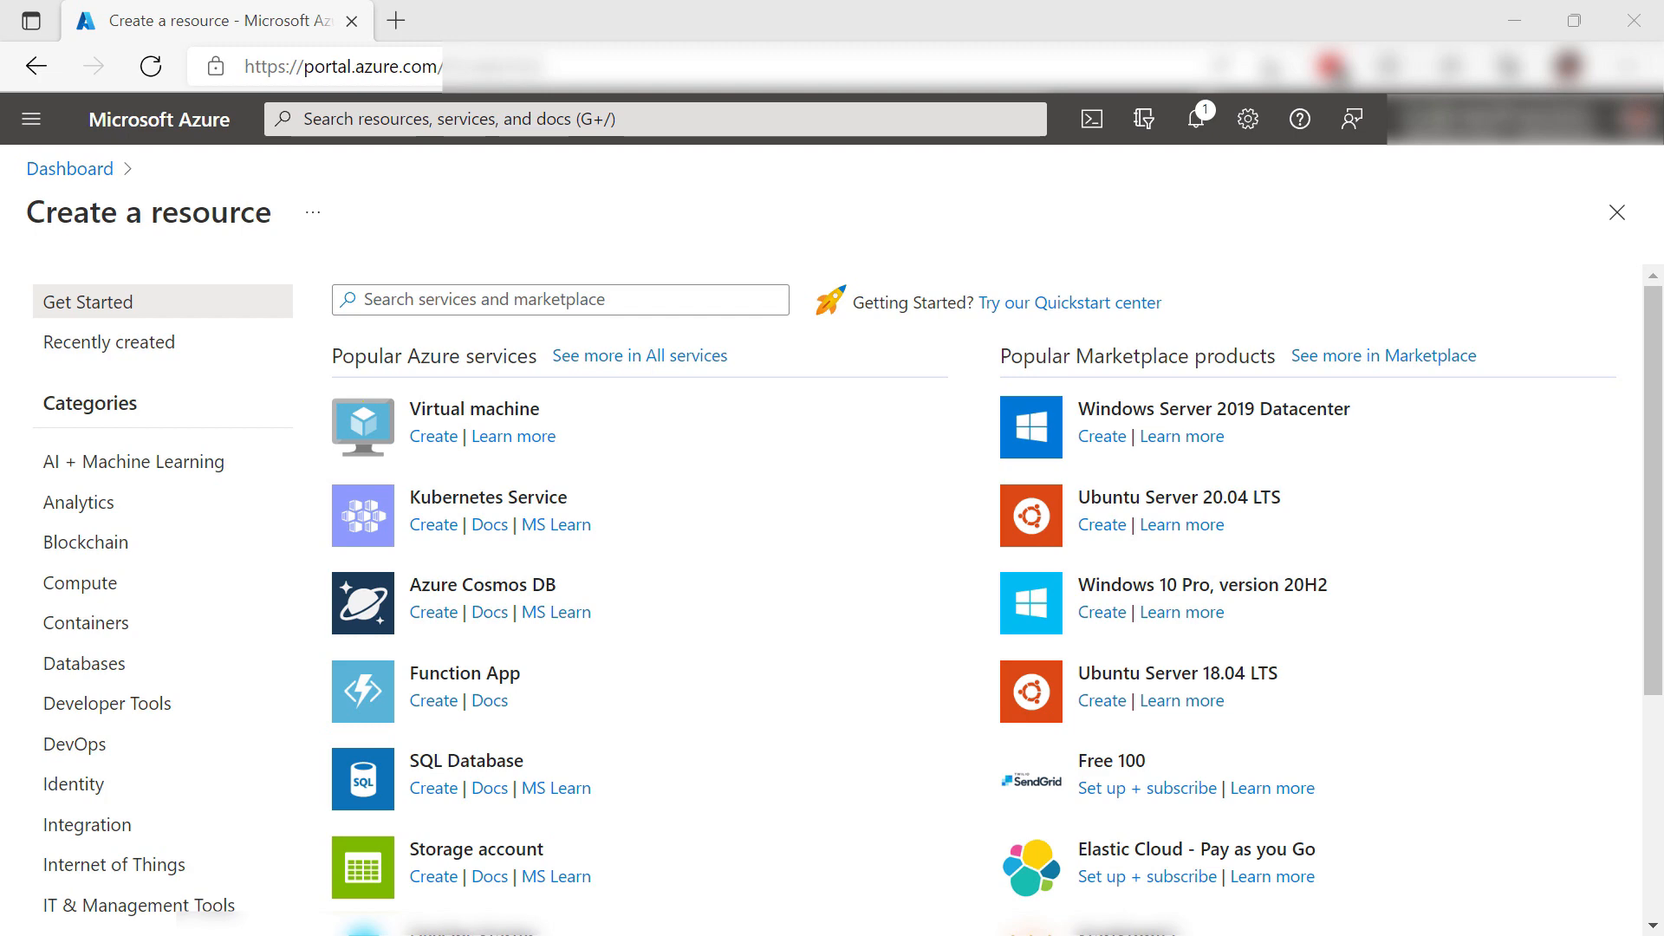
mouse_move(704, 488)
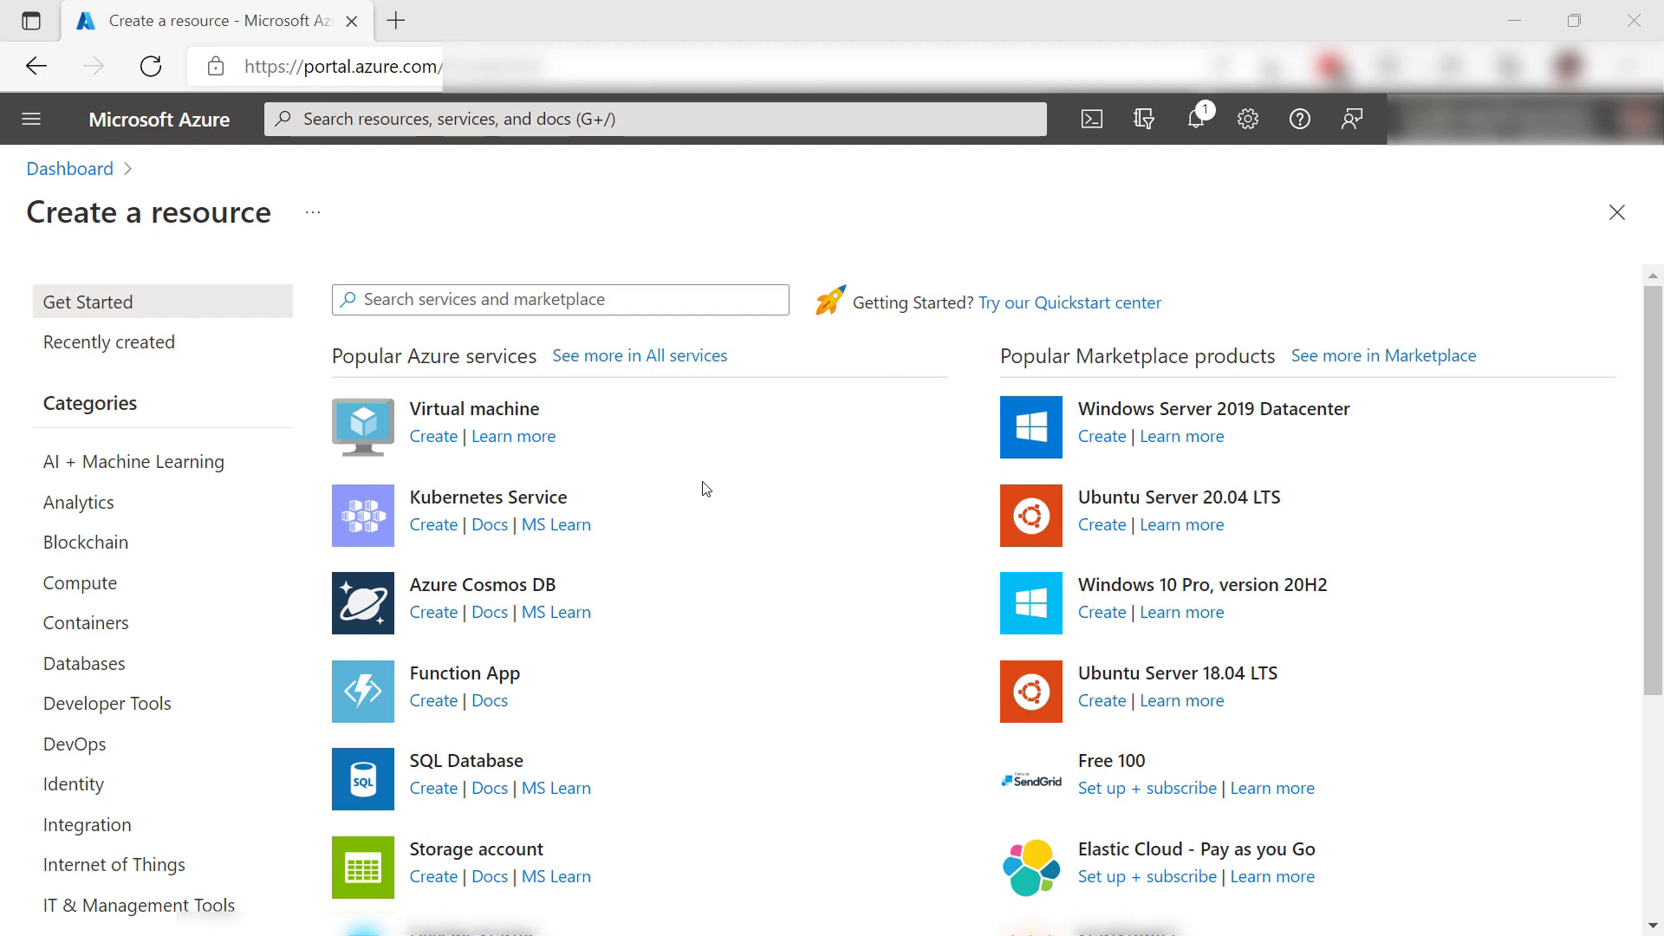
Create storage account 'myoutputtipstorage' in East US with geo-redundant replication
scroll("down", 3)
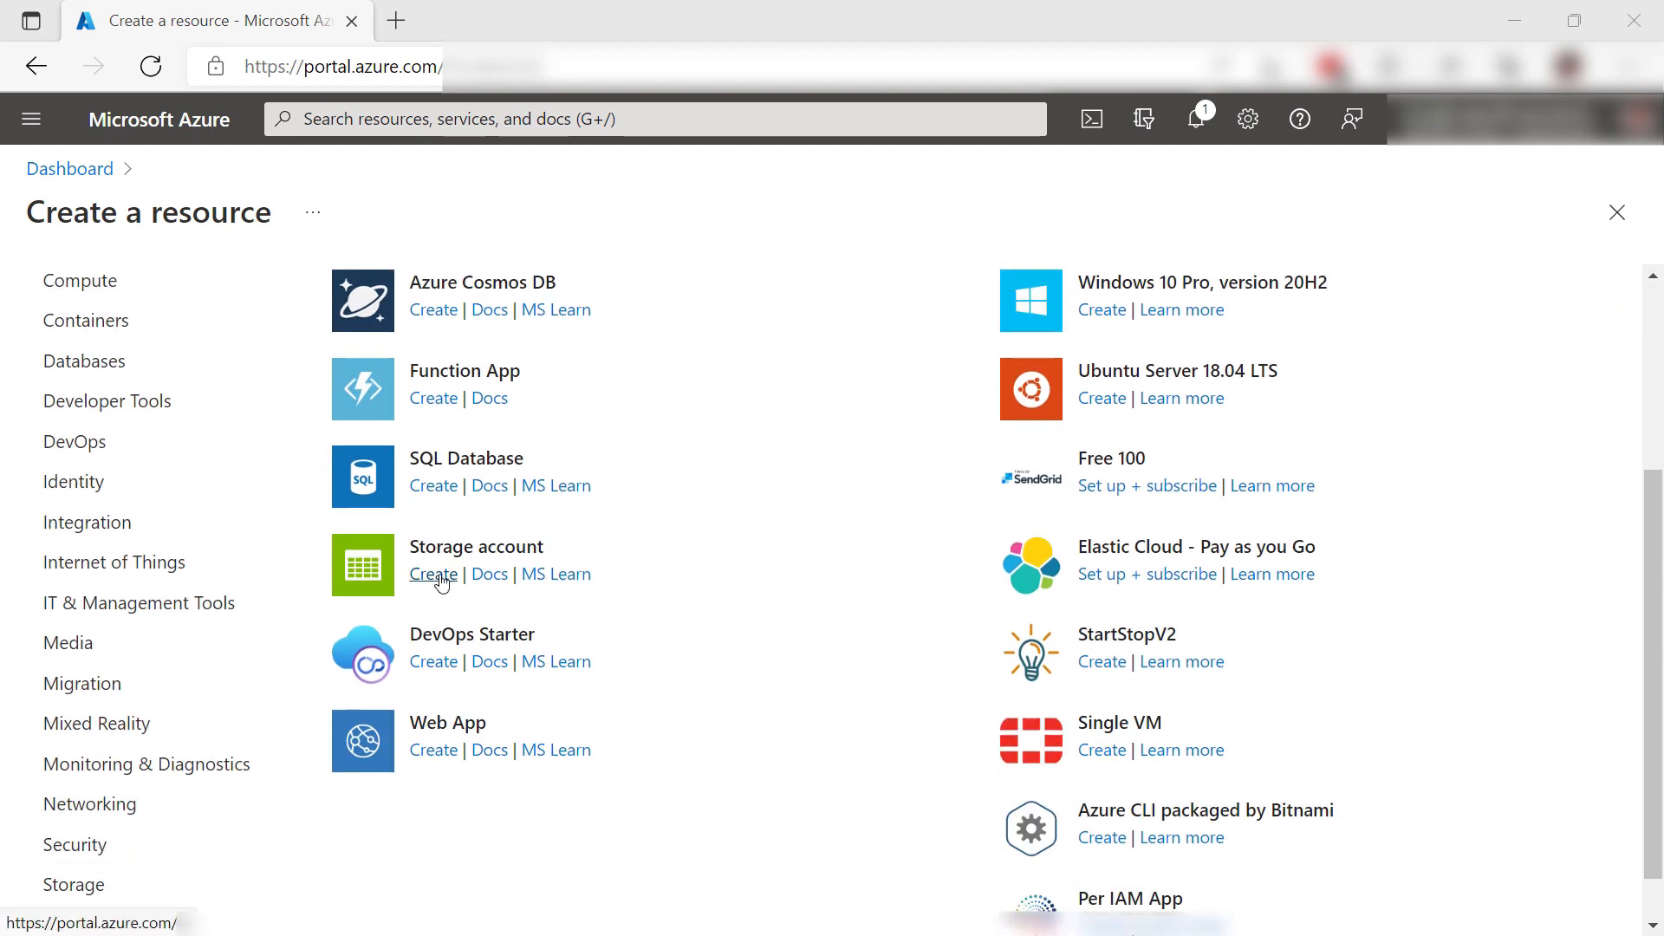
left_click(432, 573)
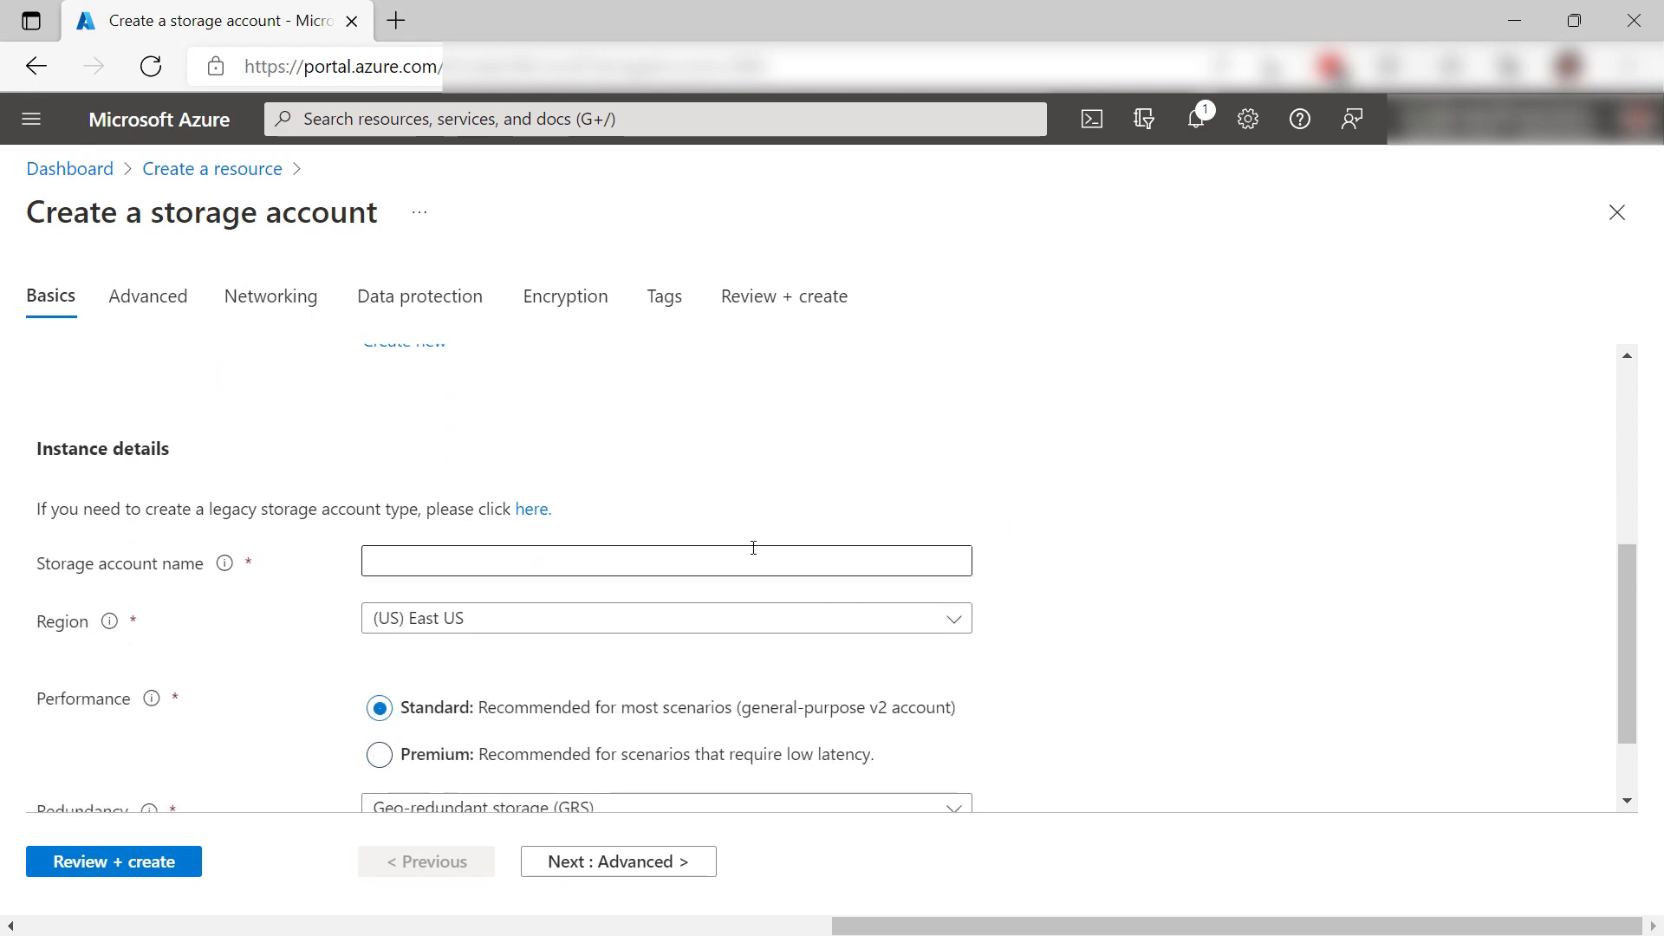
type("myoutputtipstorage")
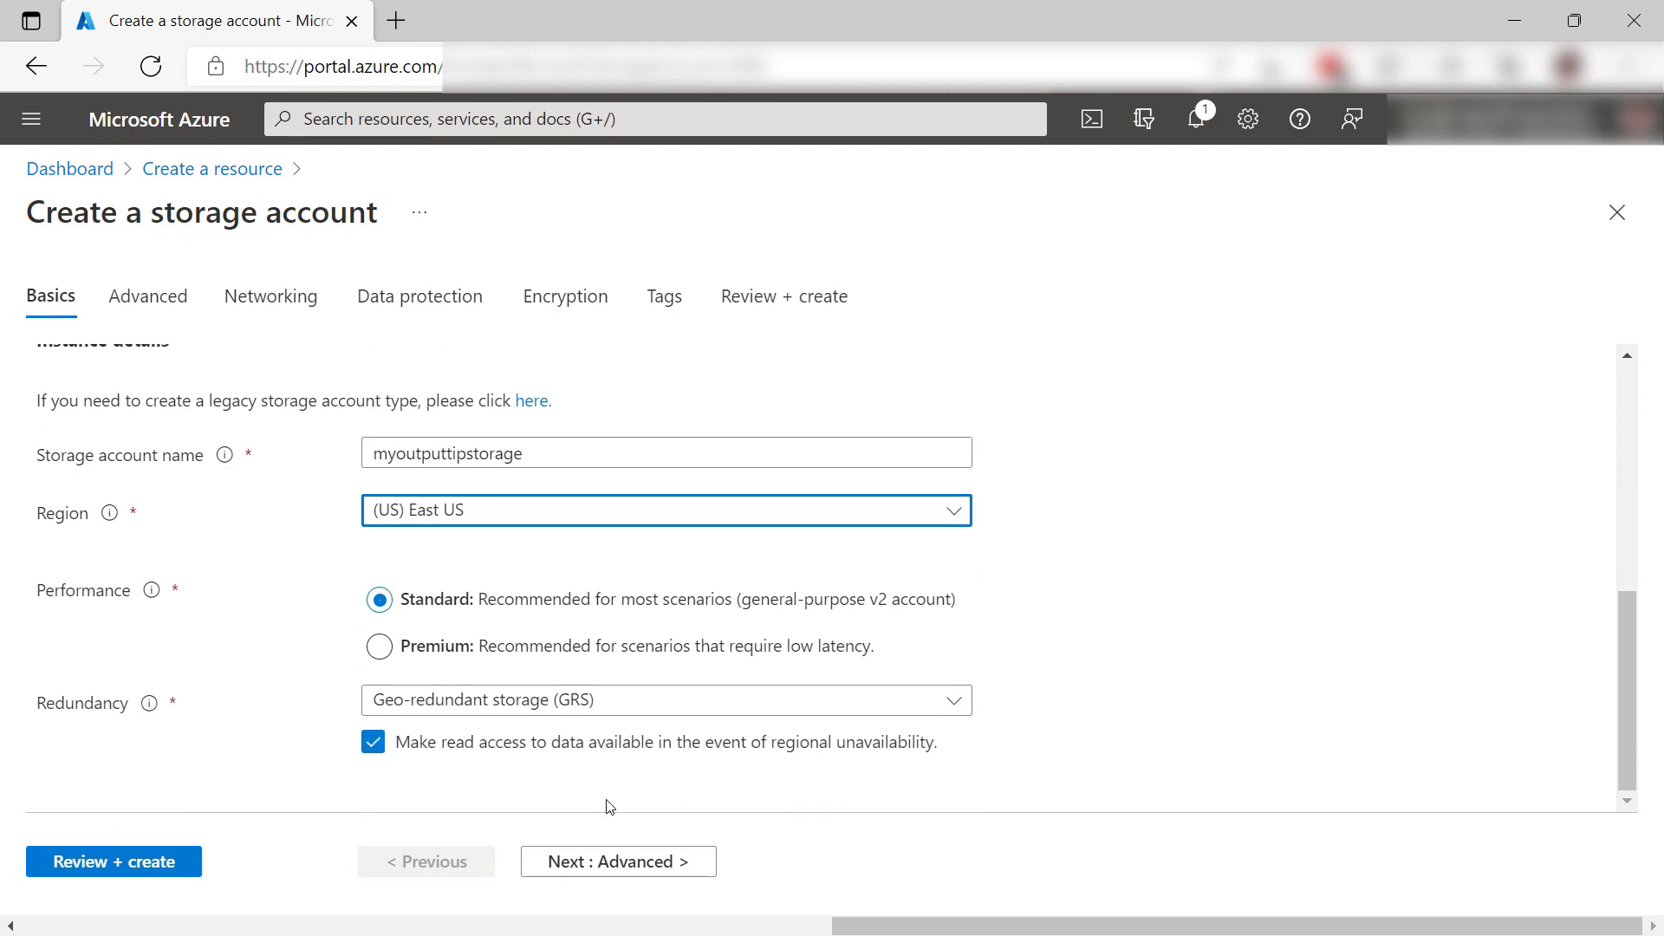
left_click(113, 862)
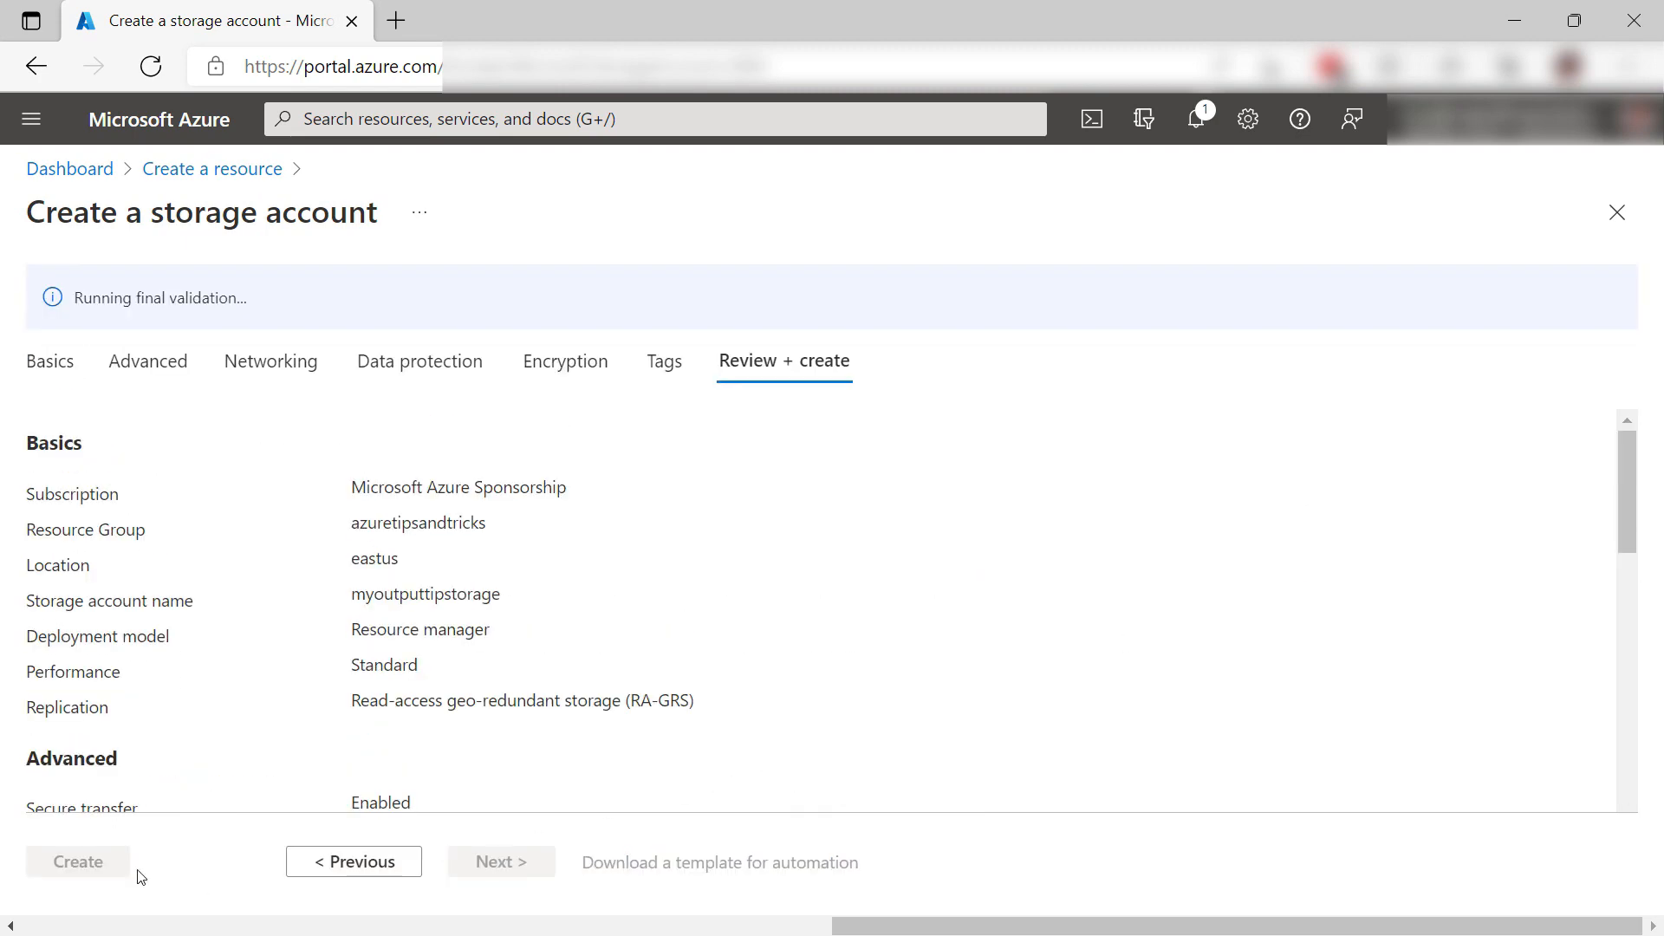
left_click(78, 862)
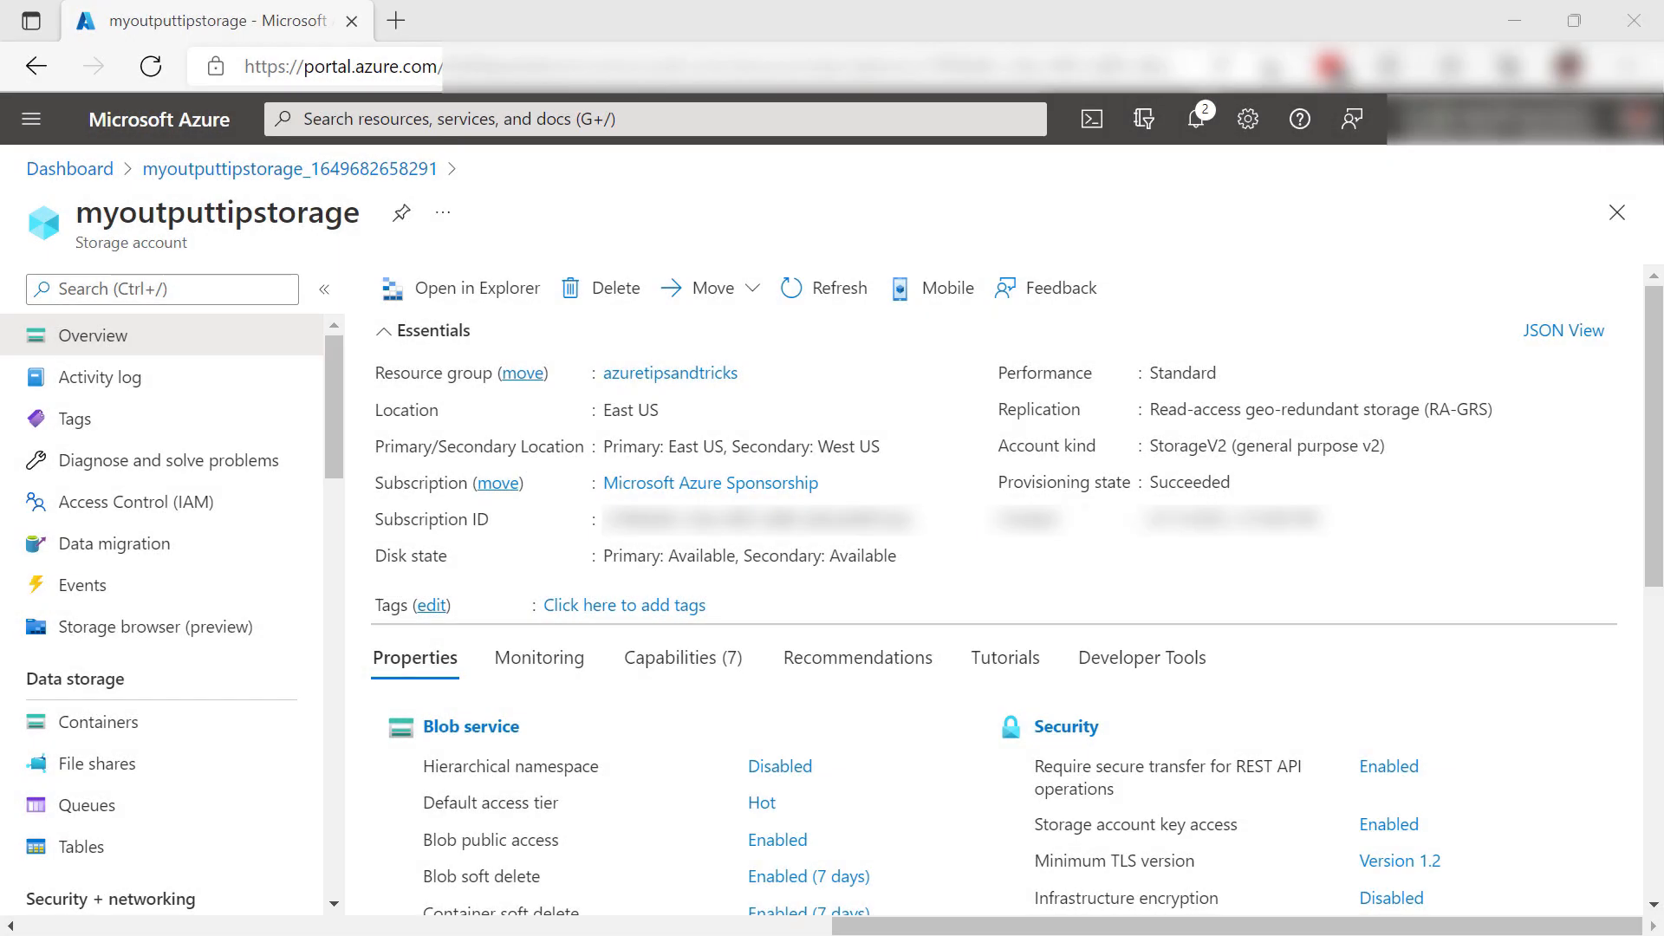
mouse_move(399, 766)
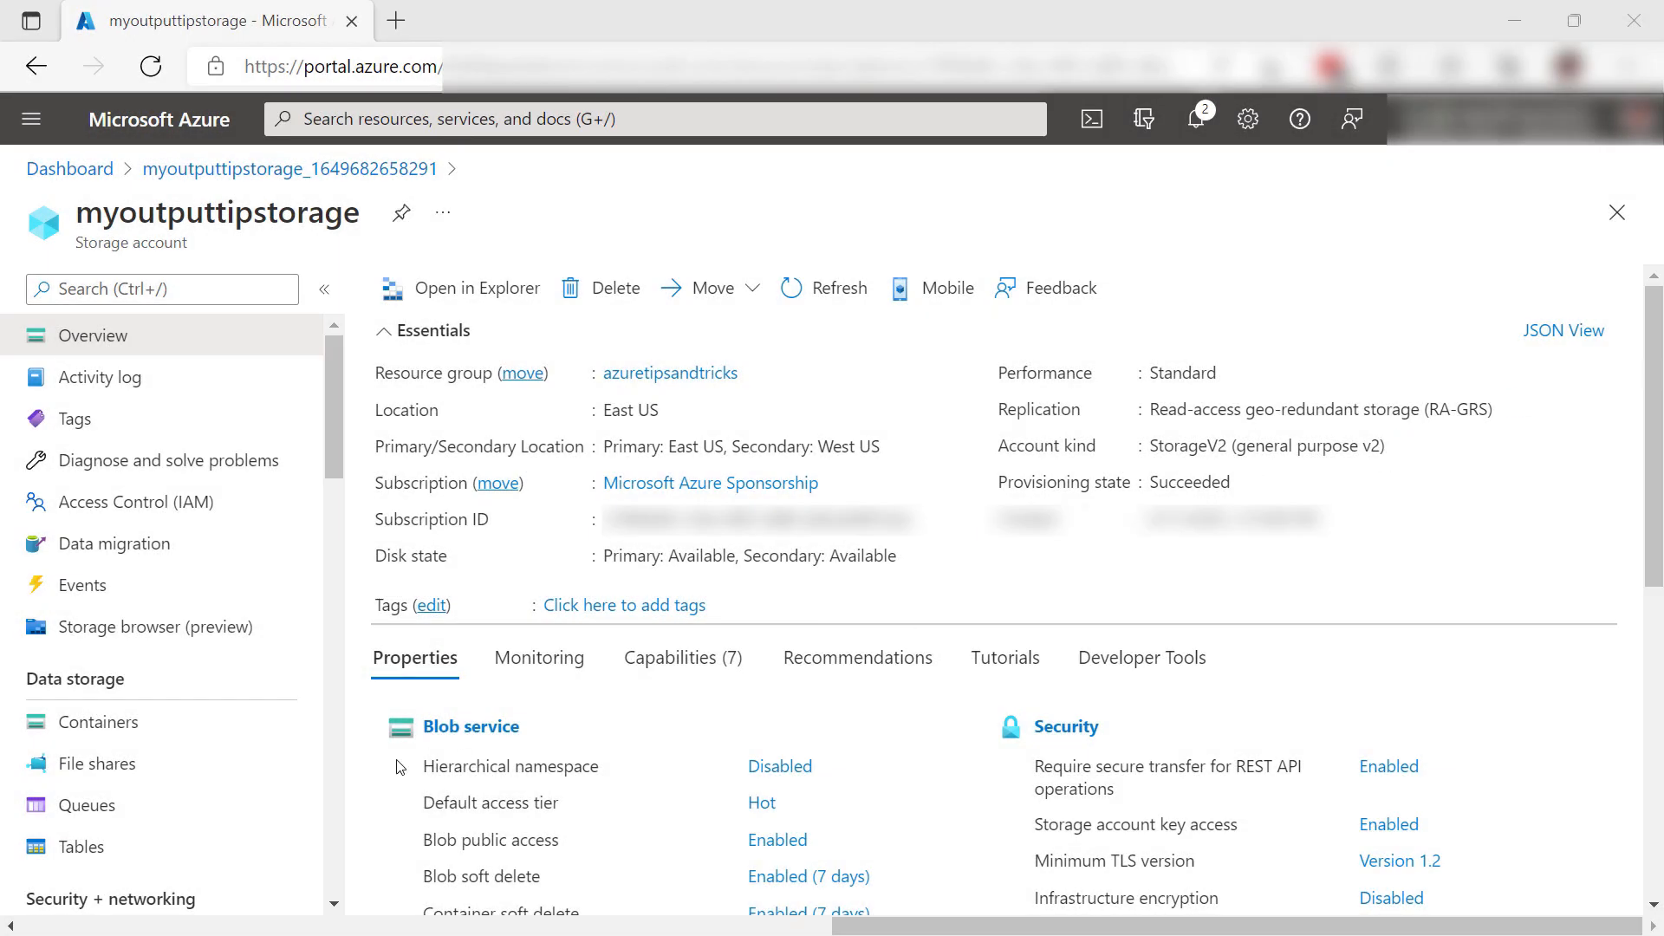
Create a new container named 'container1' in the myoutputtipstorage account
left_click(98, 721)
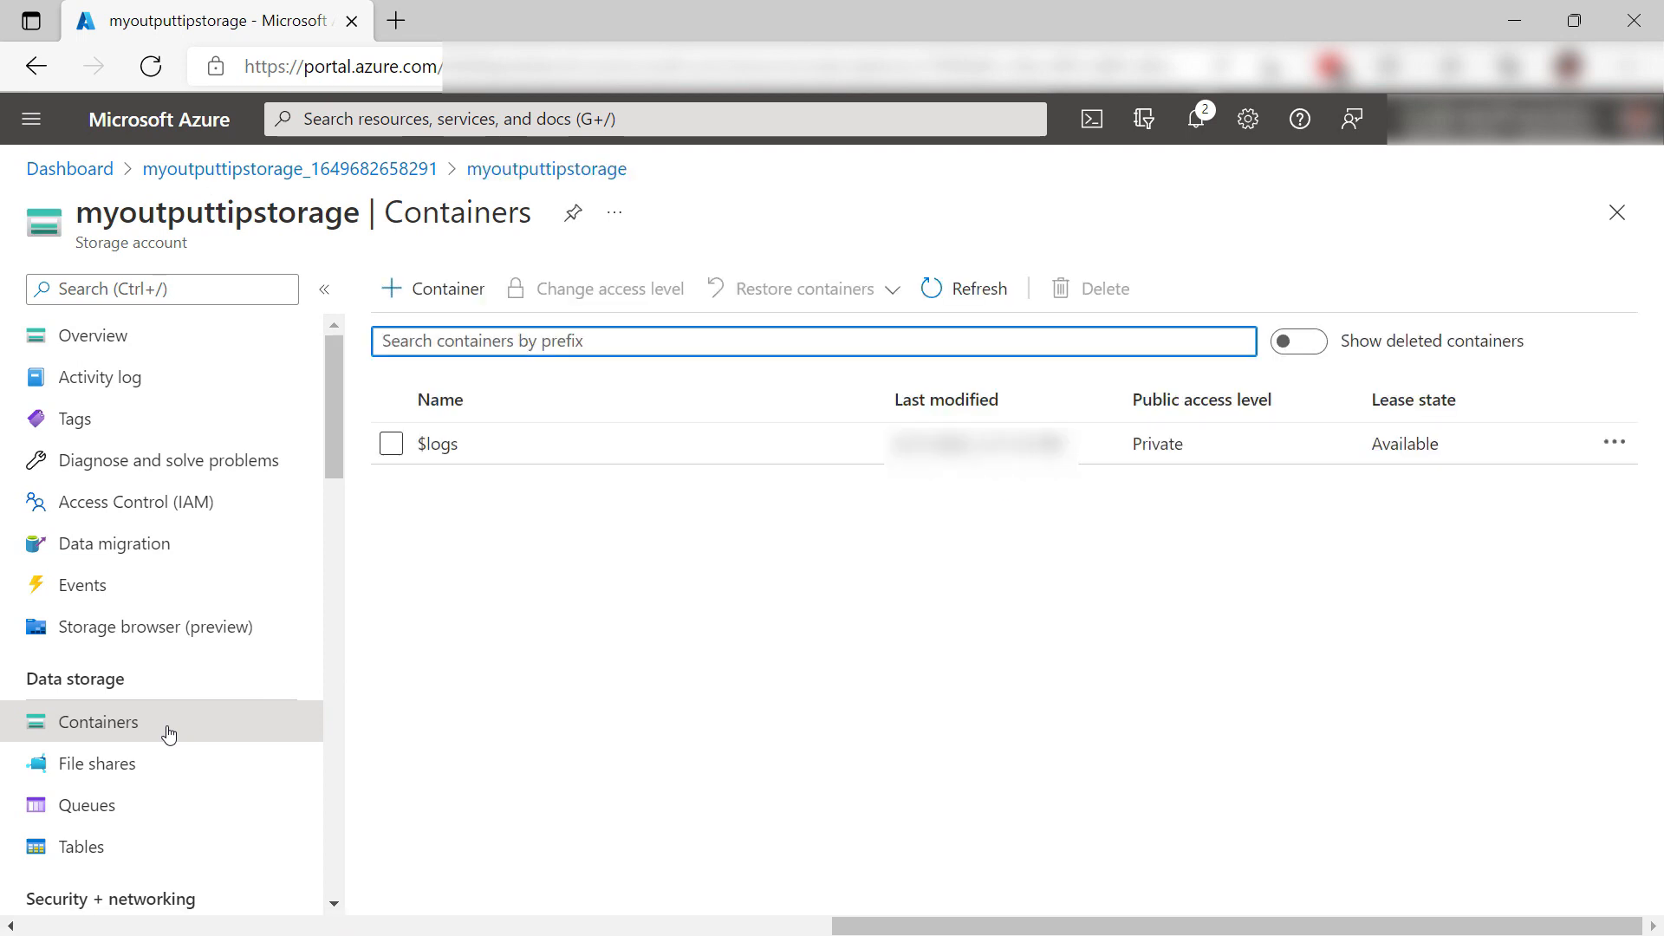
mouse_move(447, 289)
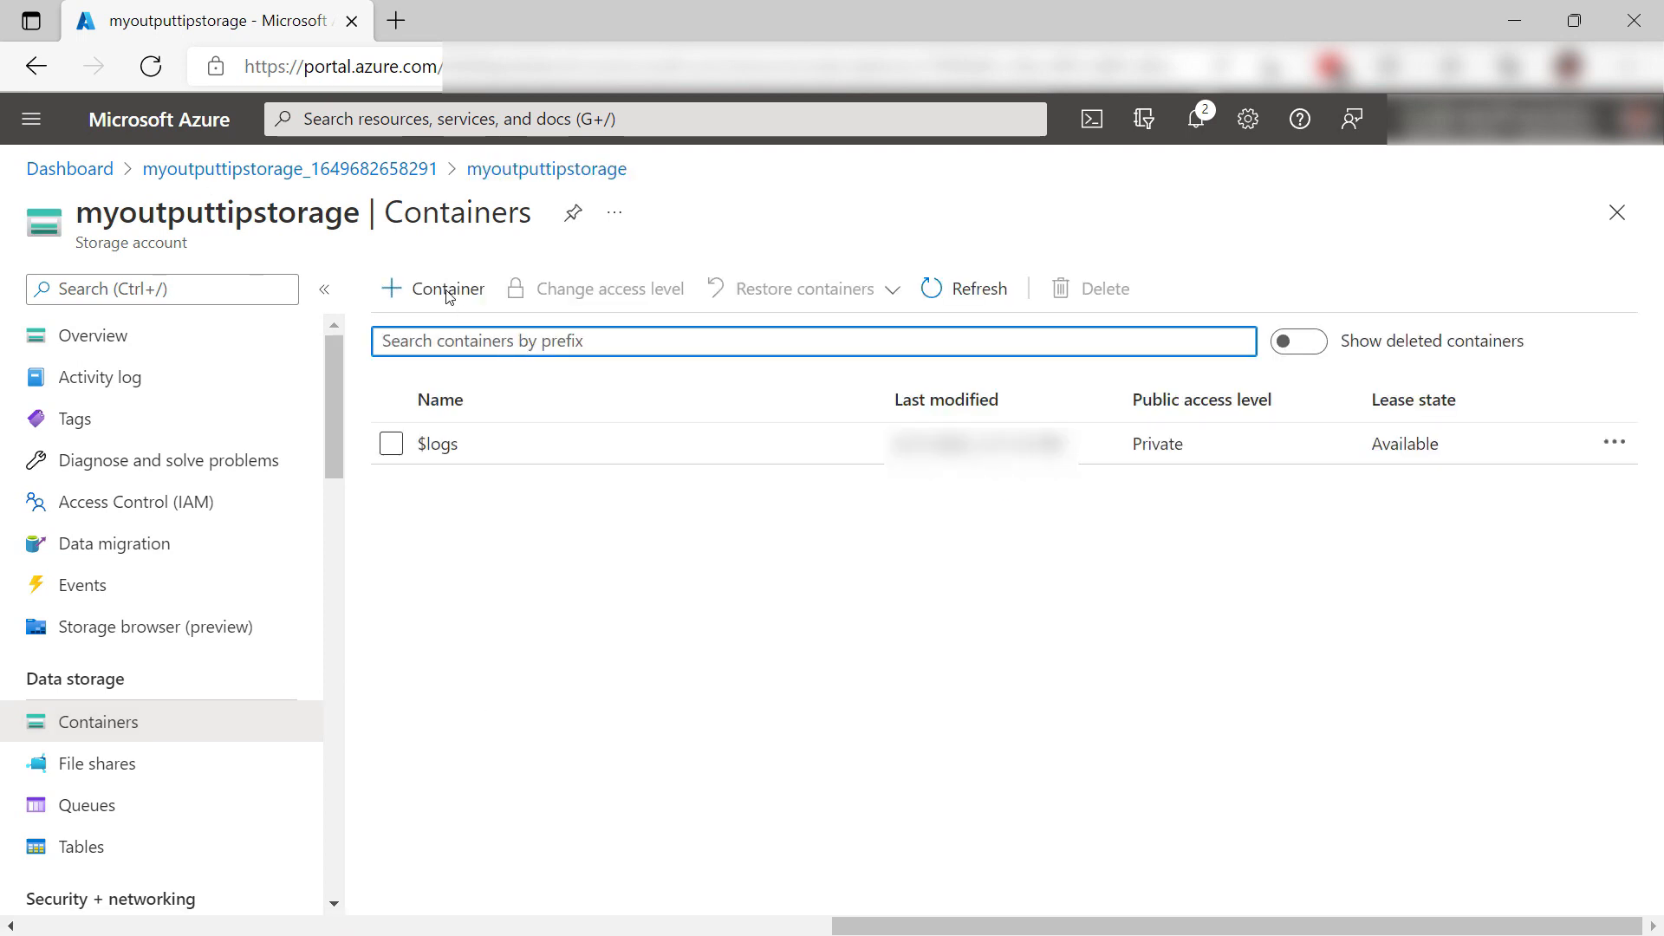
left_click(433, 288)
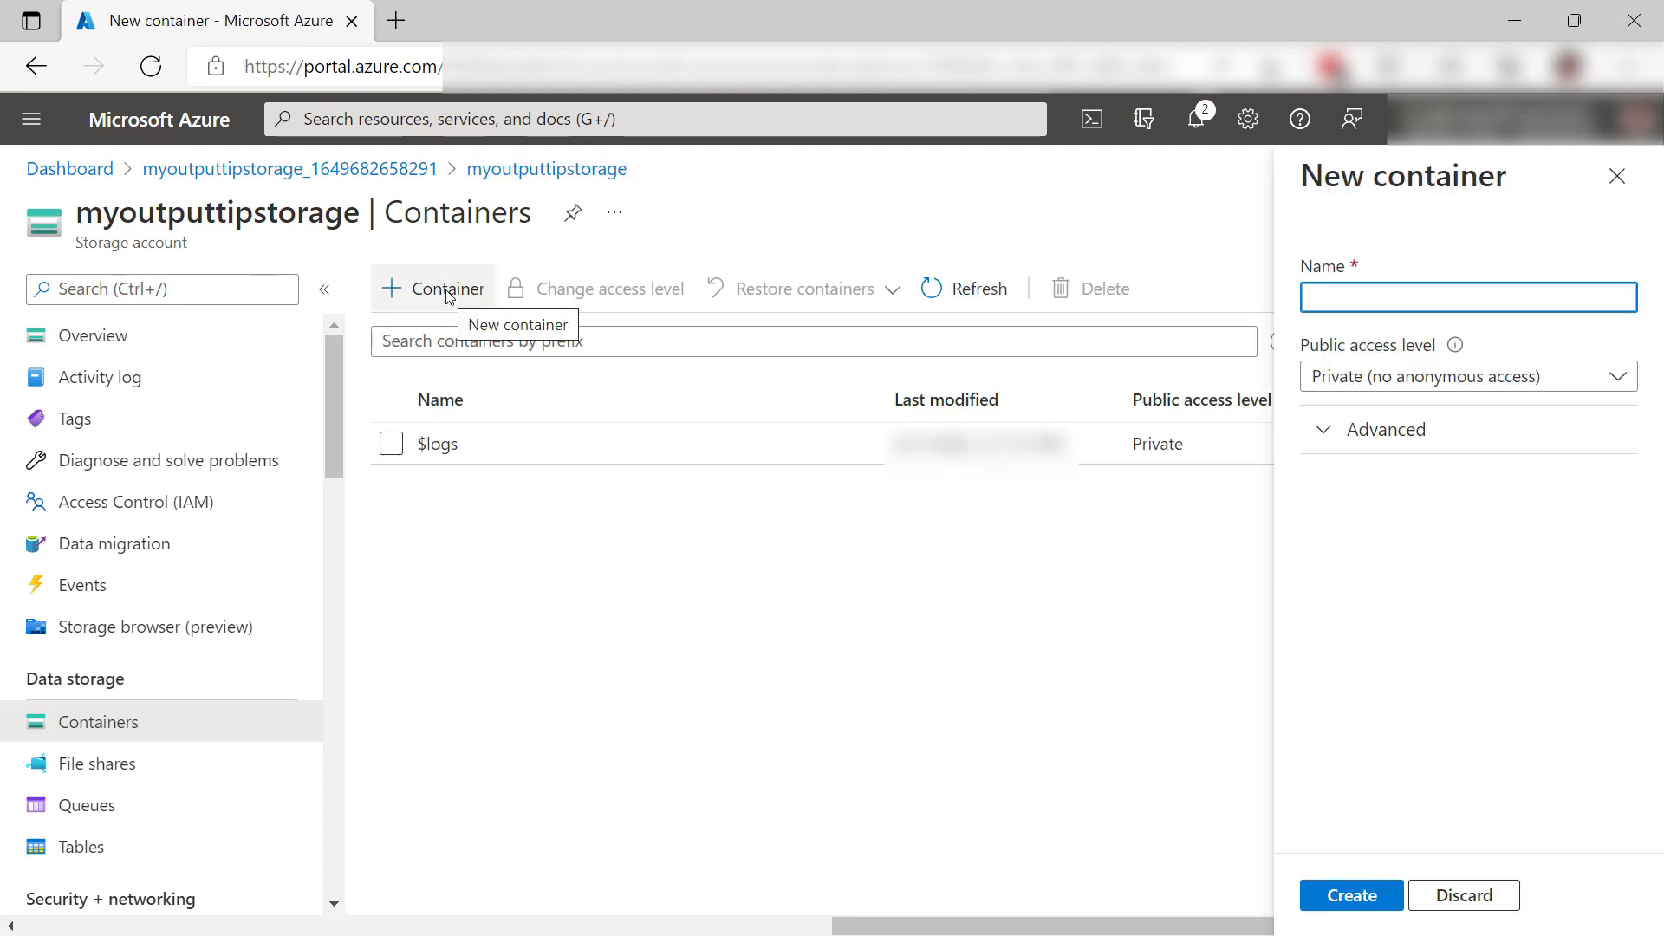
type("container")
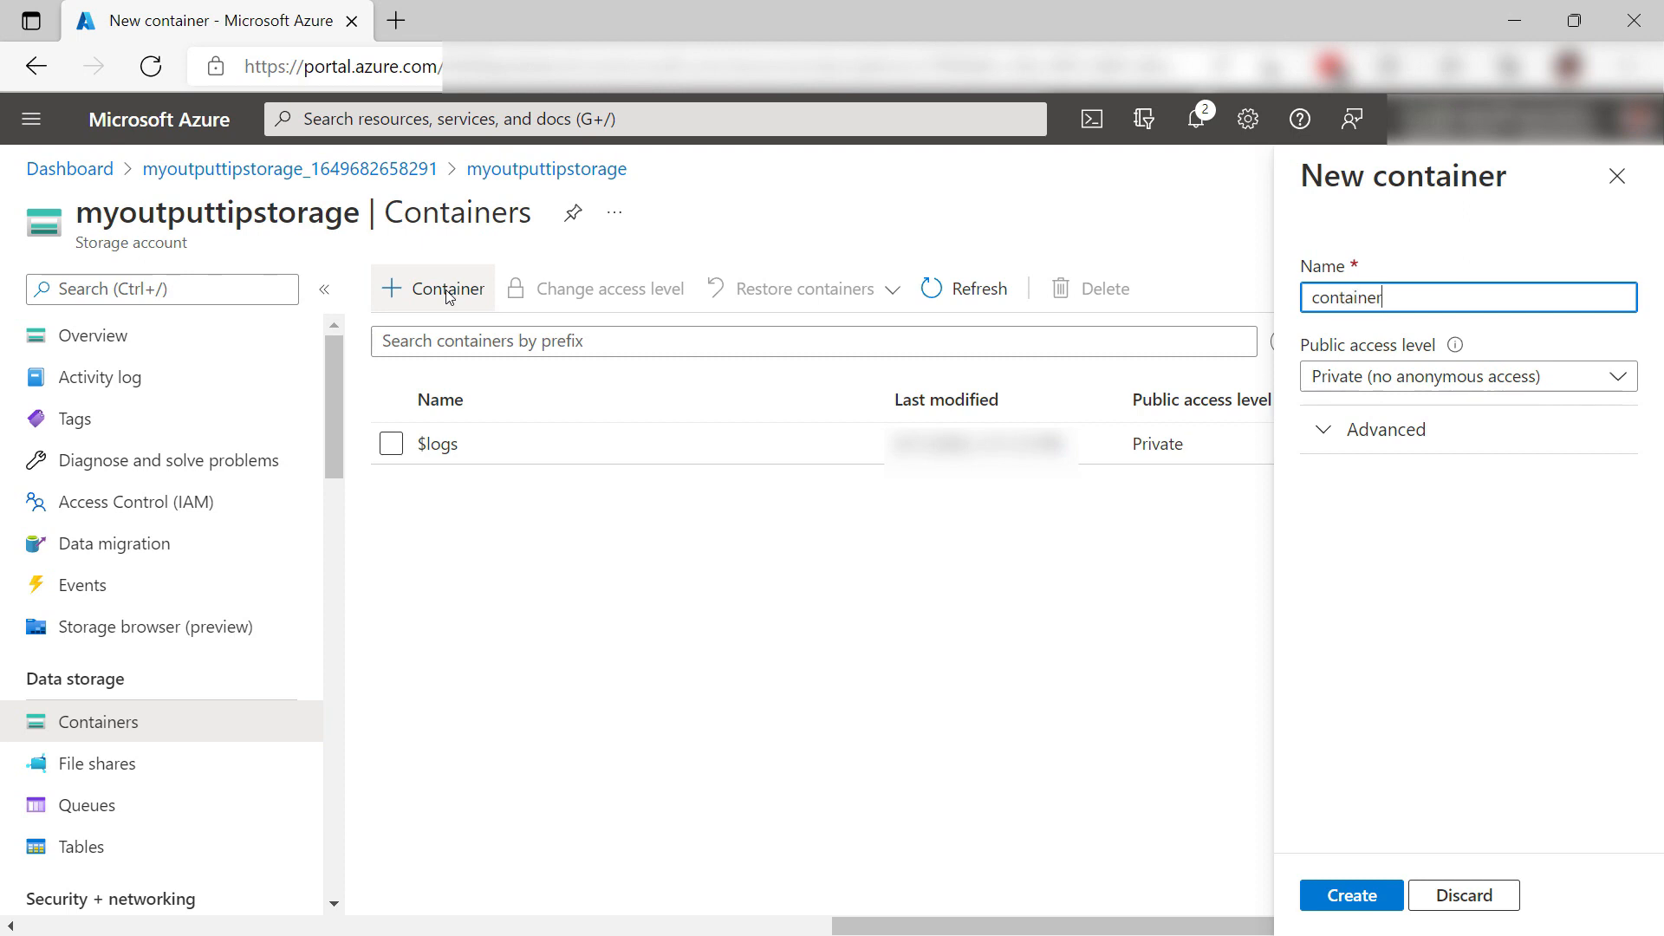
type("1")
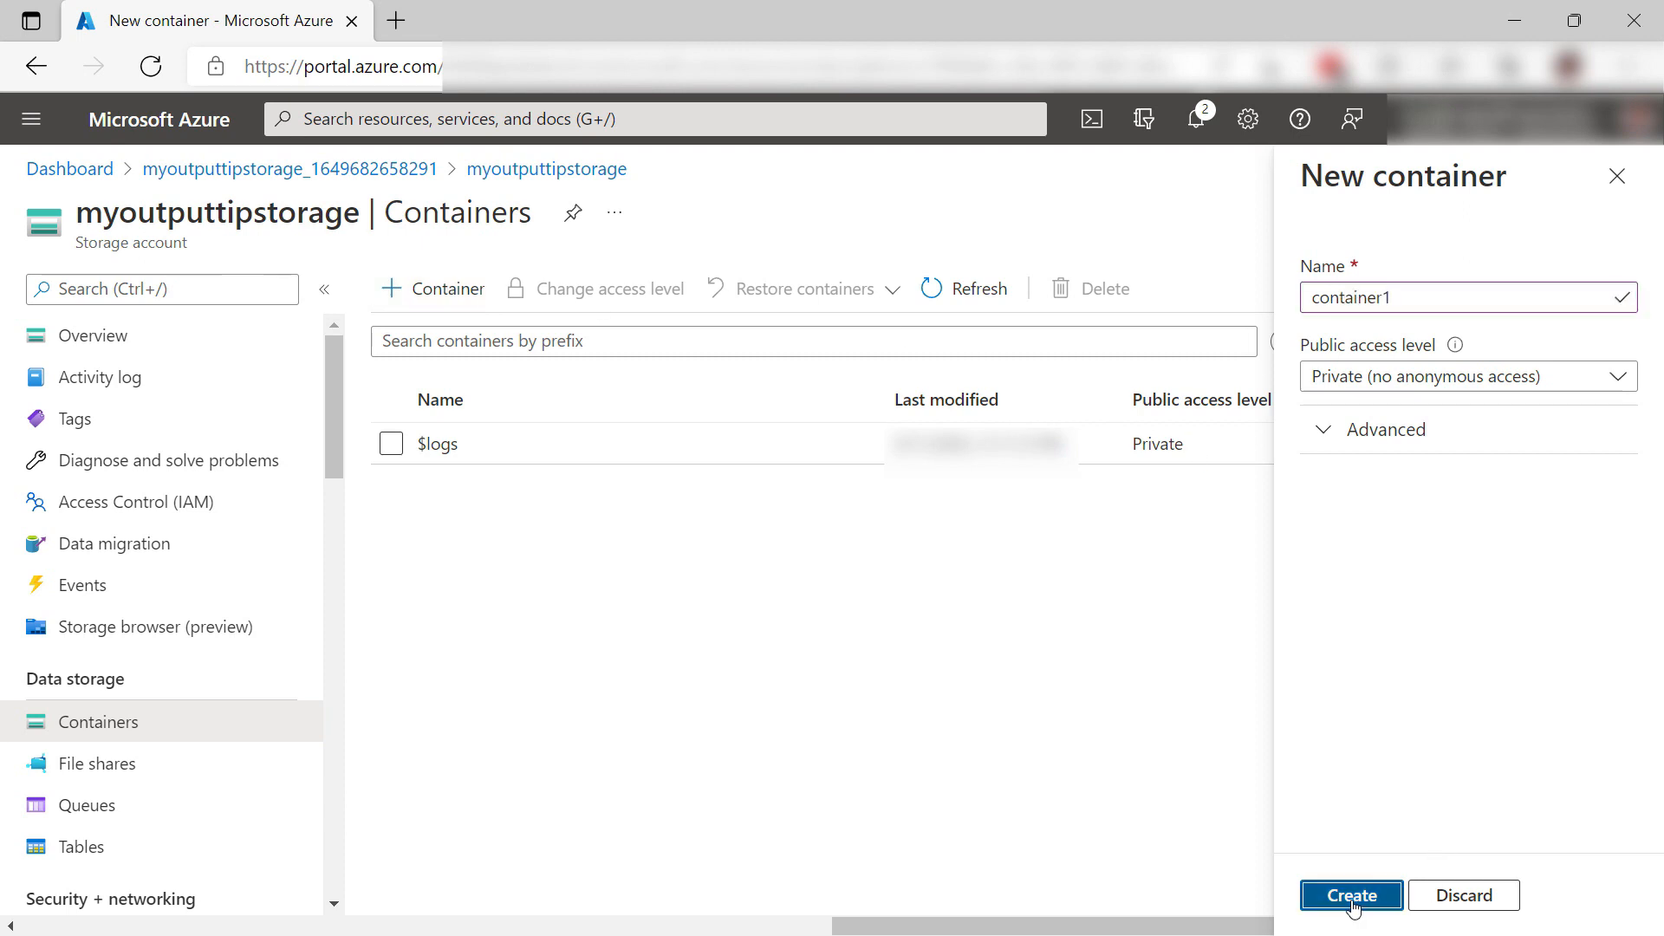
left_click(1350, 894)
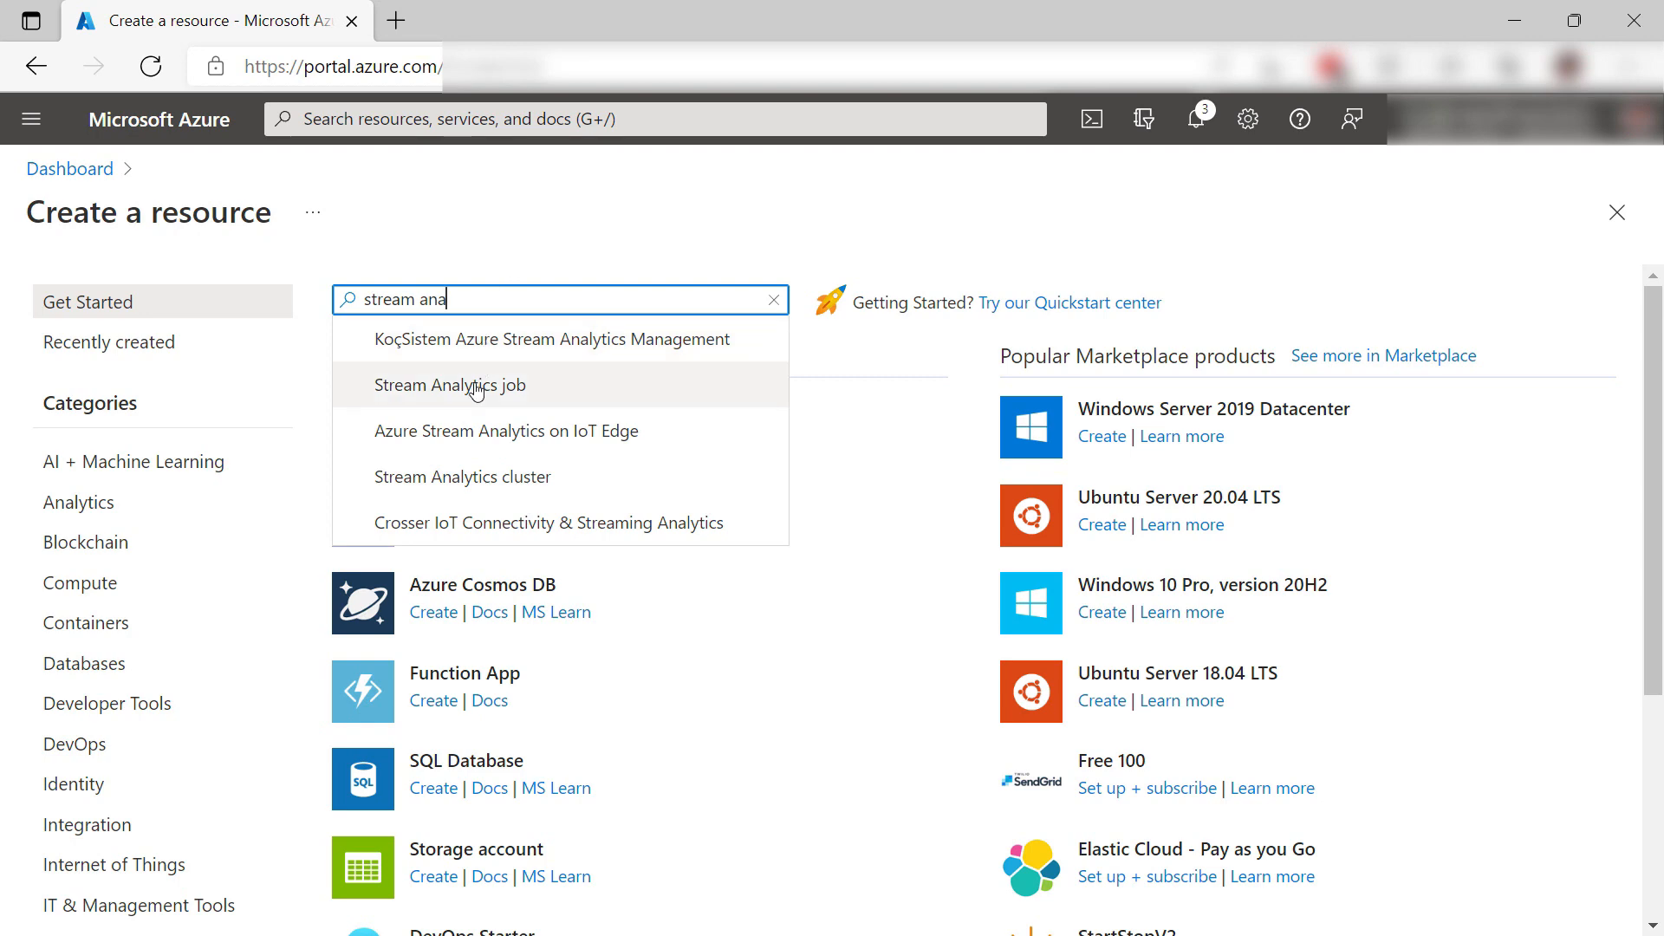
Create Stream Analytics job 'MyStreamTip' in azuretipsandtricks, East US, and submit it
left_click(450, 385)
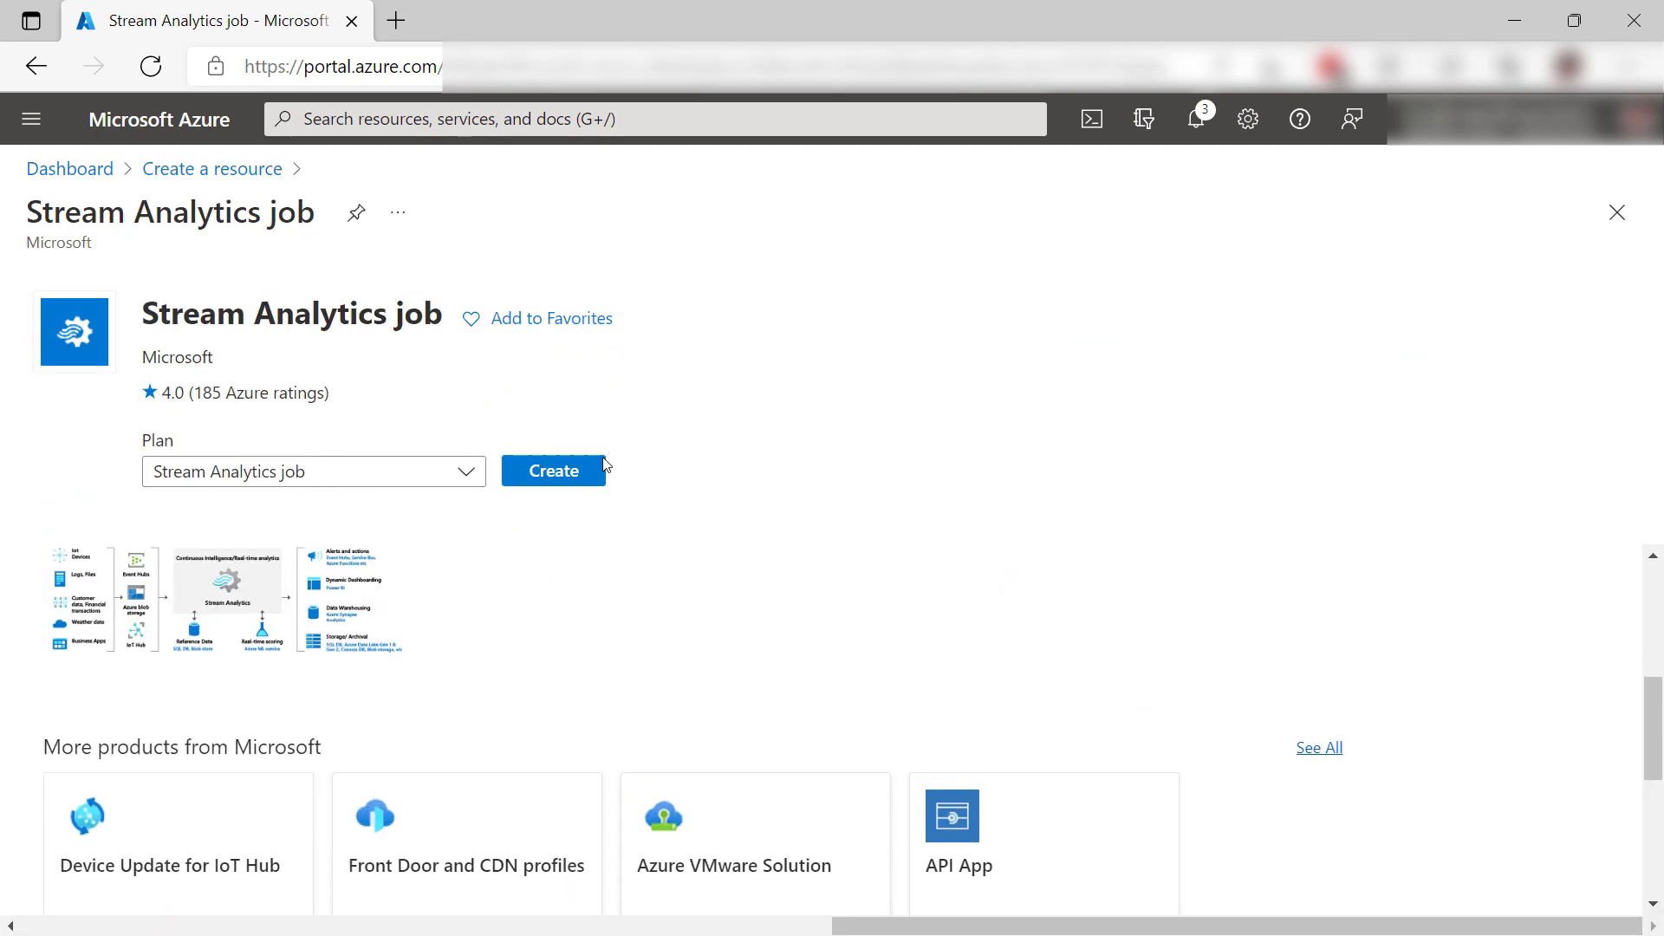
mouse_move(553, 469)
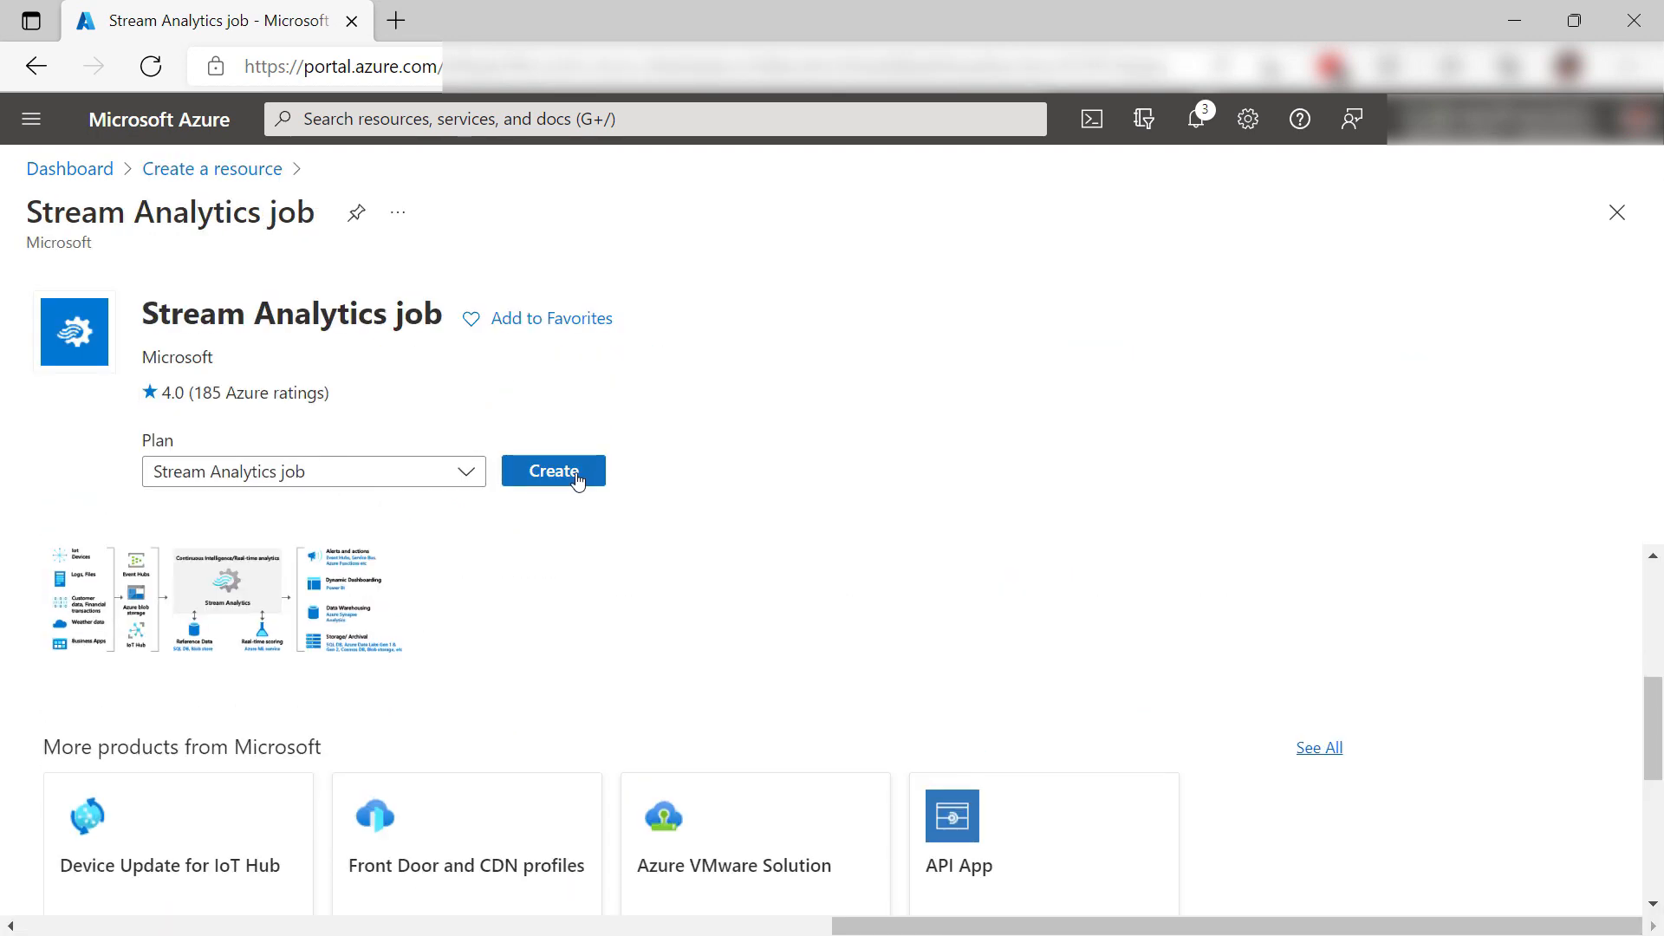
left_click(552, 469)
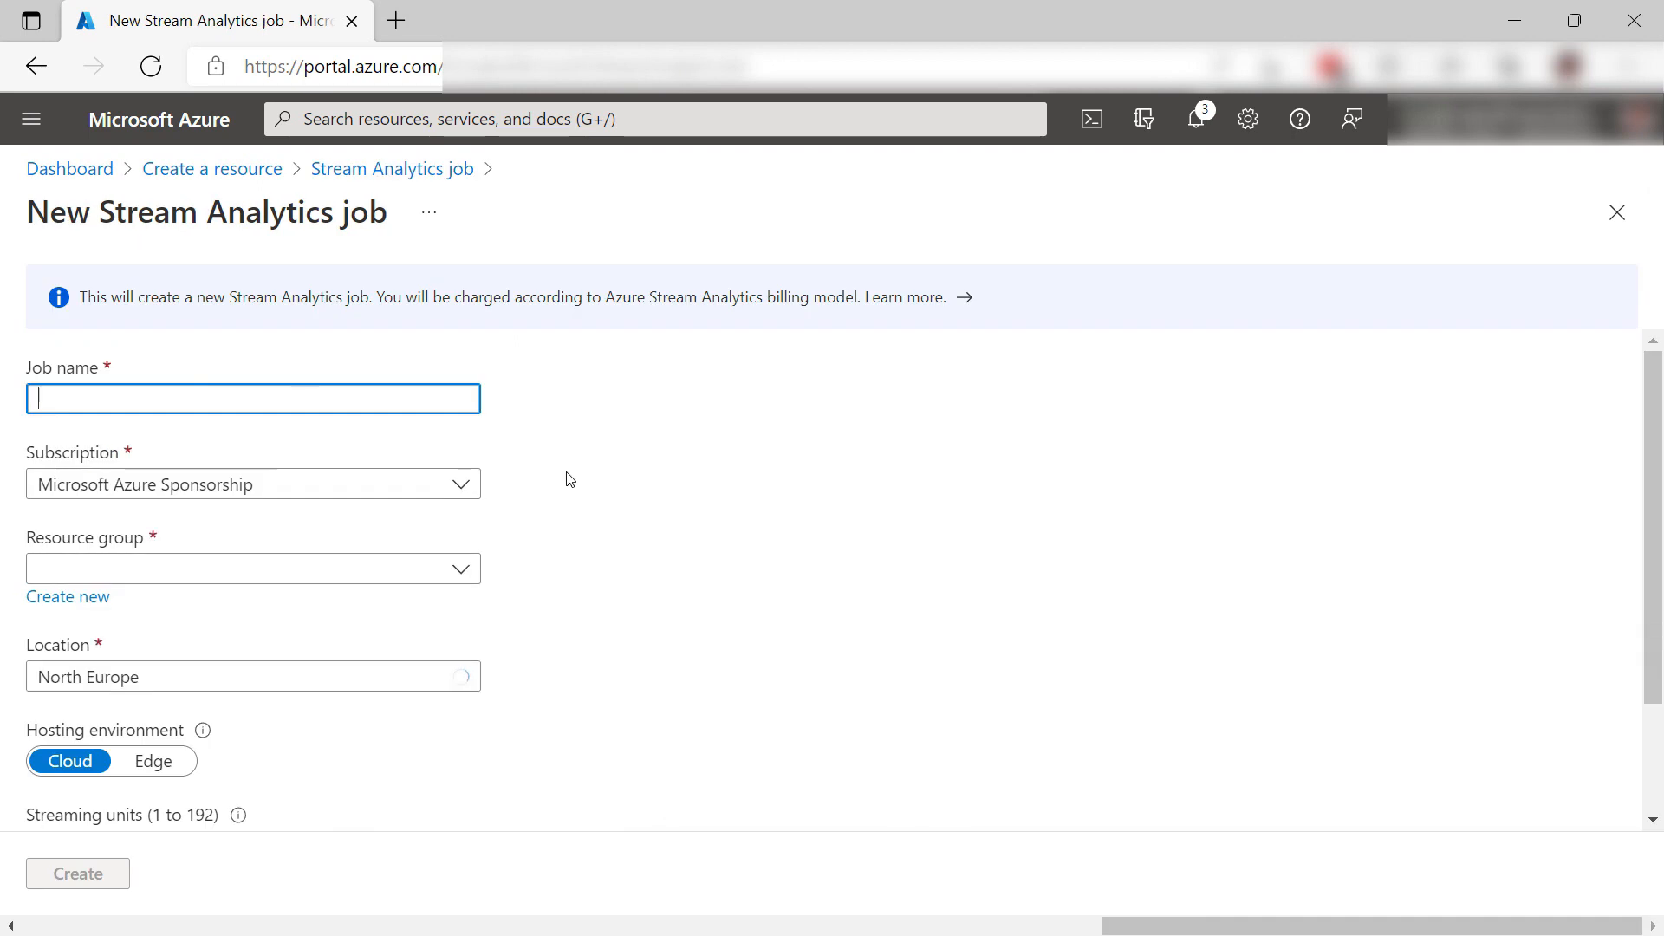
type("MyStreamTip")
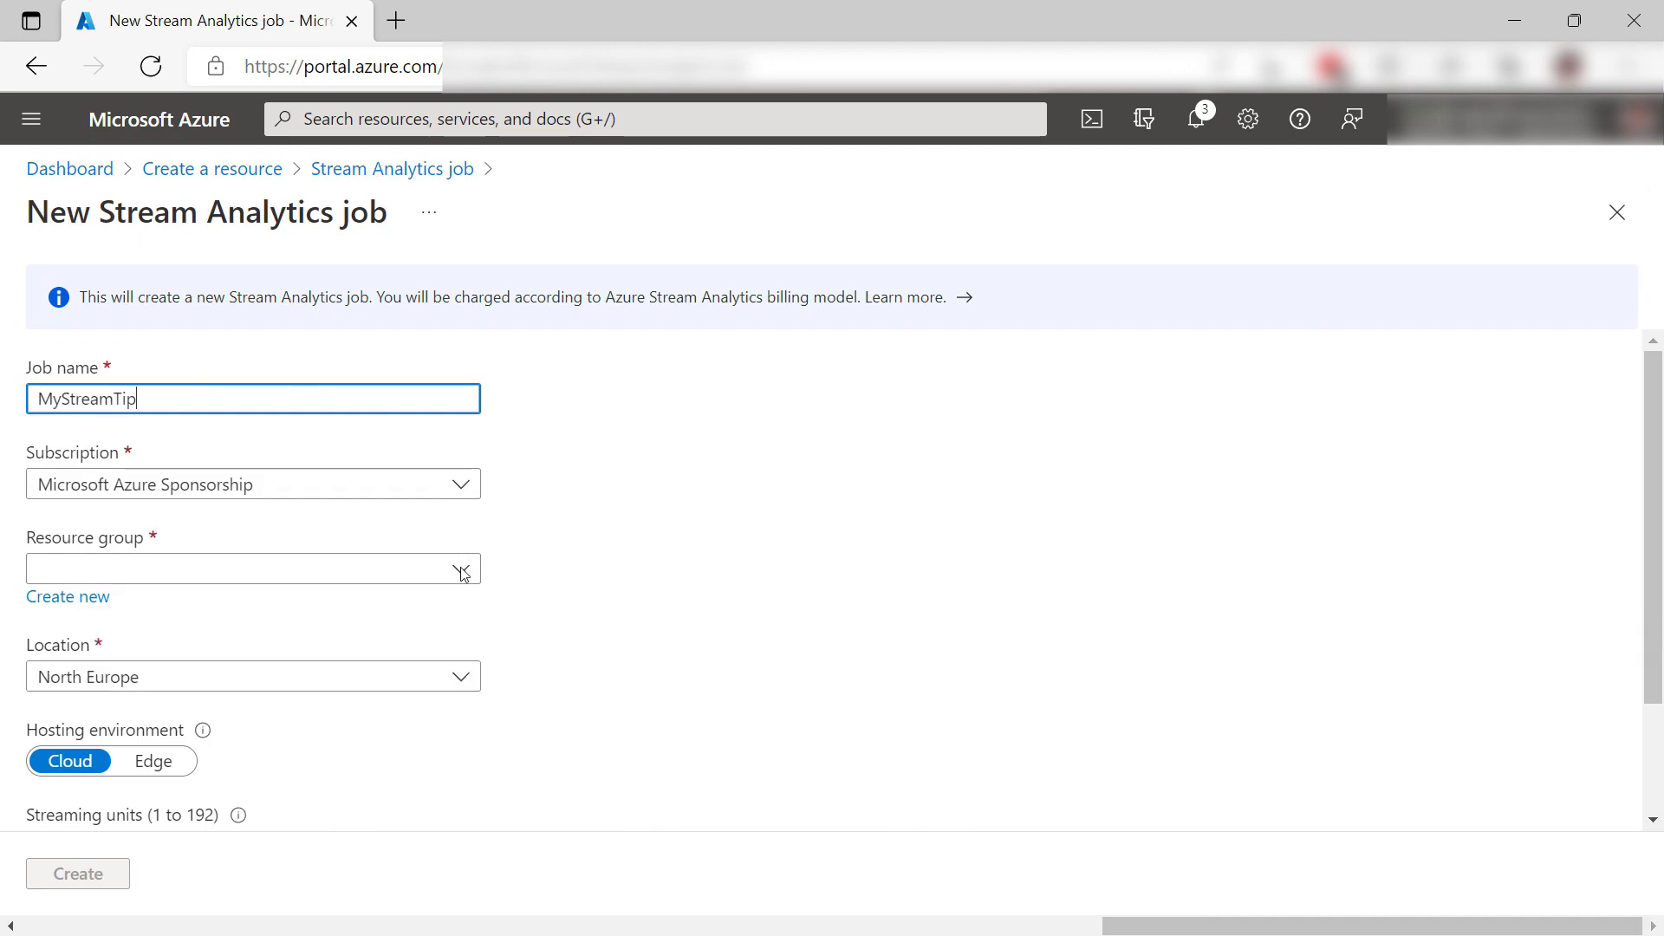
left_click(252, 570)
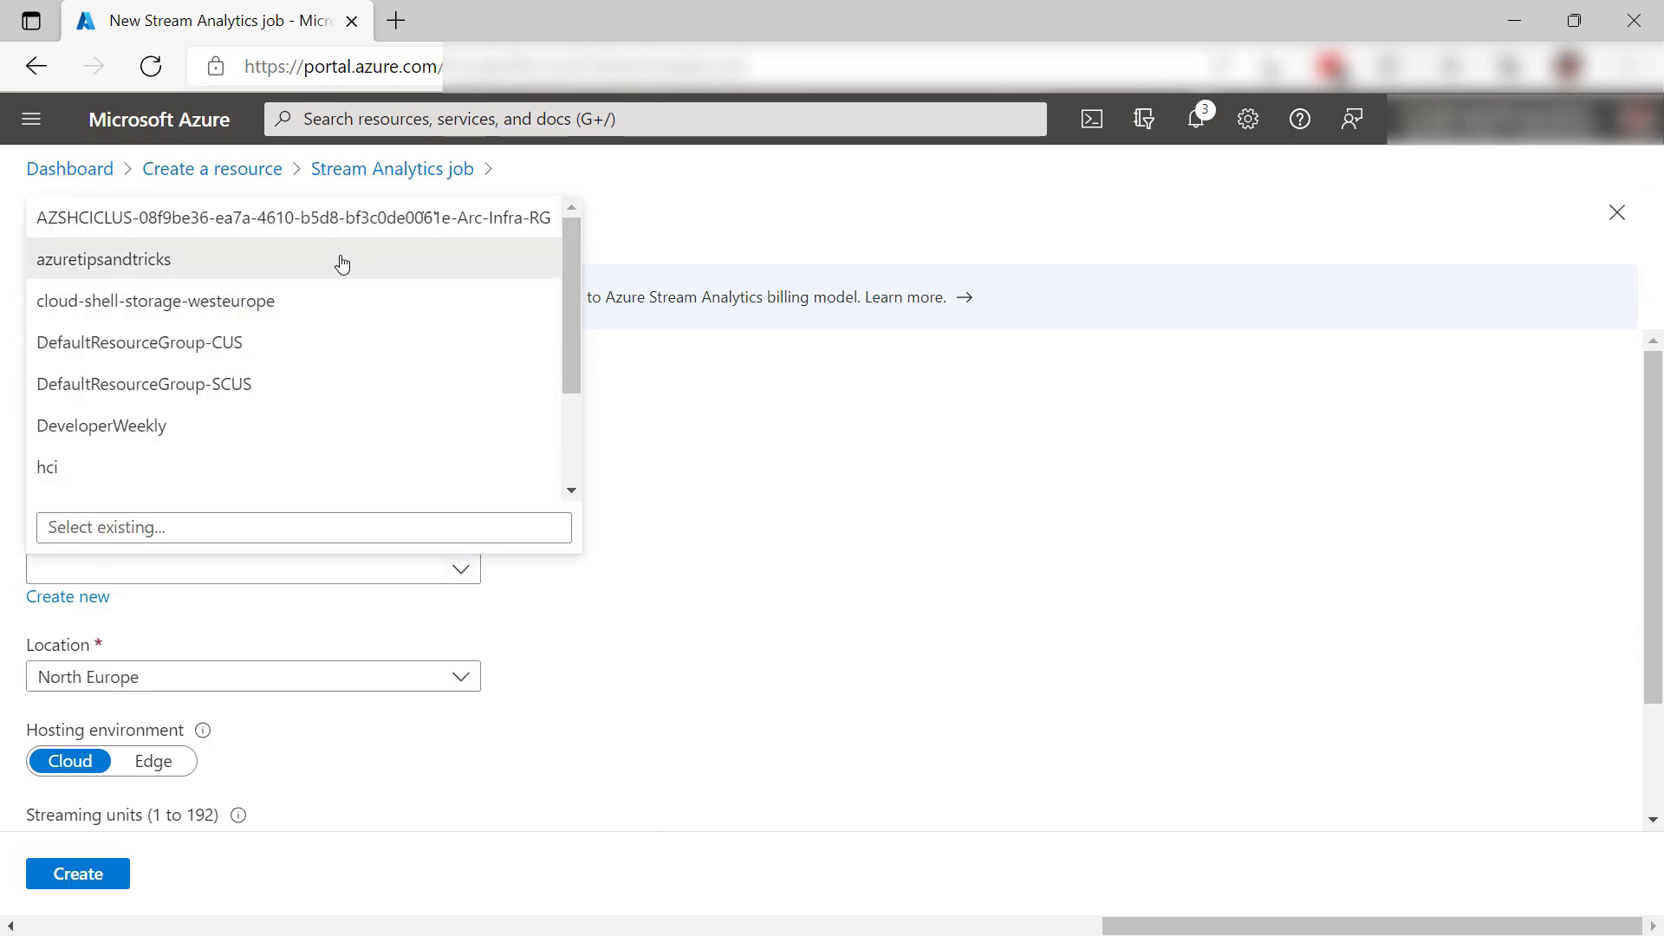
left_click(102, 258)
type("east")
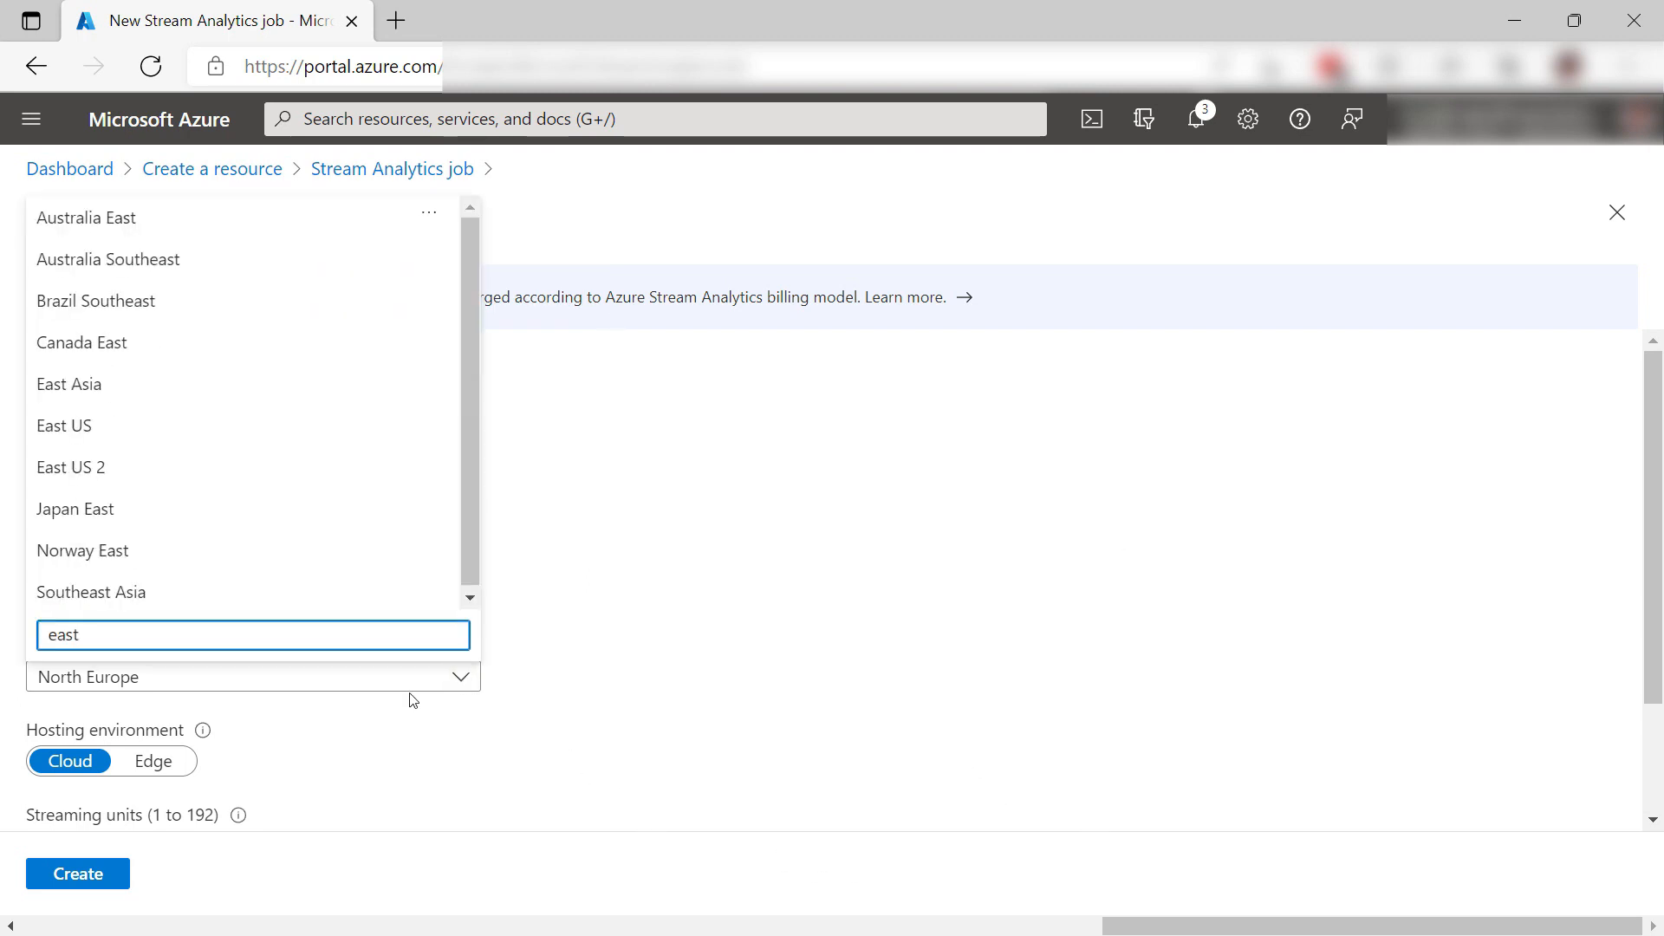
mouse_move(252, 426)
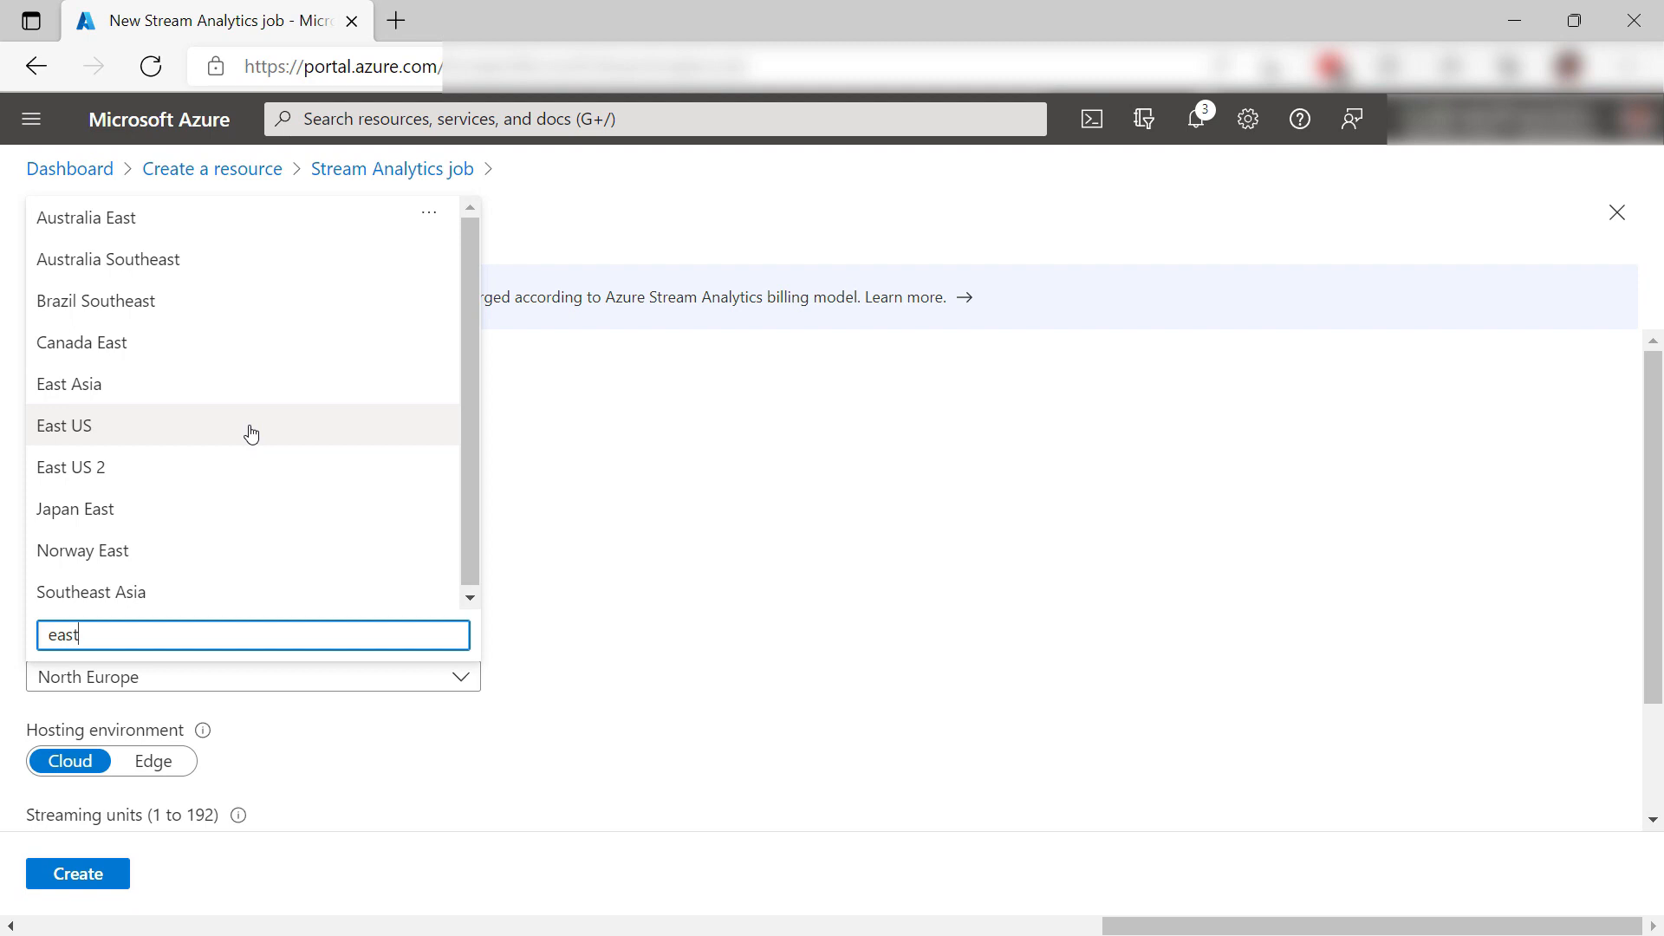
left_click(64, 426)
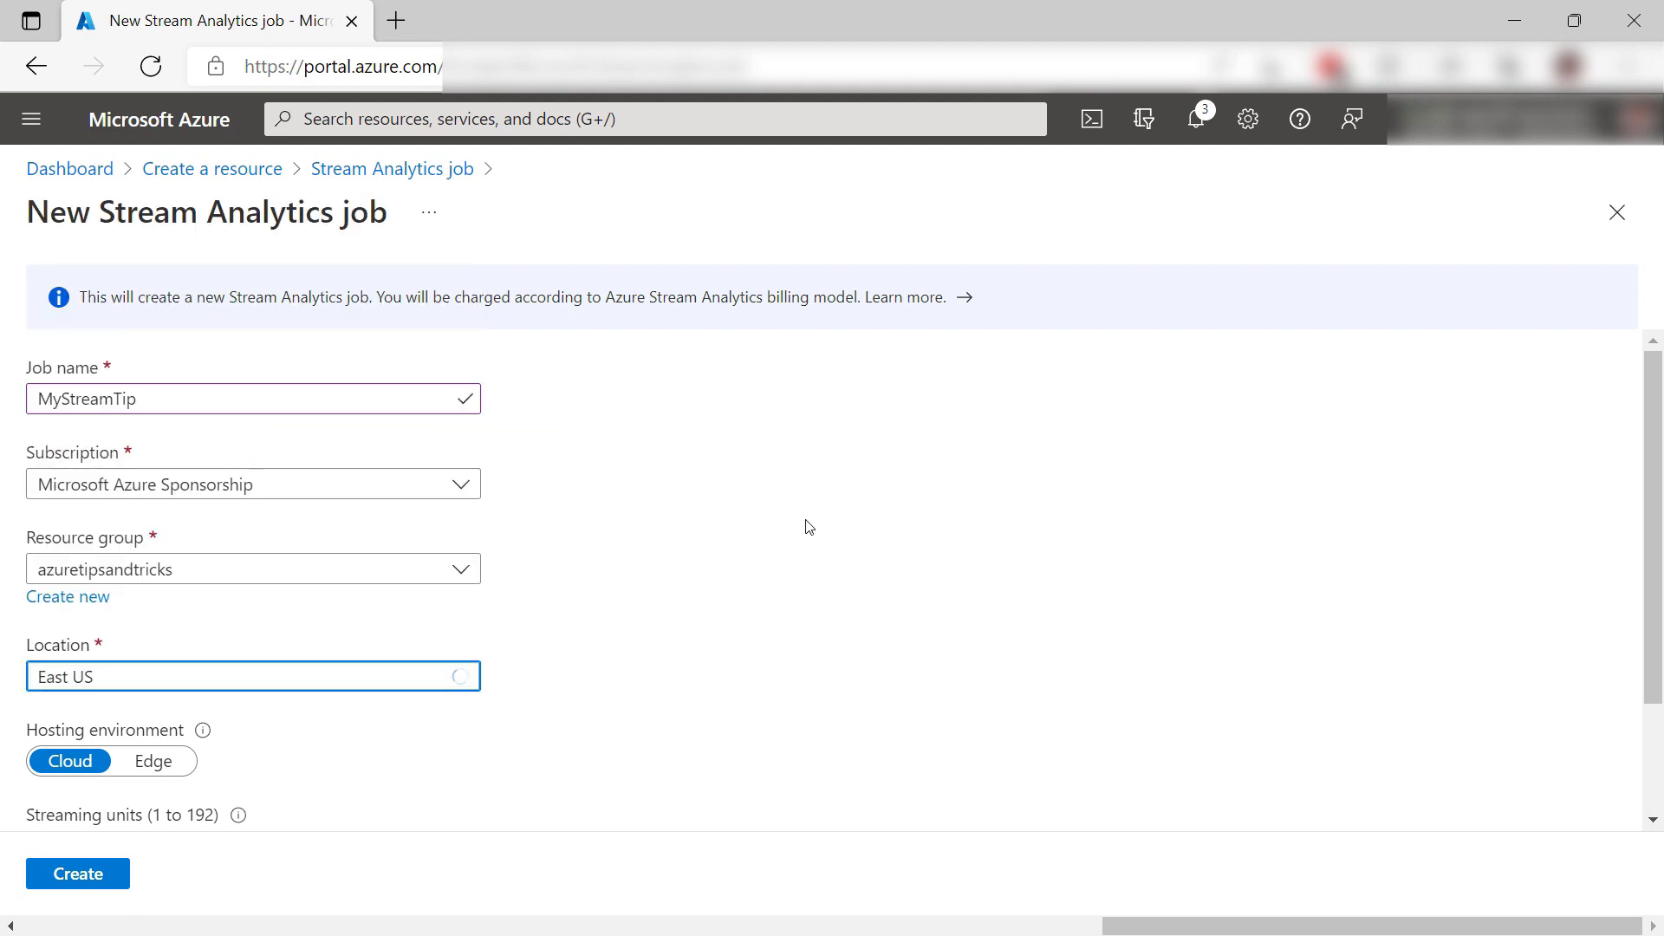
scroll("down", 3)
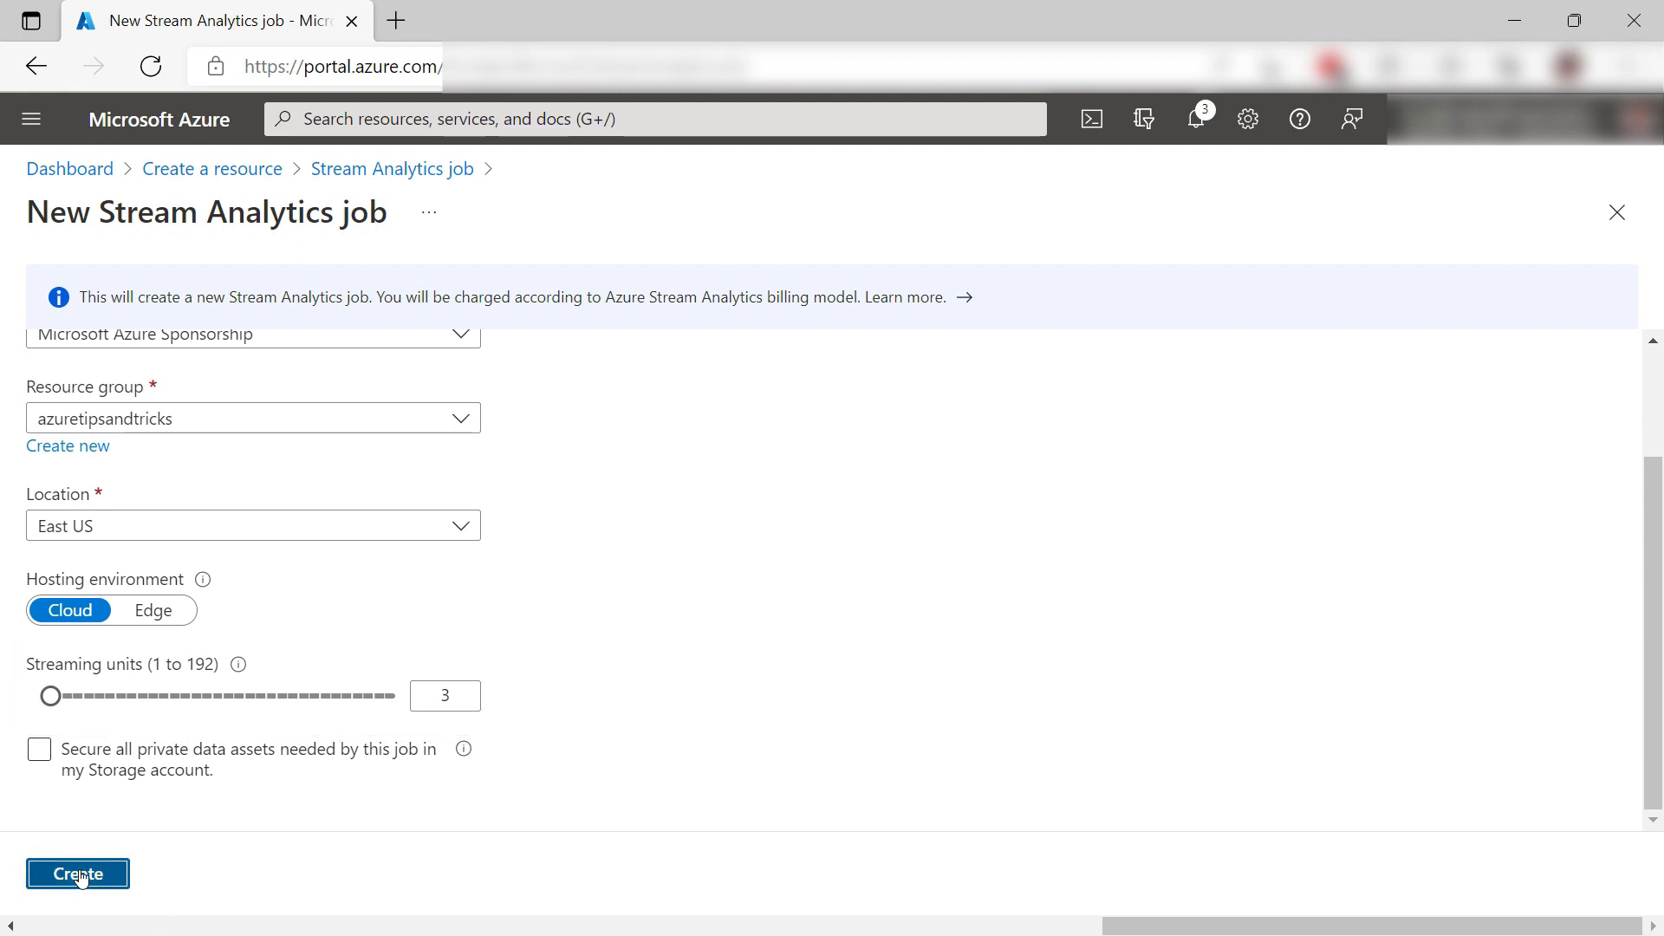
left_click(76, 871)
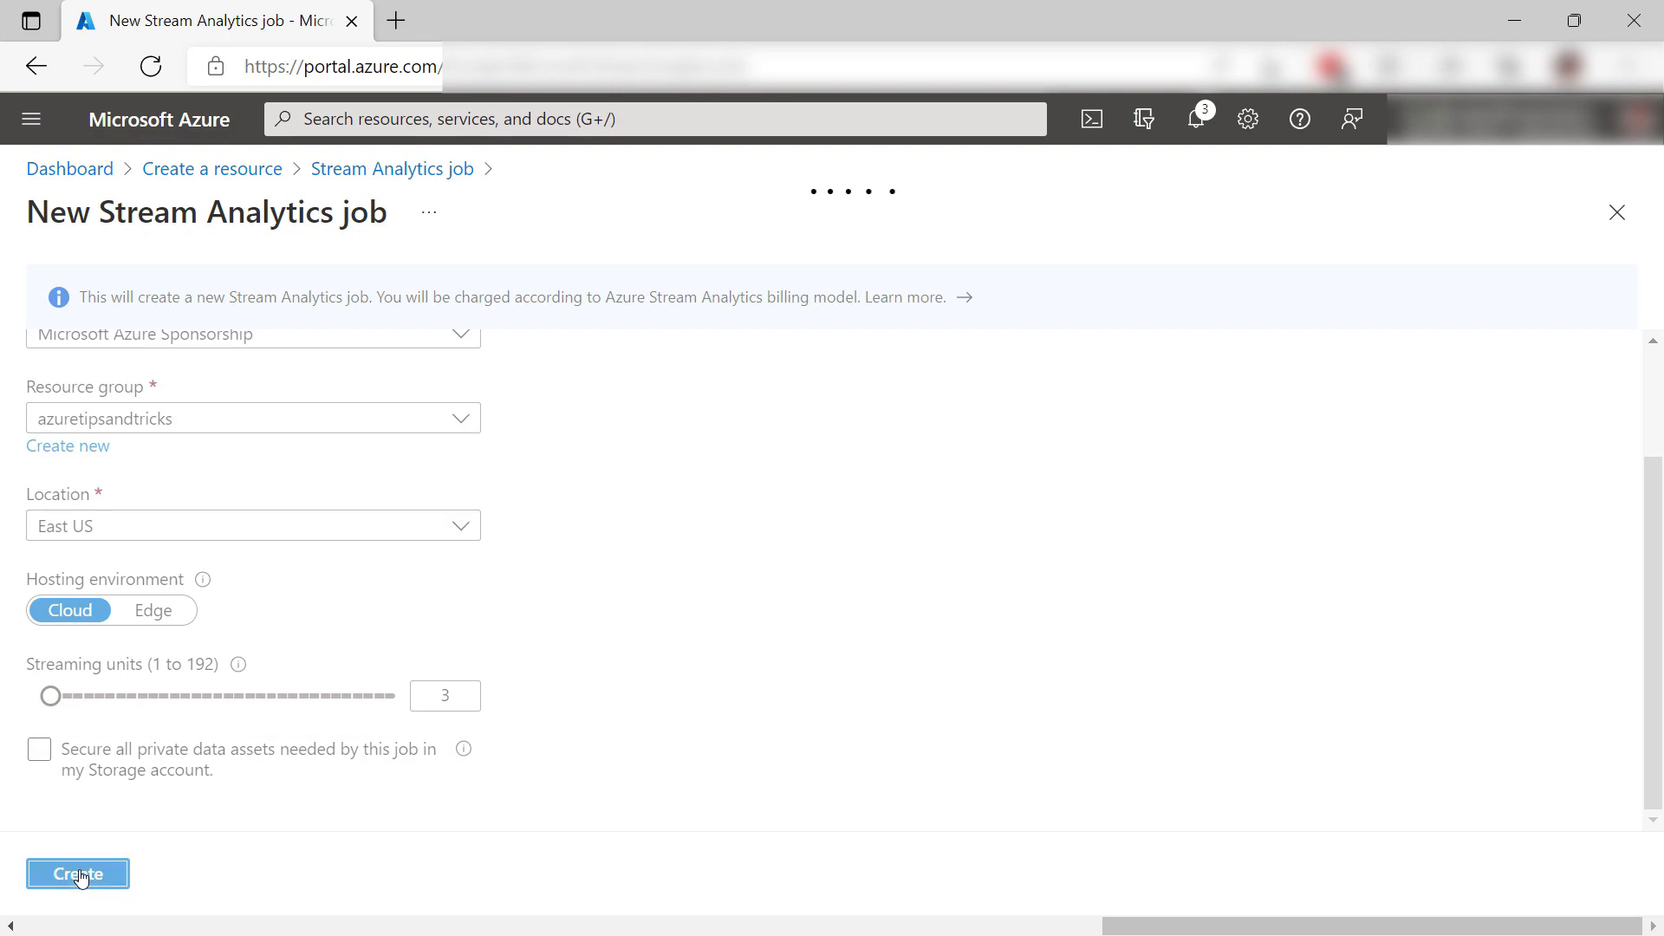
In MyStreamTip Inputs, add IoT Hub stream input 'myInput' from inputhub and save it
left_click(76, 873)
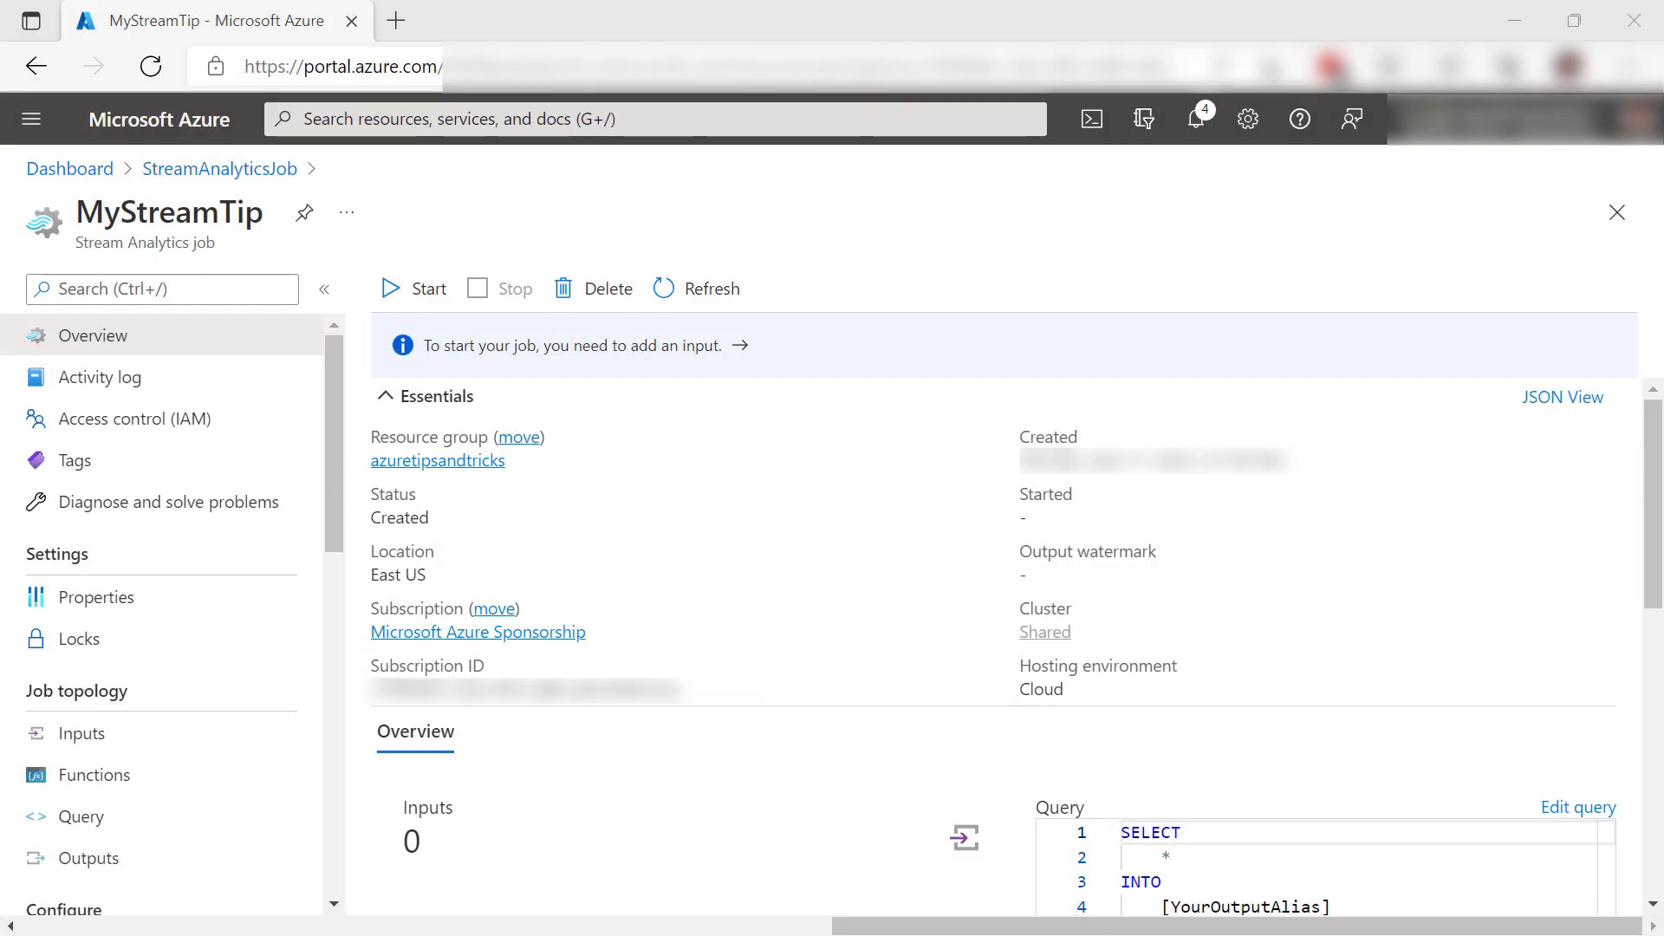
mouse_move(791, 500)
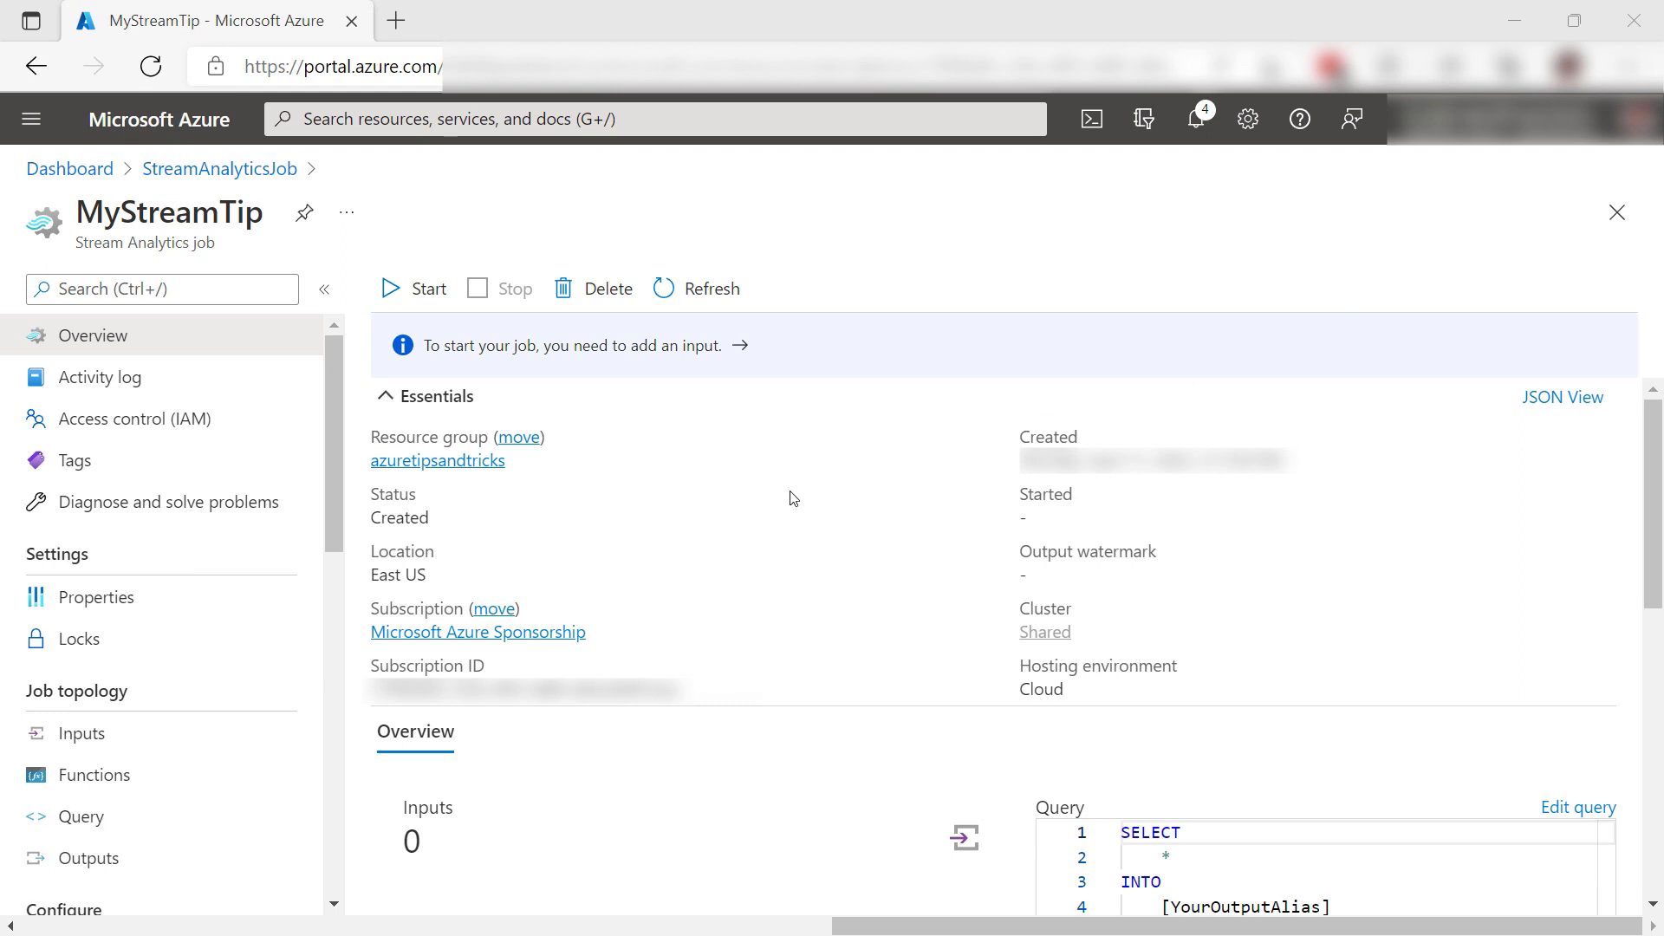
left_click(81, 731)
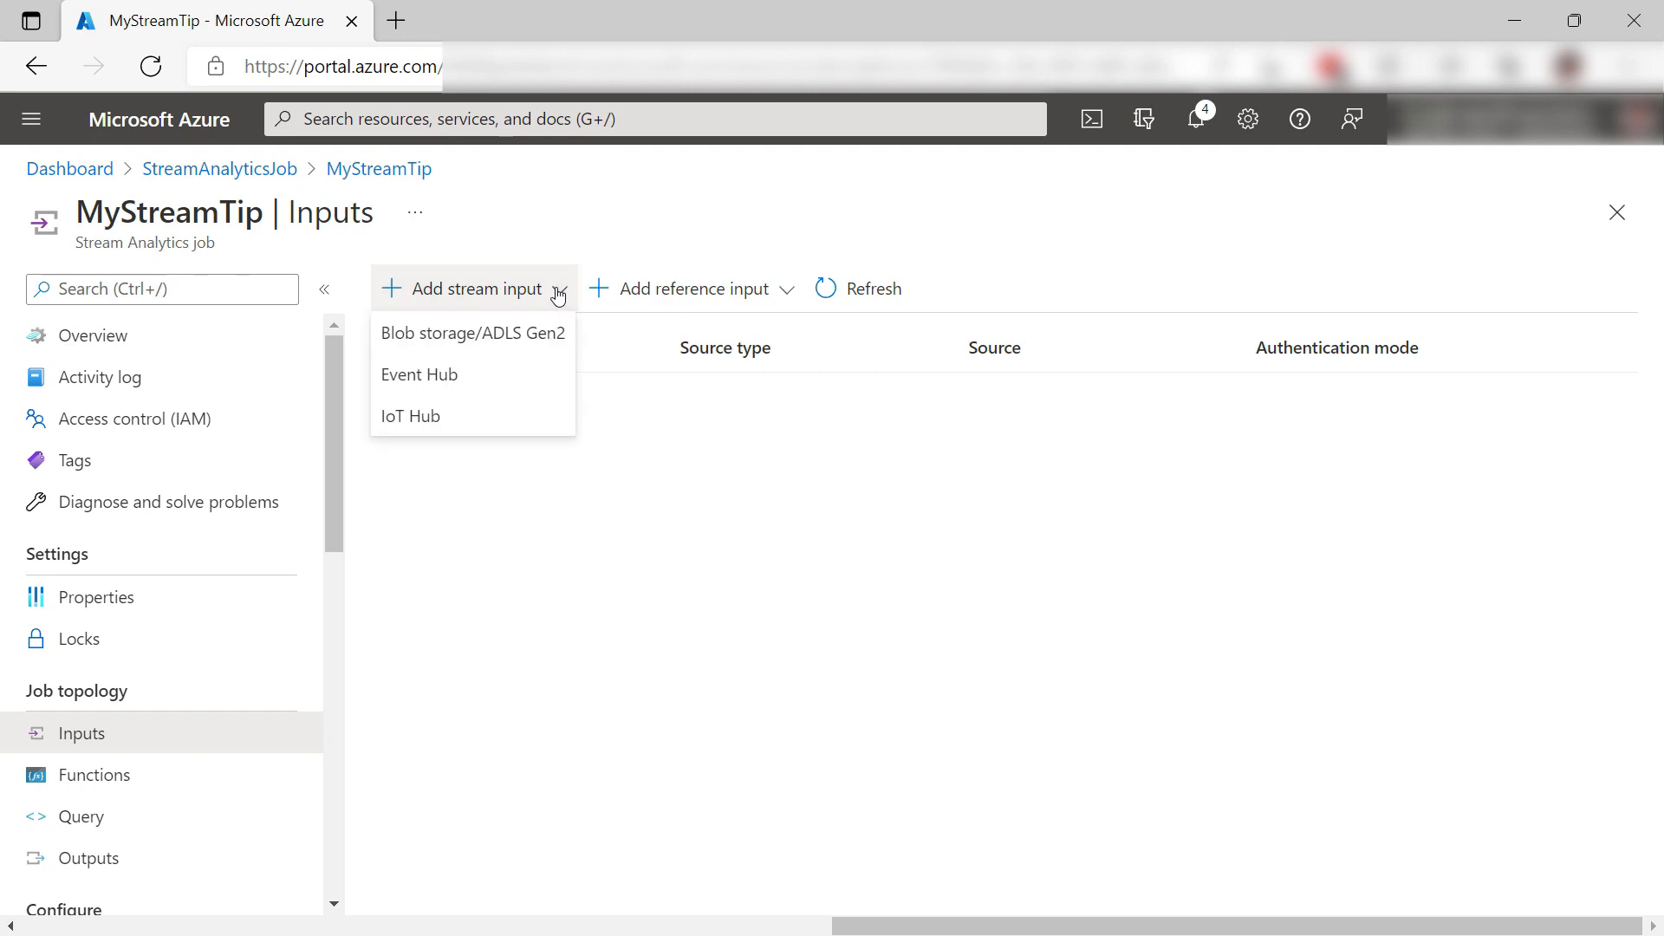
left_click(409, 414)
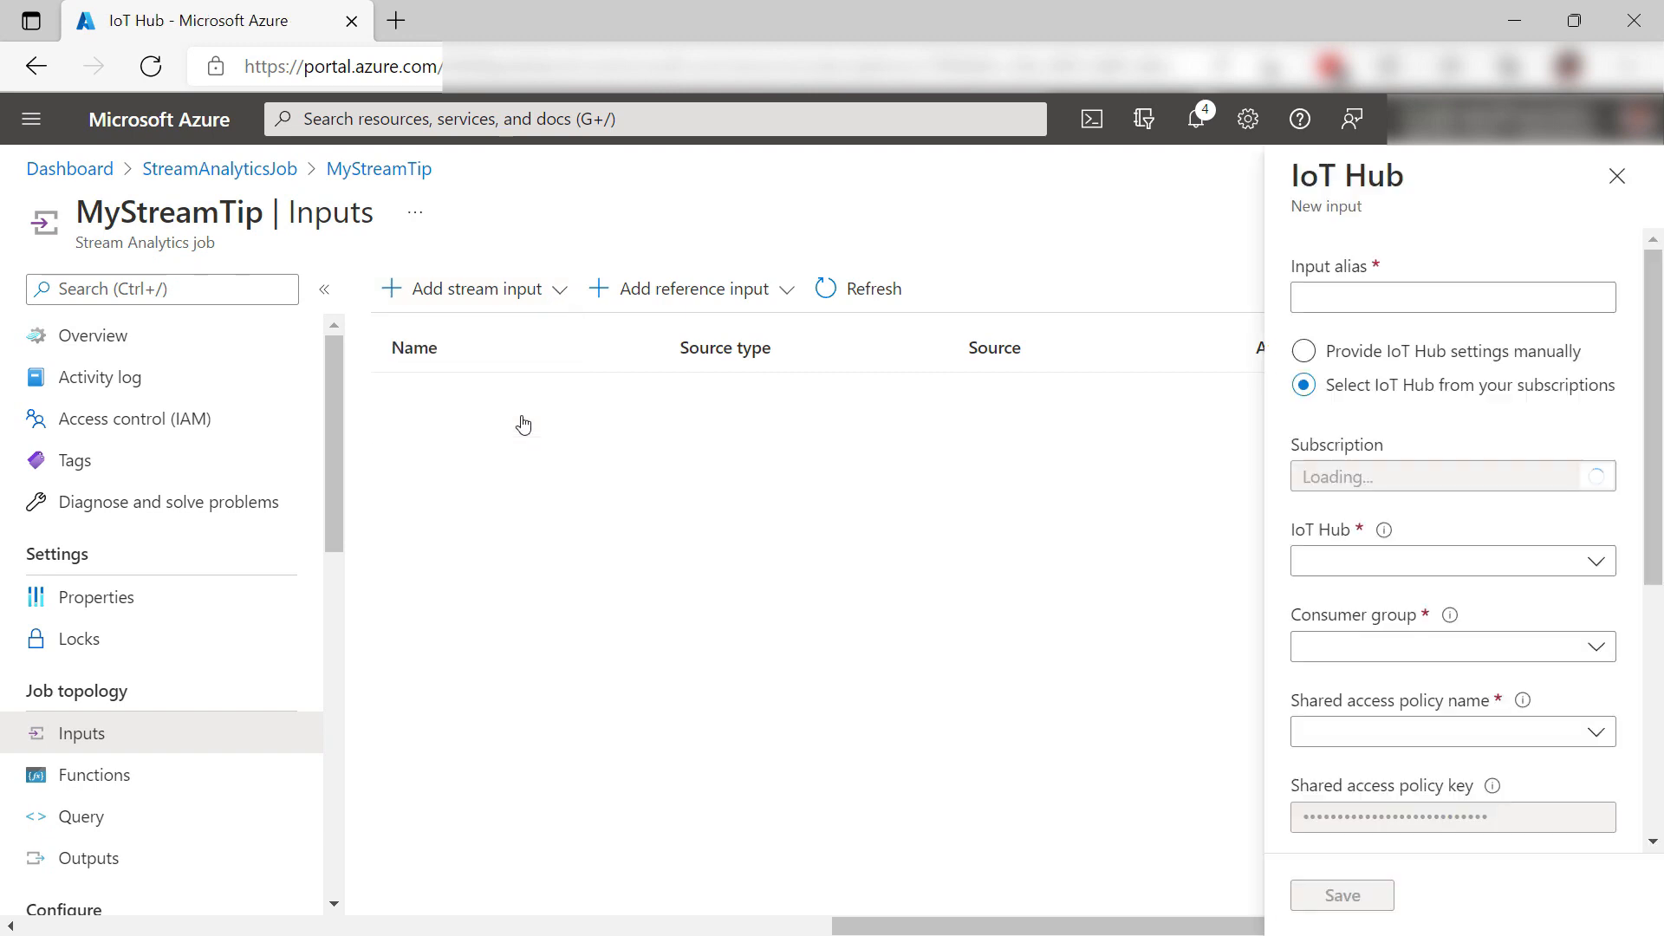
type("m")
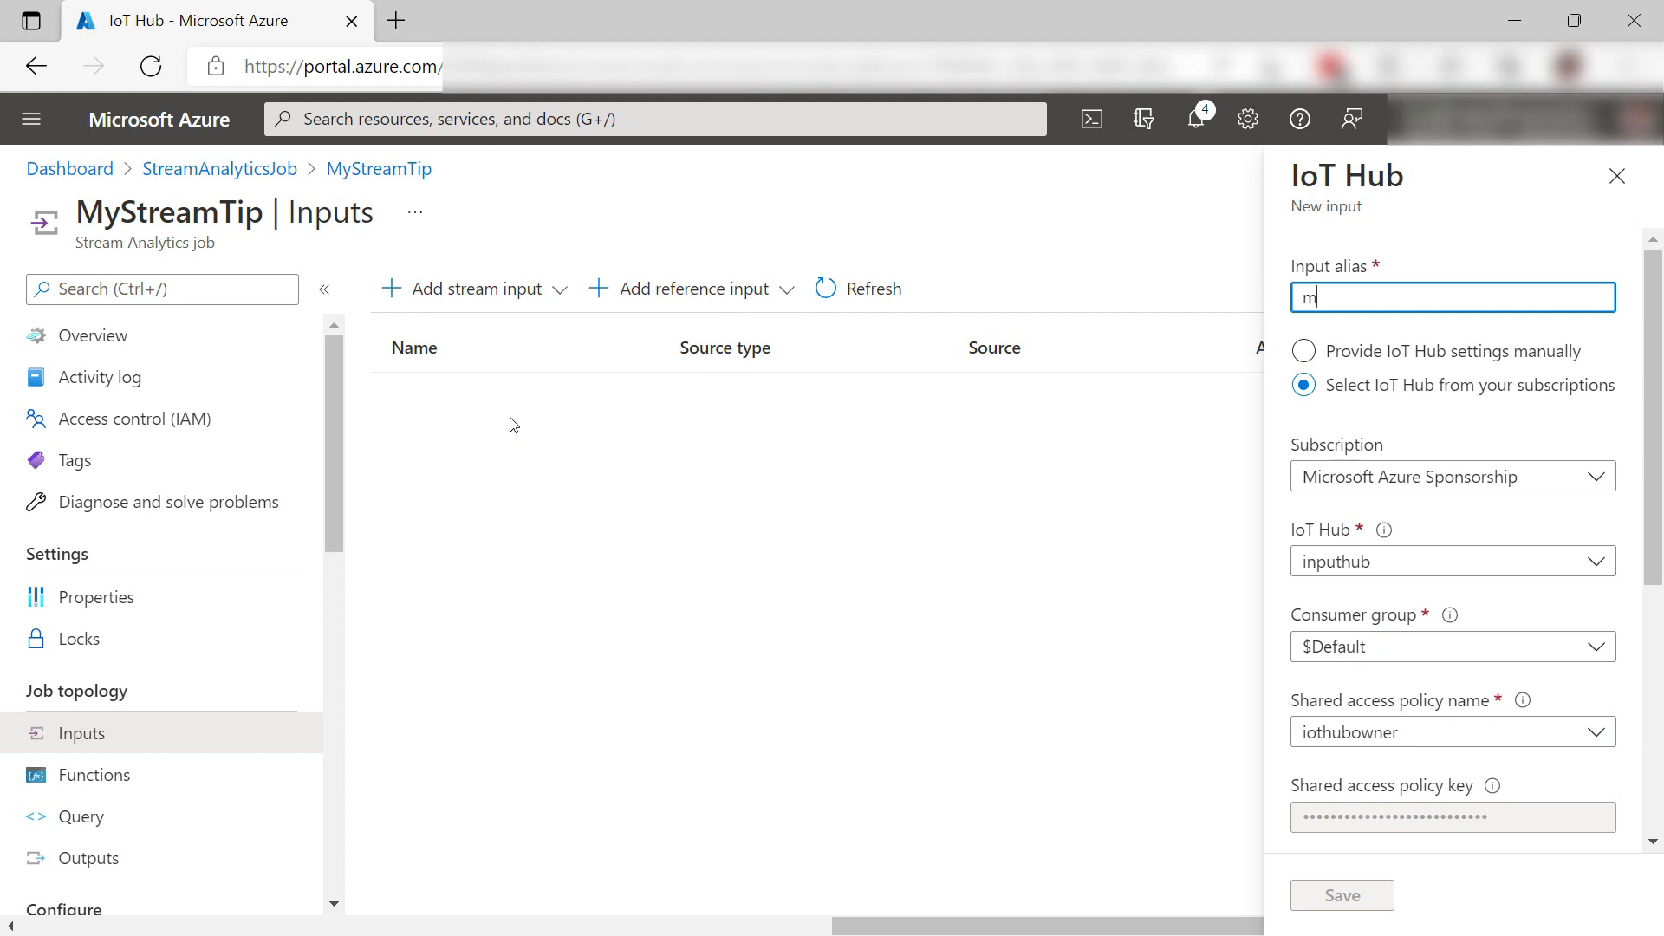
type("myInput")
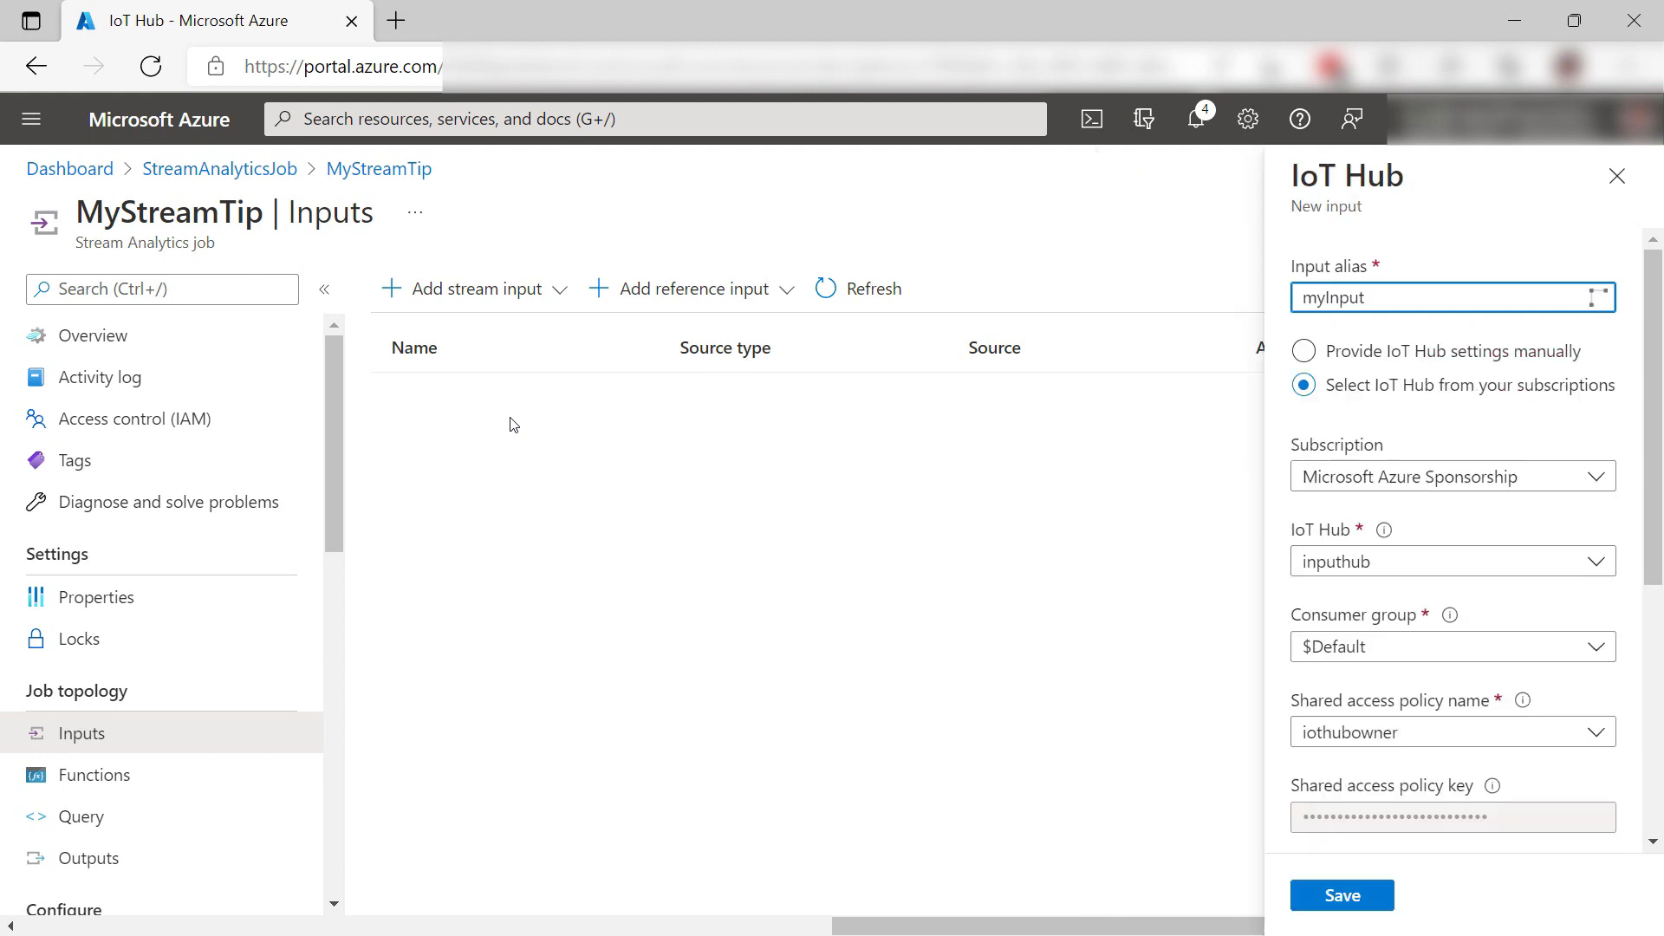
mouse_move(1613, 689)
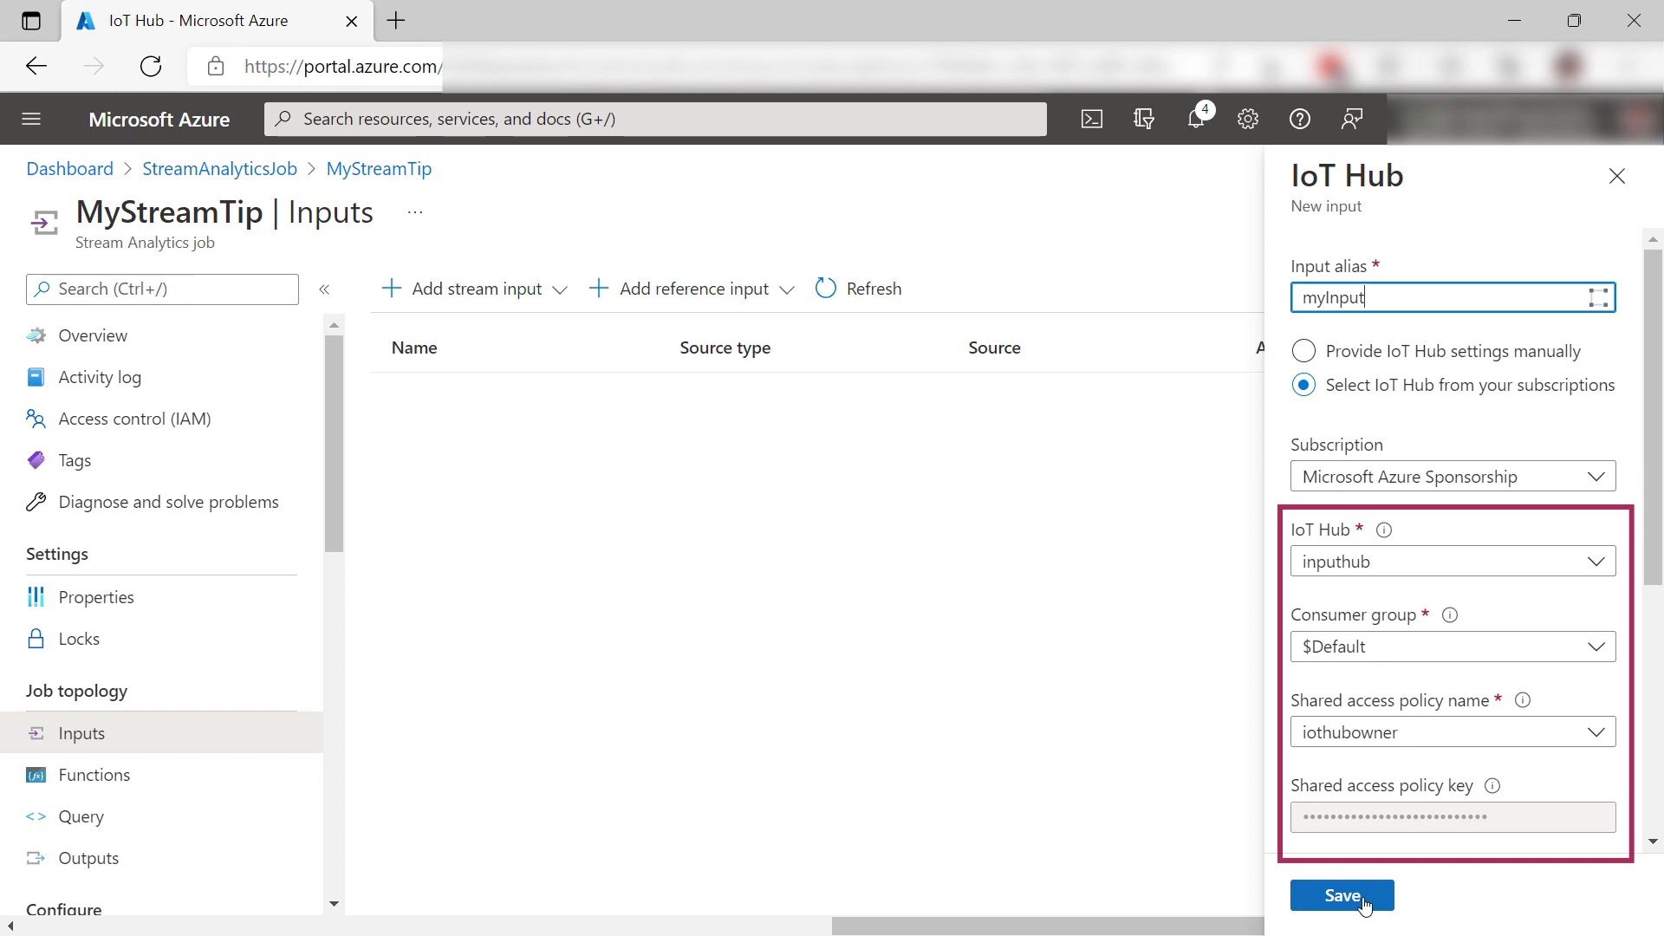
left_click(1339, 894)
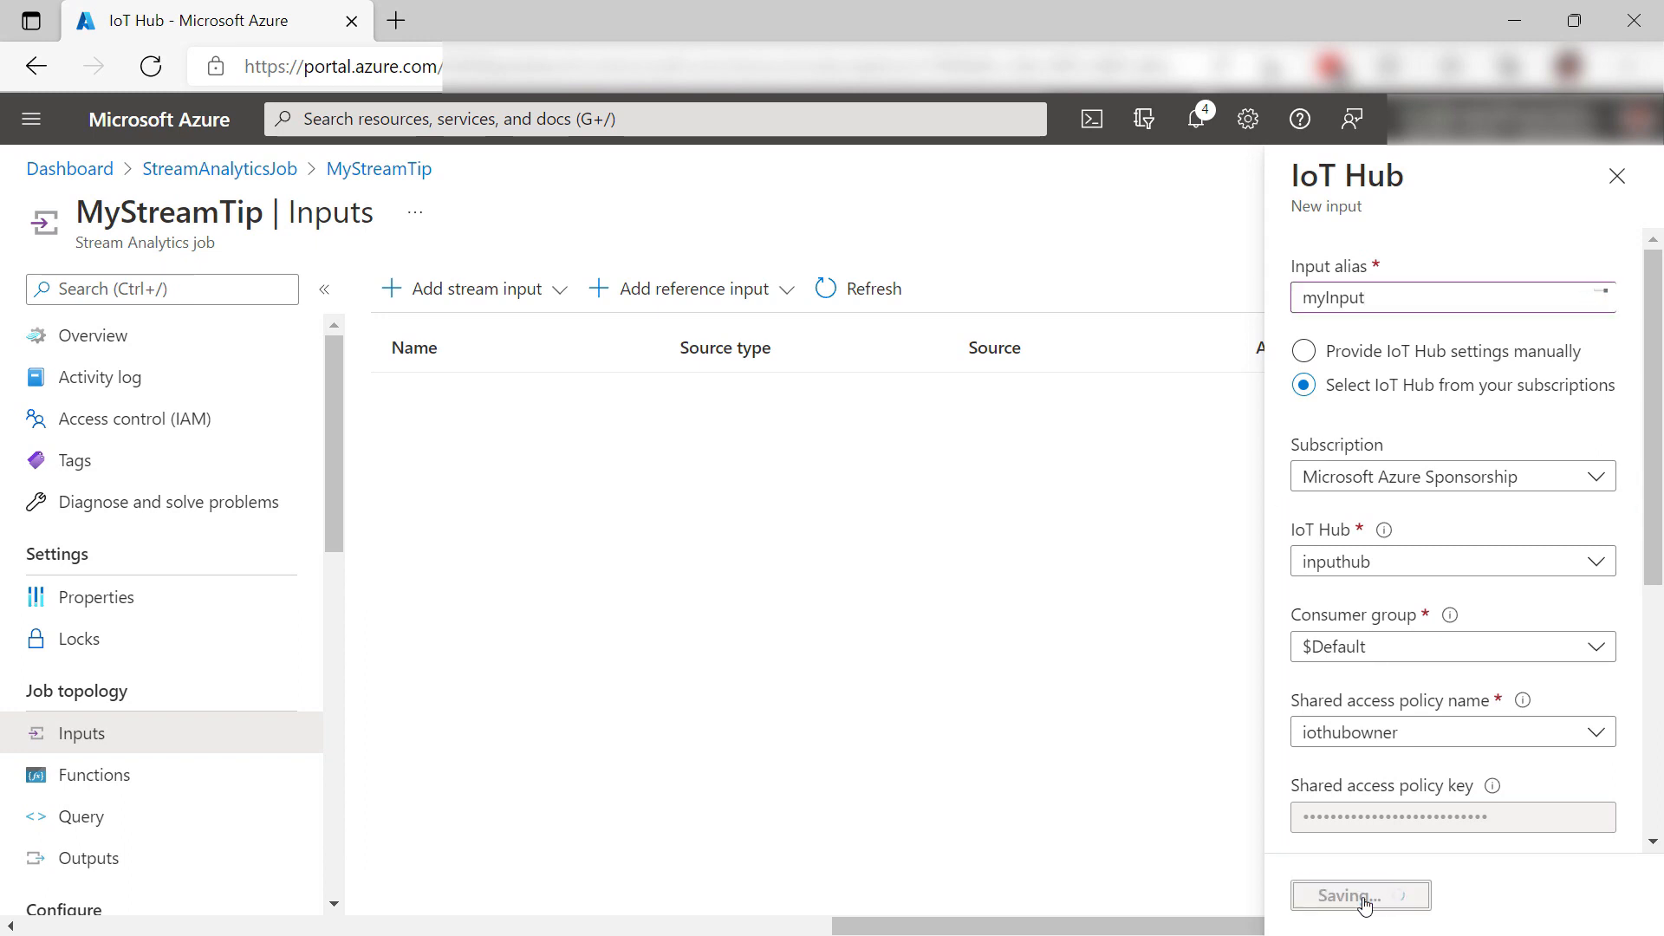
left_click(1359, 894)
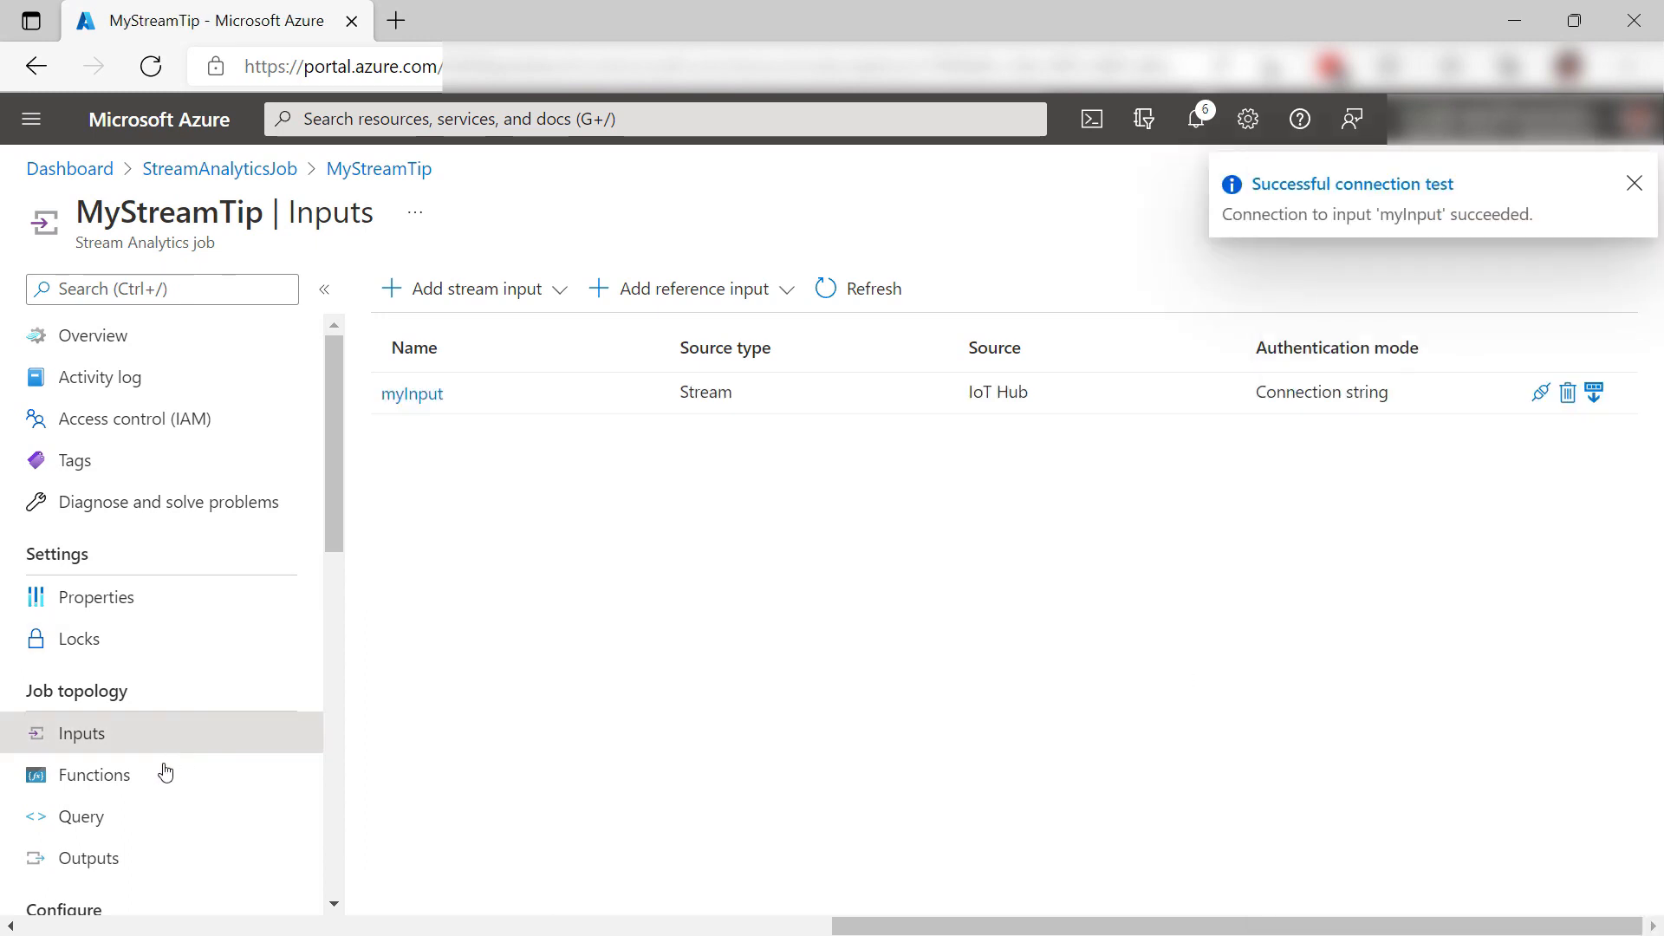
Add Blob storage output 'myOutput' pointing to container1 in myoutputtipstorage and save it
left_click(88, 858)
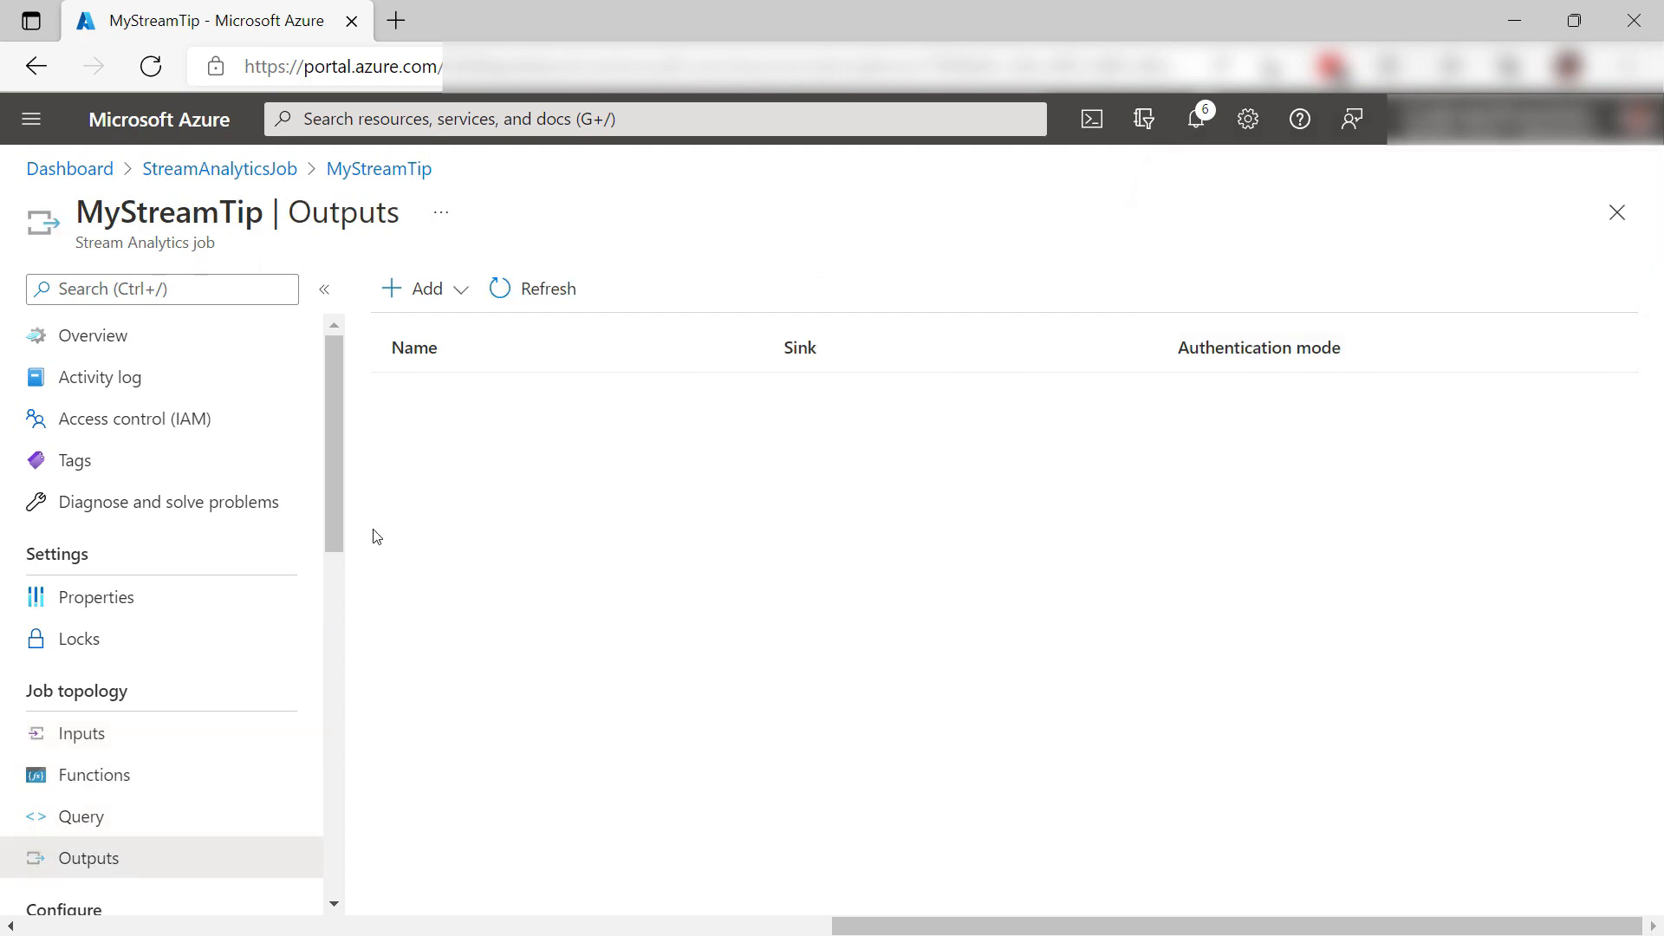
left_click(423, 288)
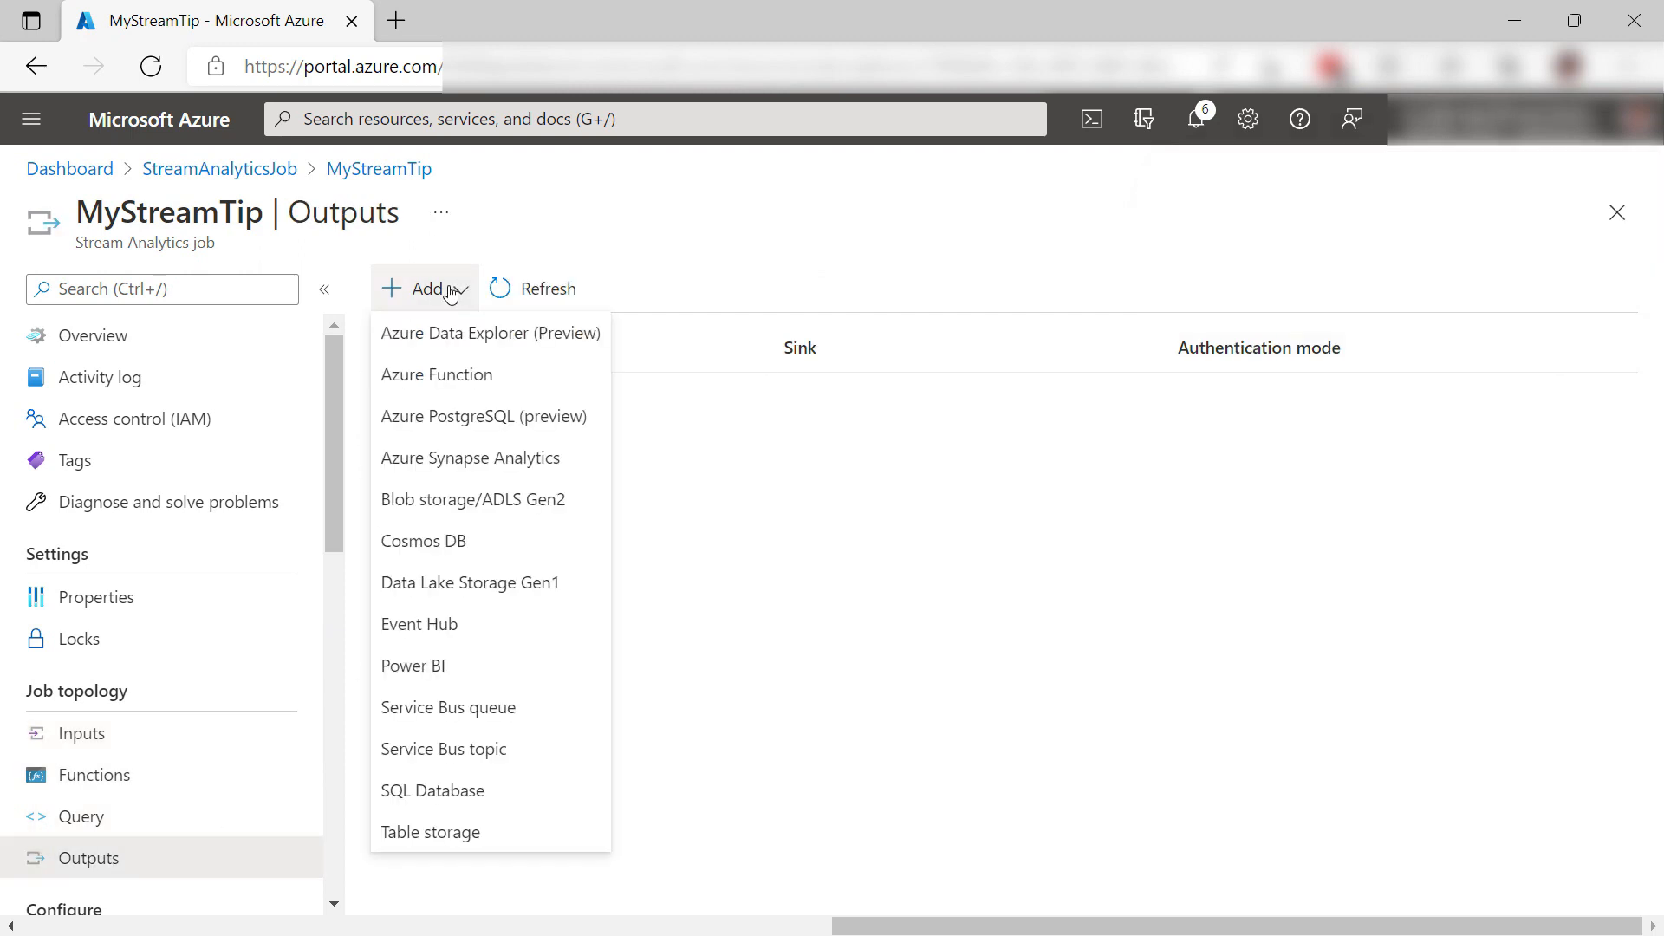
left_click(491, 499)
type("myOutput")
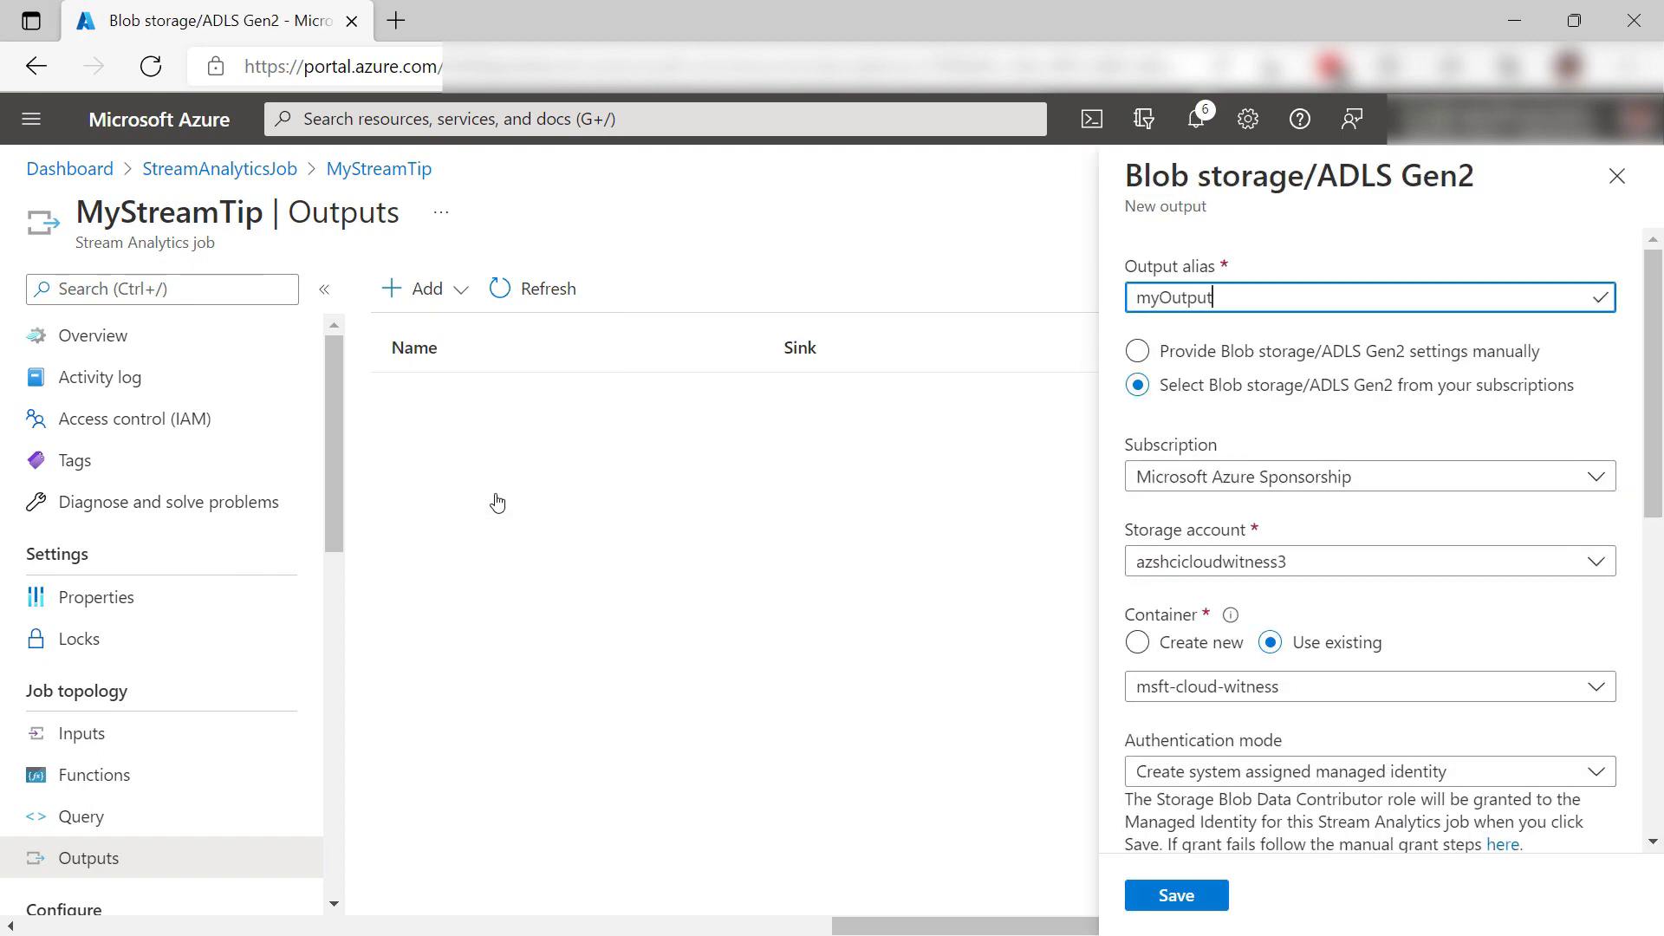
mouse_move(986, 565)
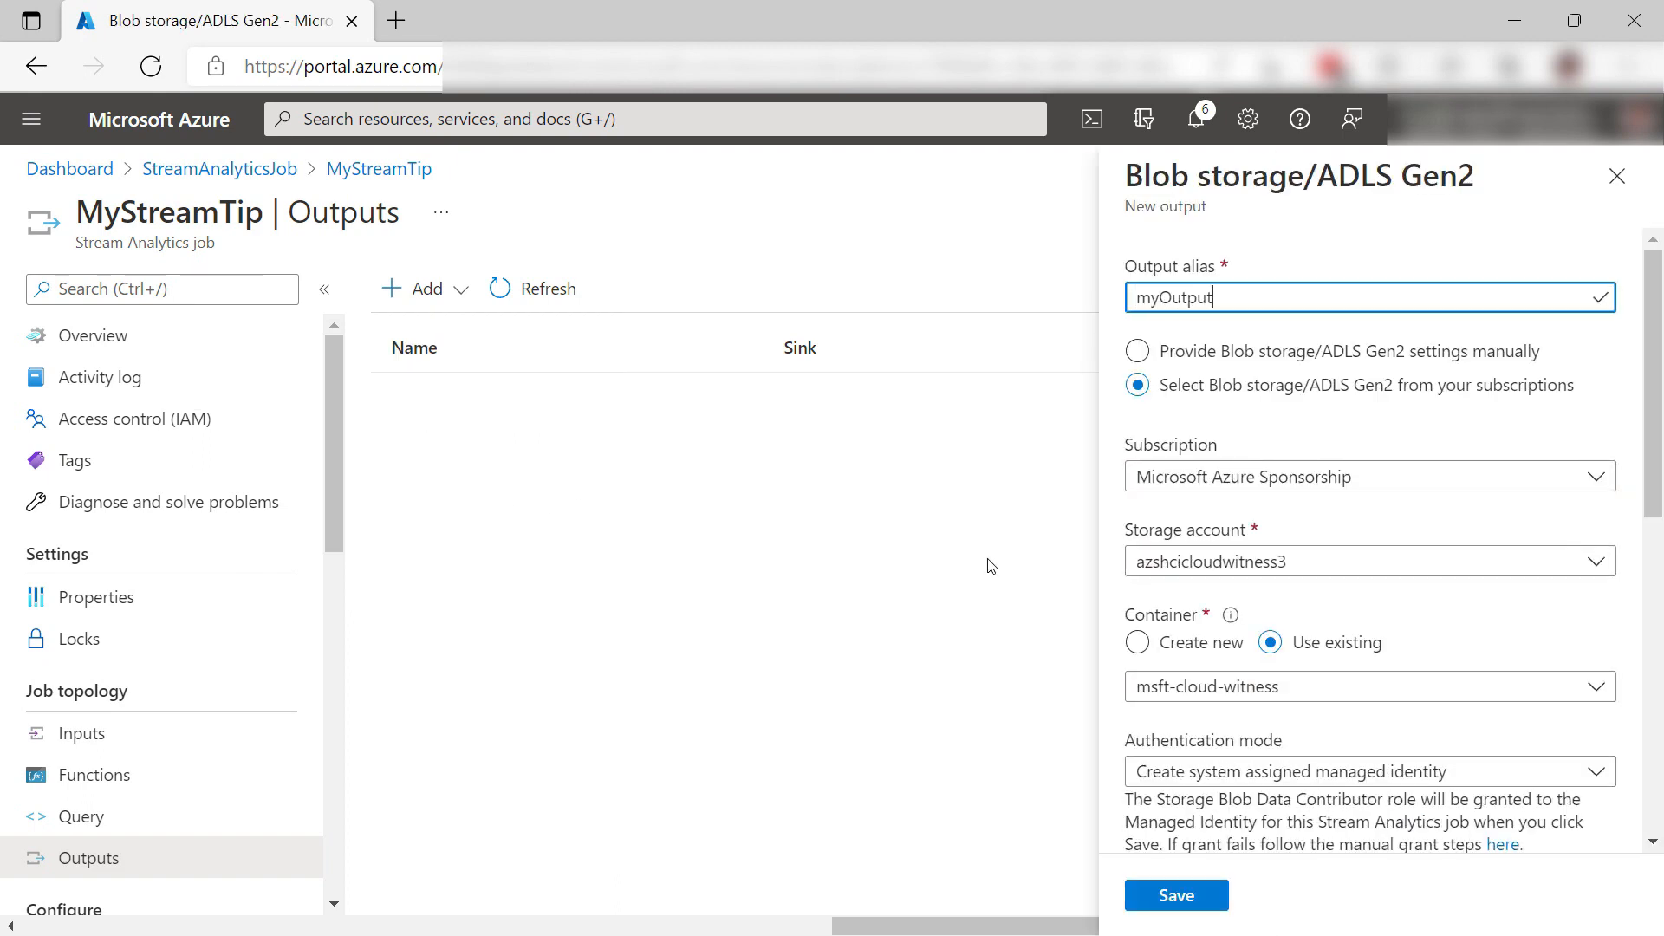
left_click(1367, 562)
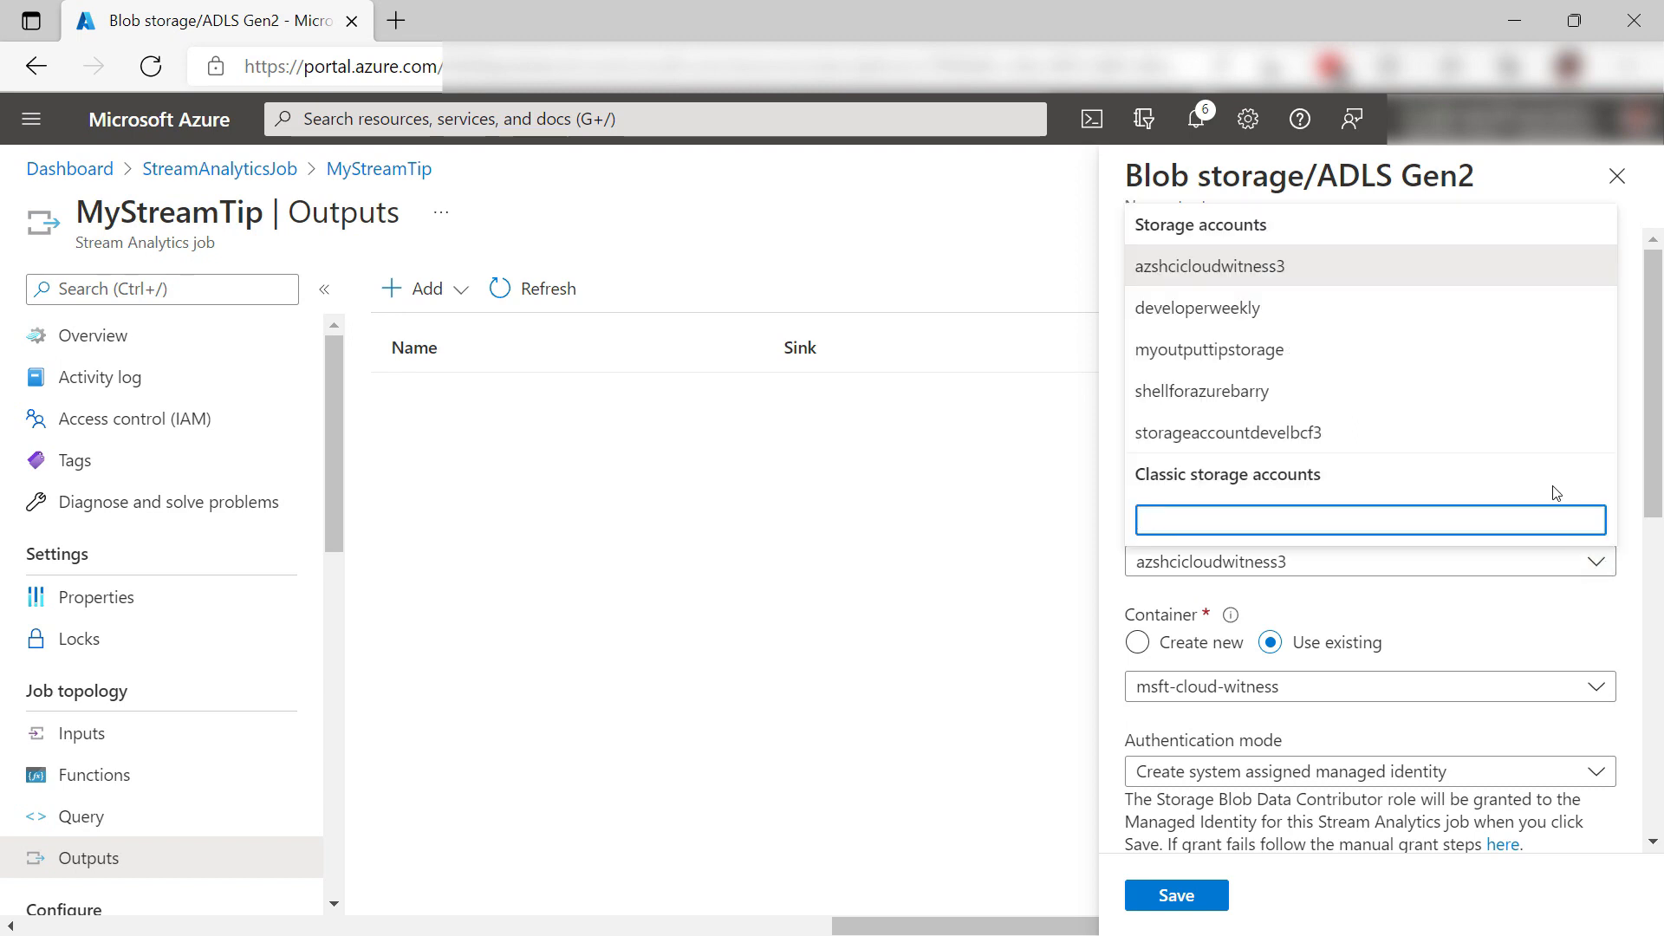
left_click(1208, 267)
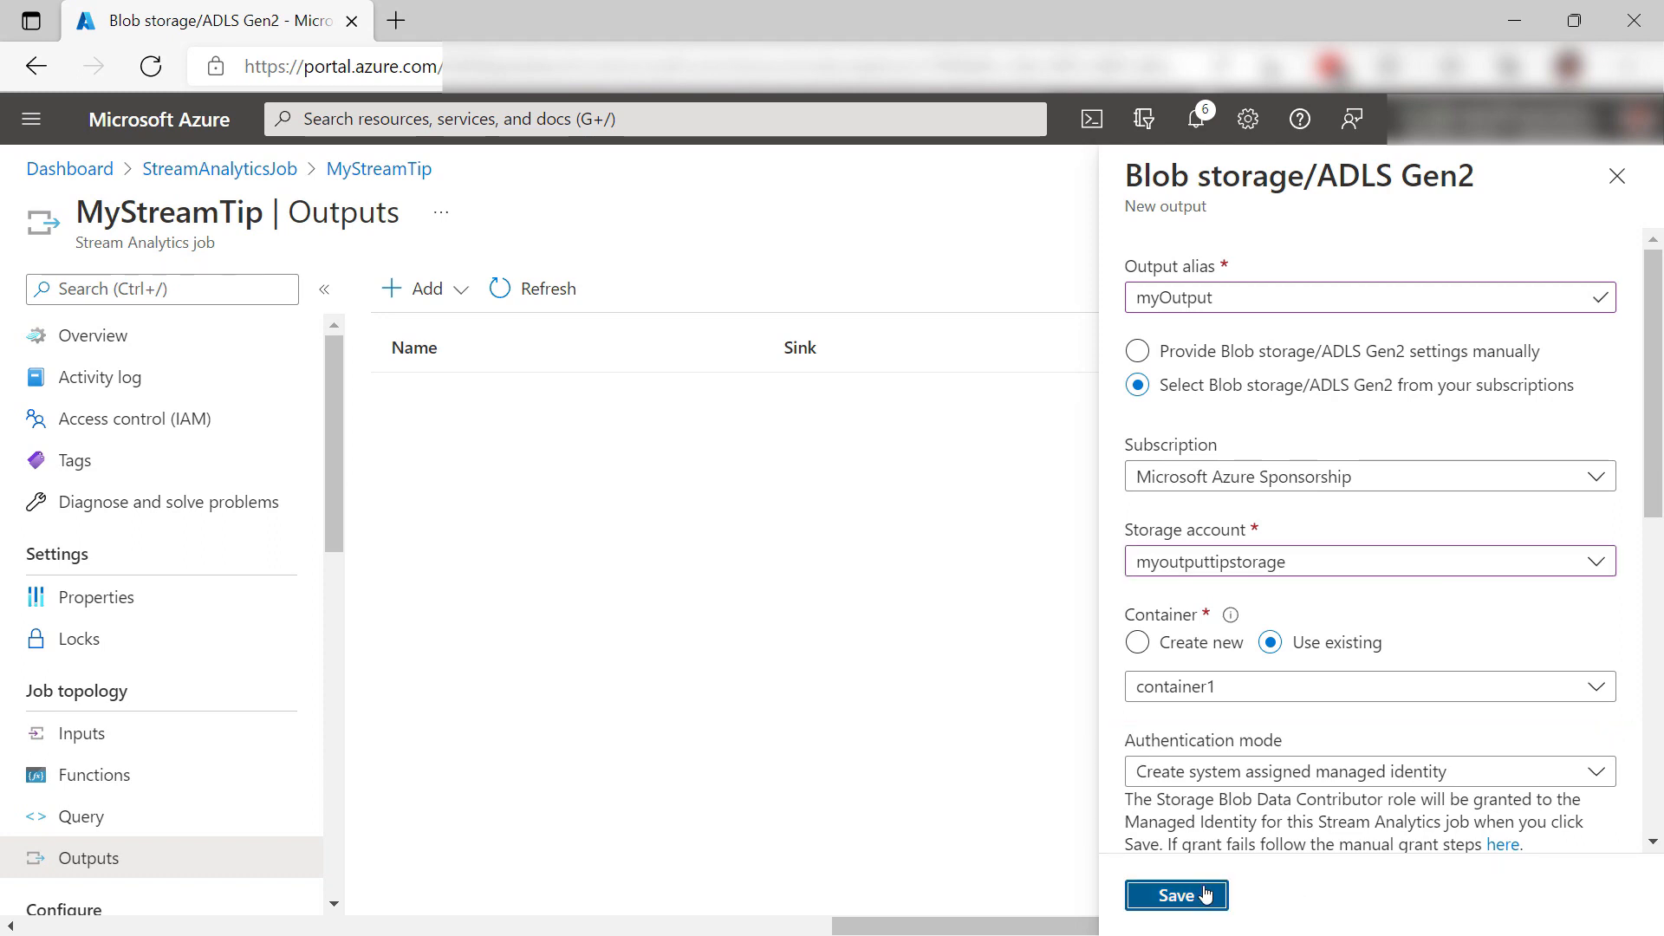
left_click(1175, 894)
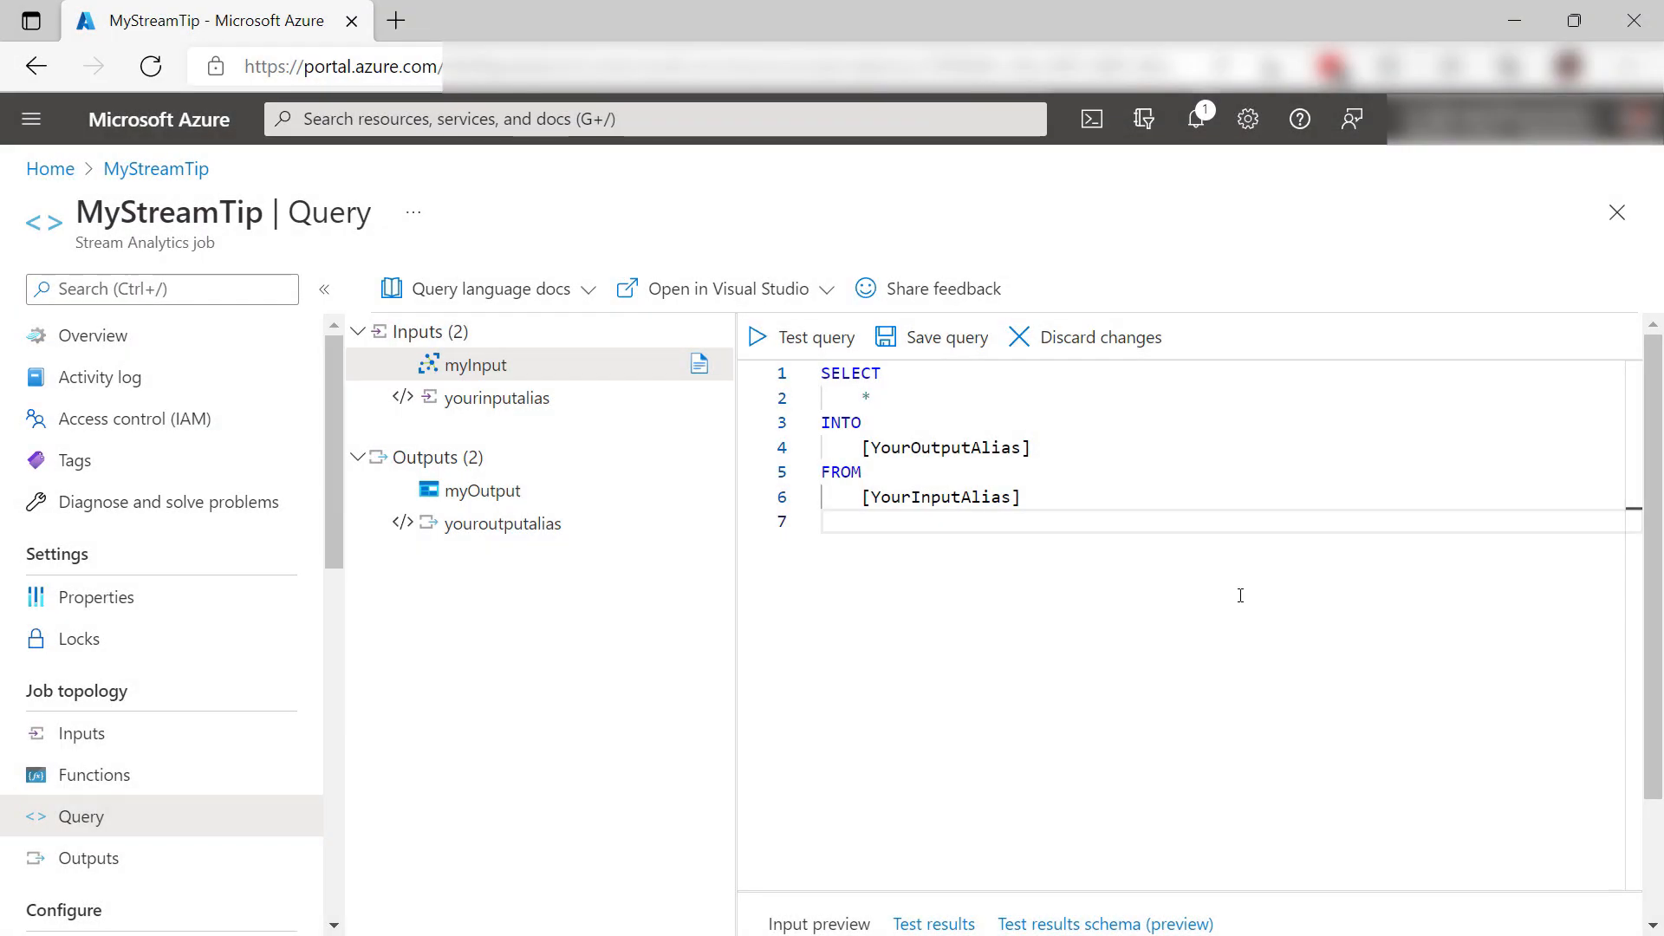
Save query 'SELECT * INTO myOutput FROM myInput WHERE temperature > 27' and start the job now
key("ctrl+a")
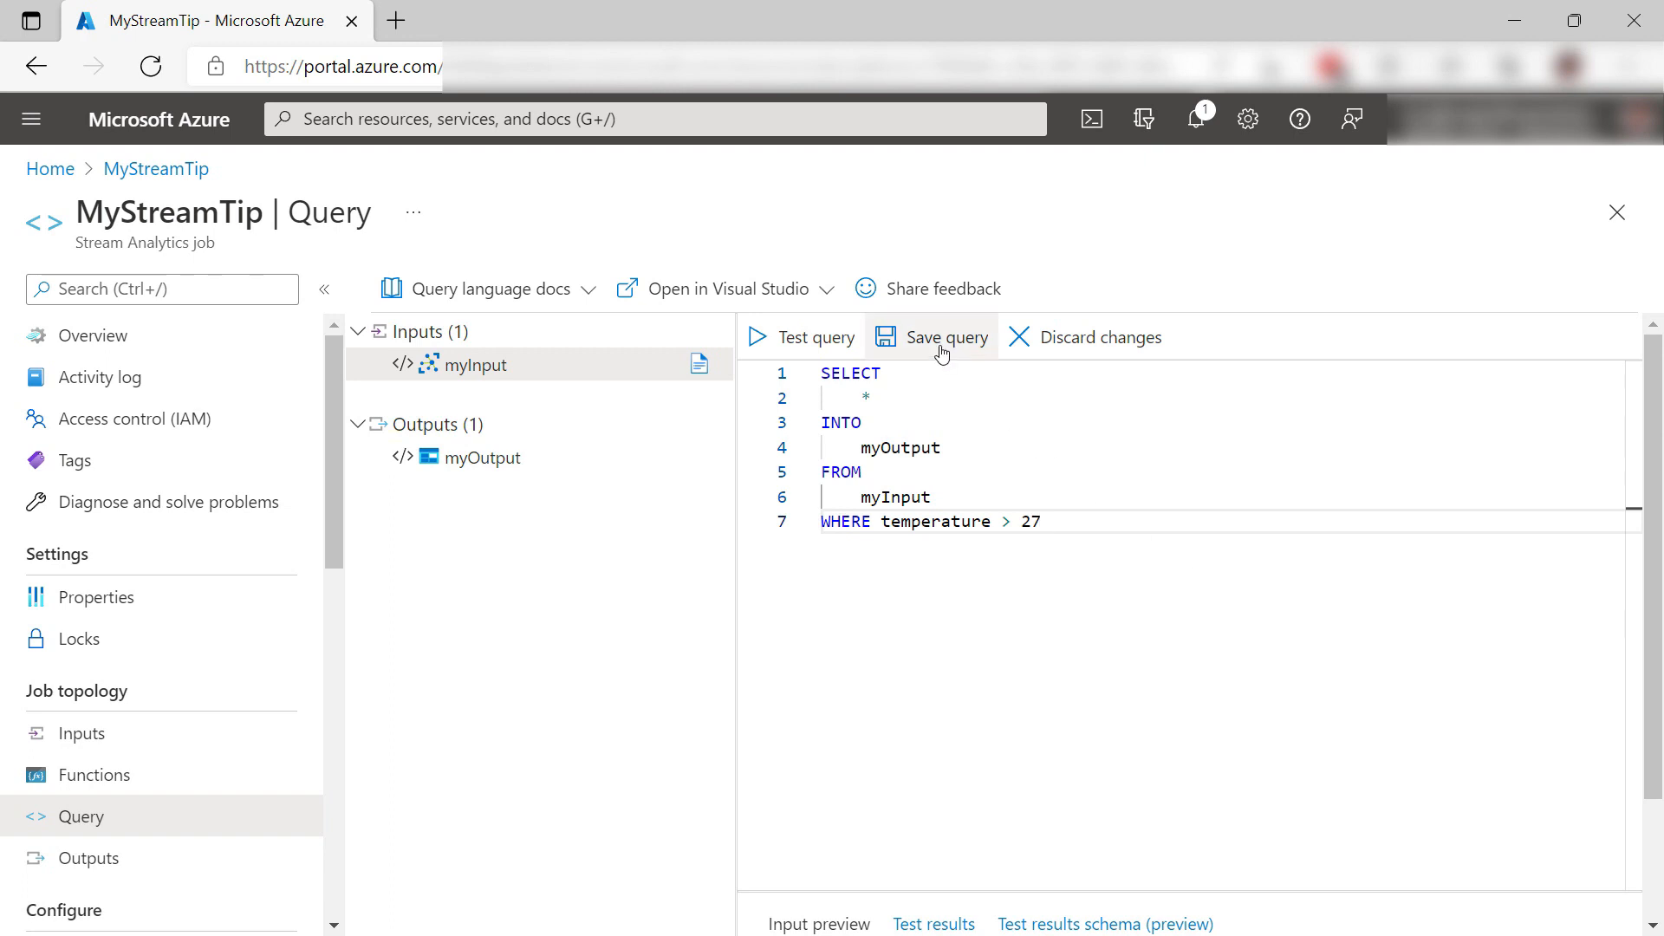
left_click(944, 336)
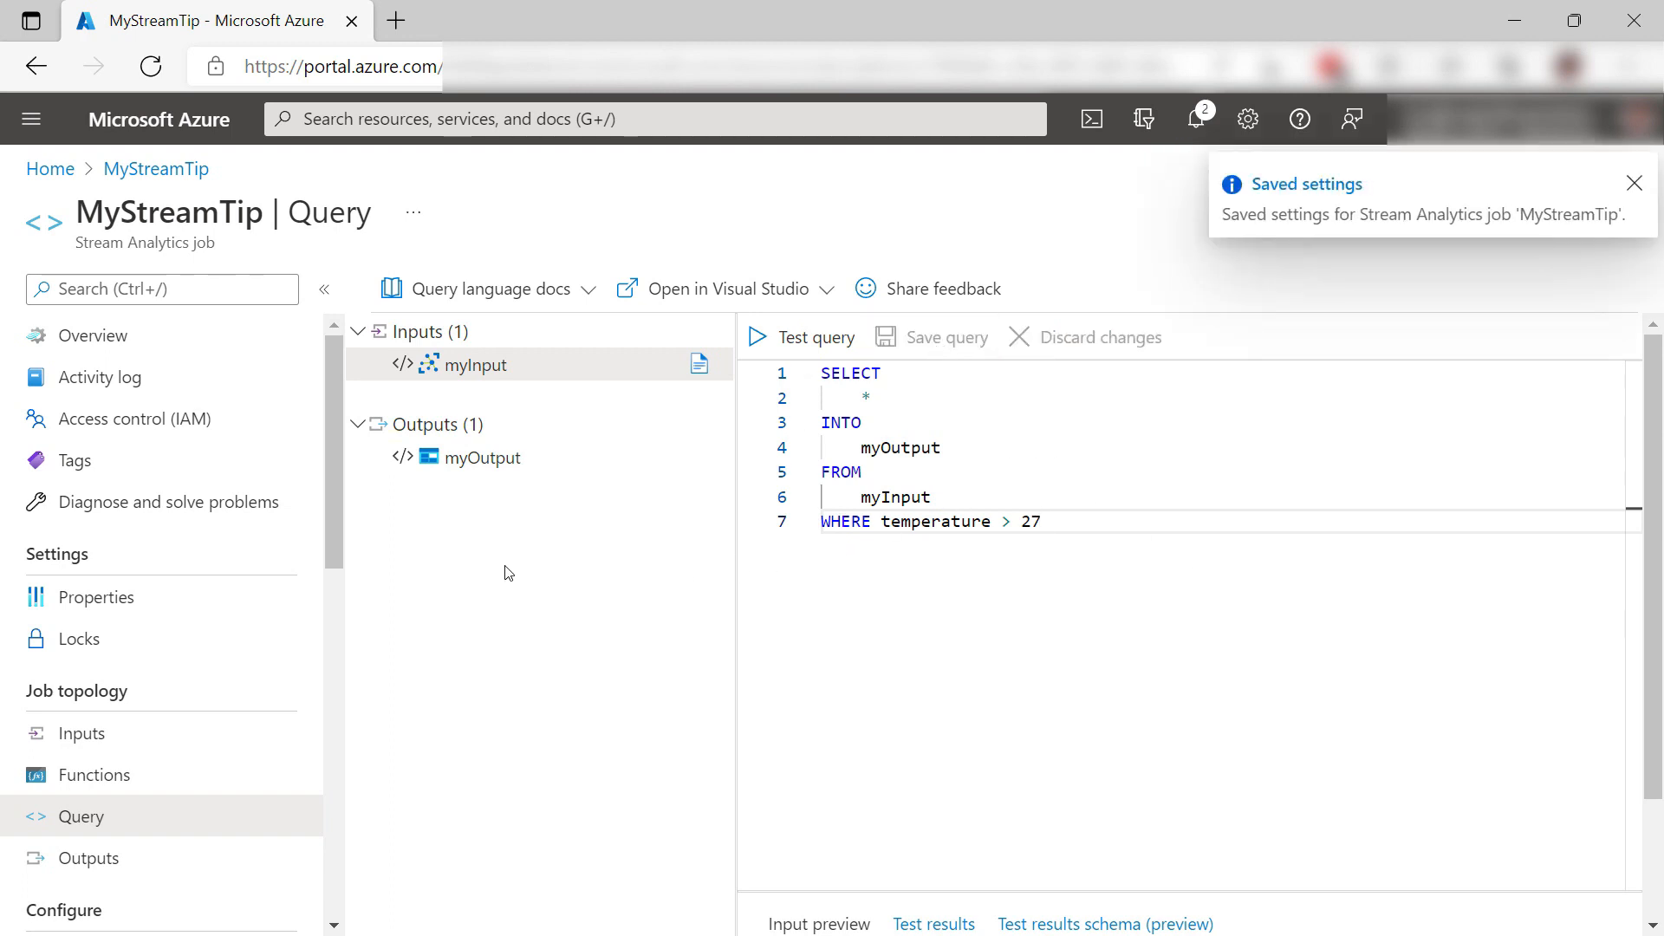
mouse_move(145, 335)
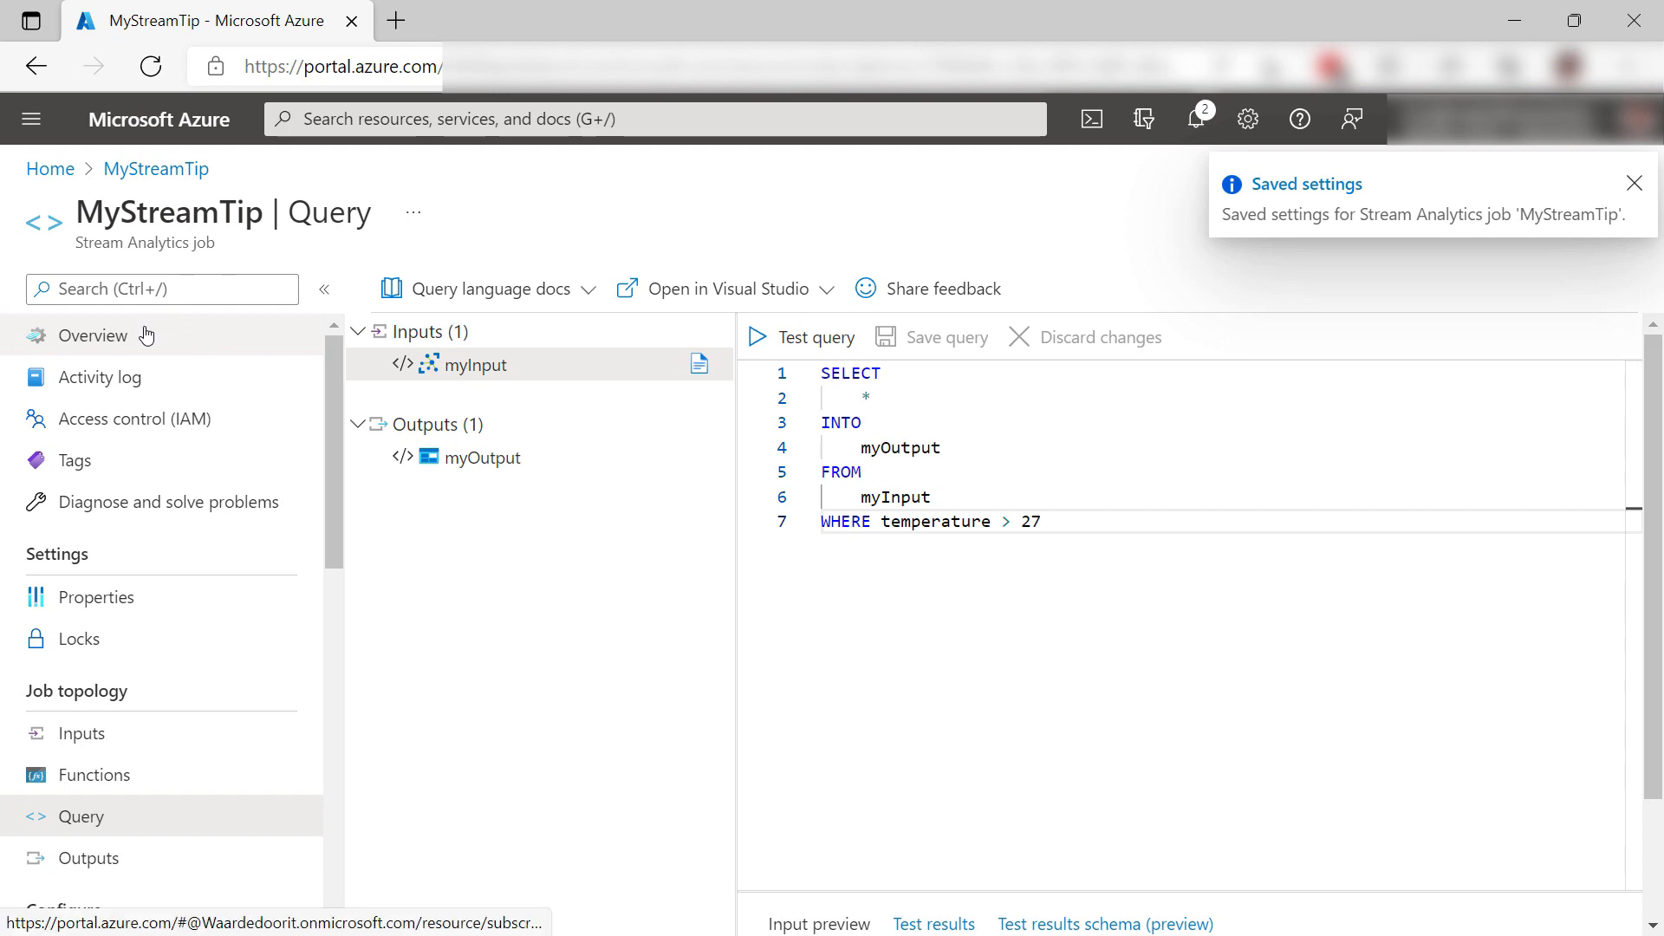
left_click(92, 334)
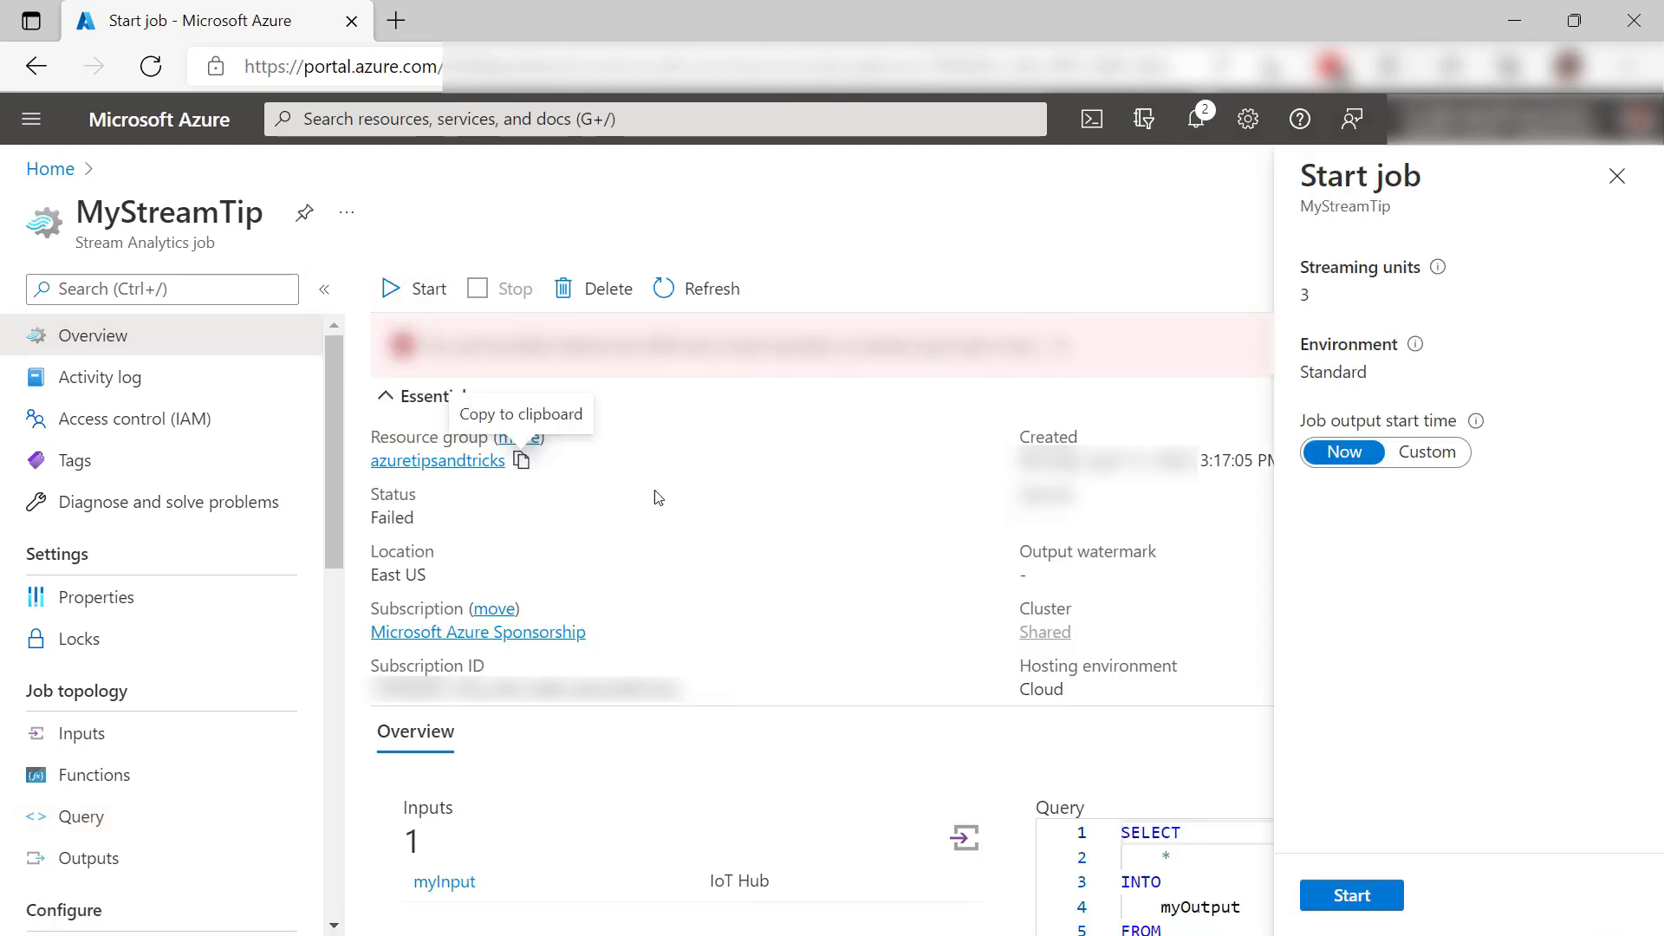
left_click(1351, 895)
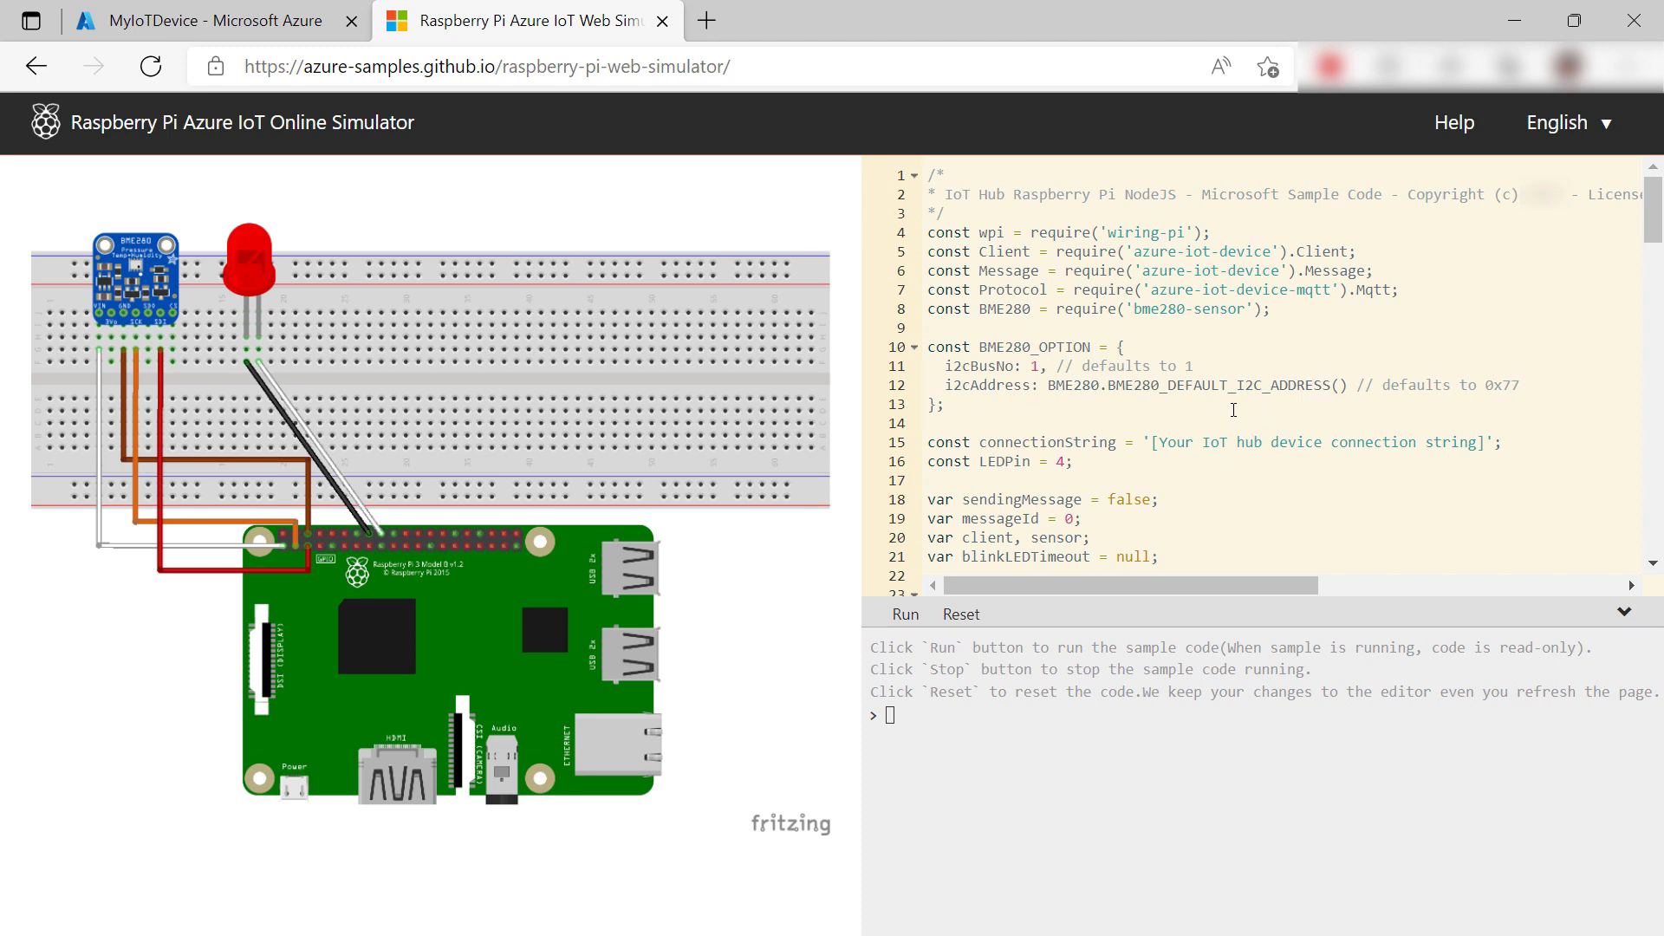
Paste MyIoTDevice's connection string over the line-15 placeholder and run the simulator sample
left_click(1154, 441)
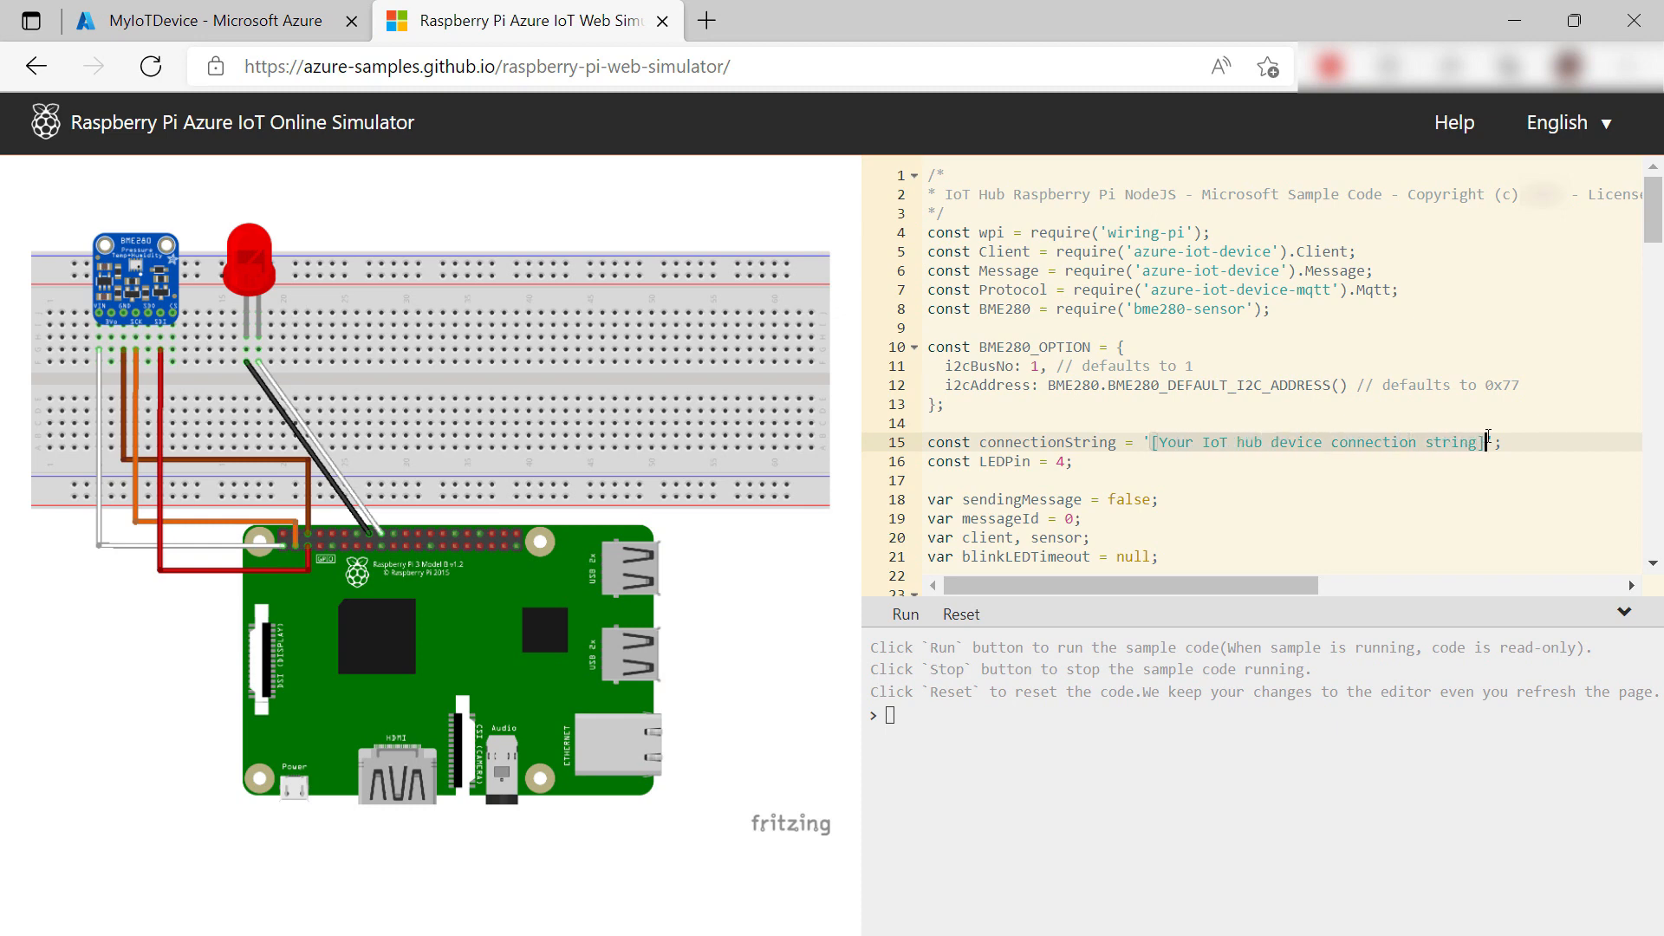
key("Delete")
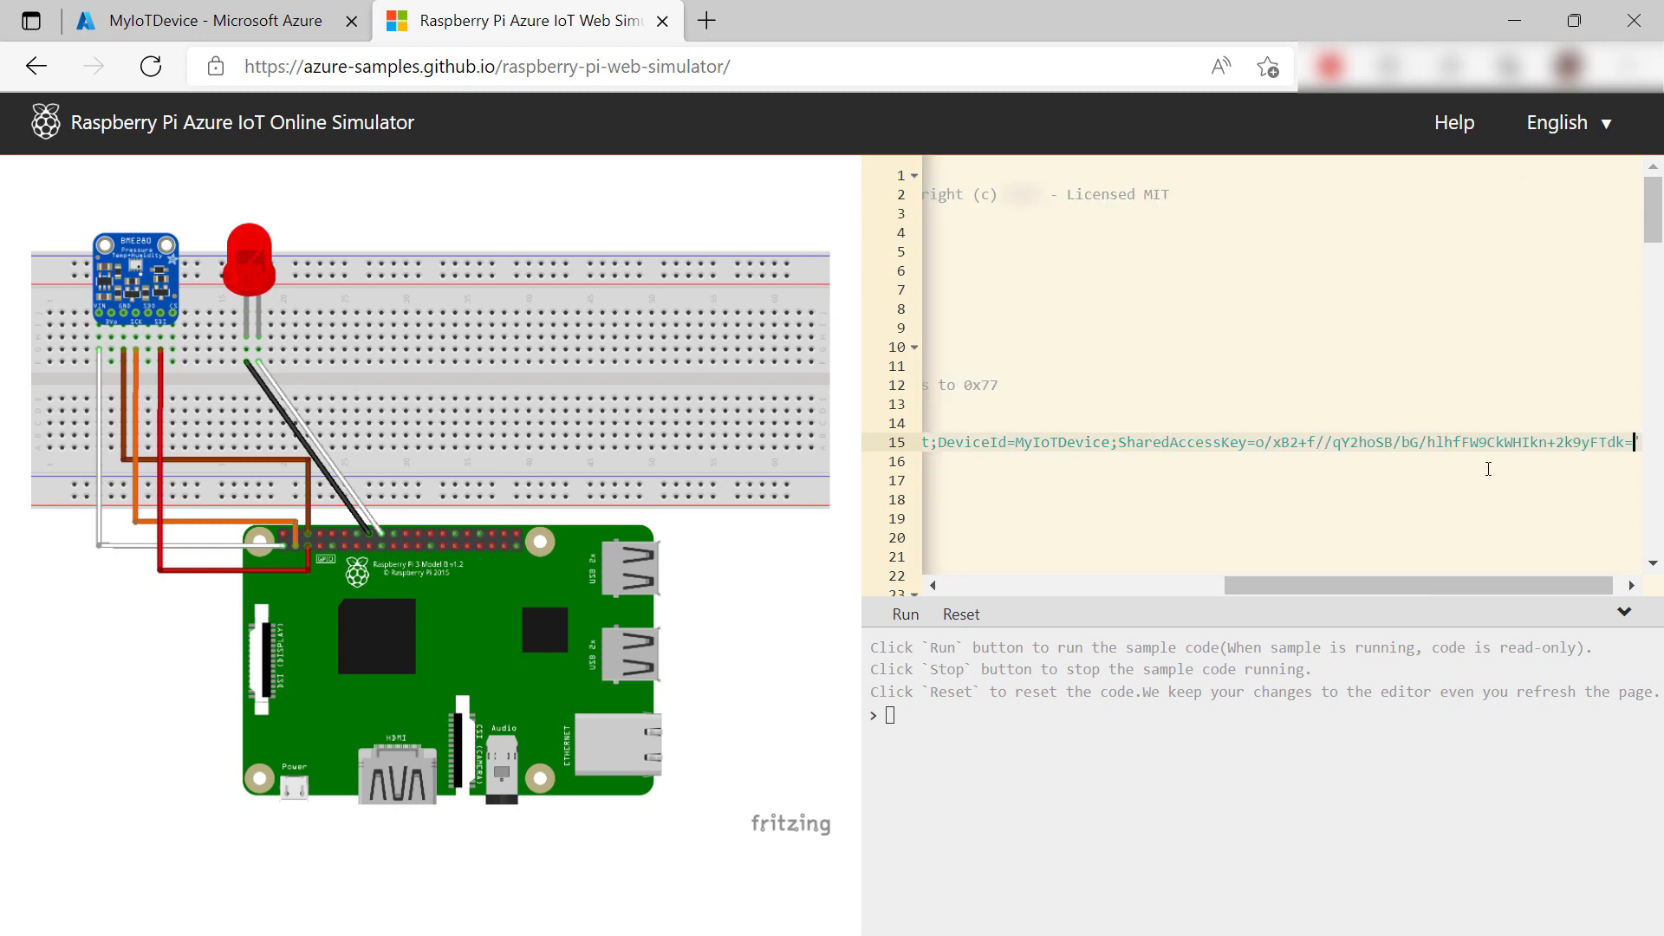
scroll("left", 3)
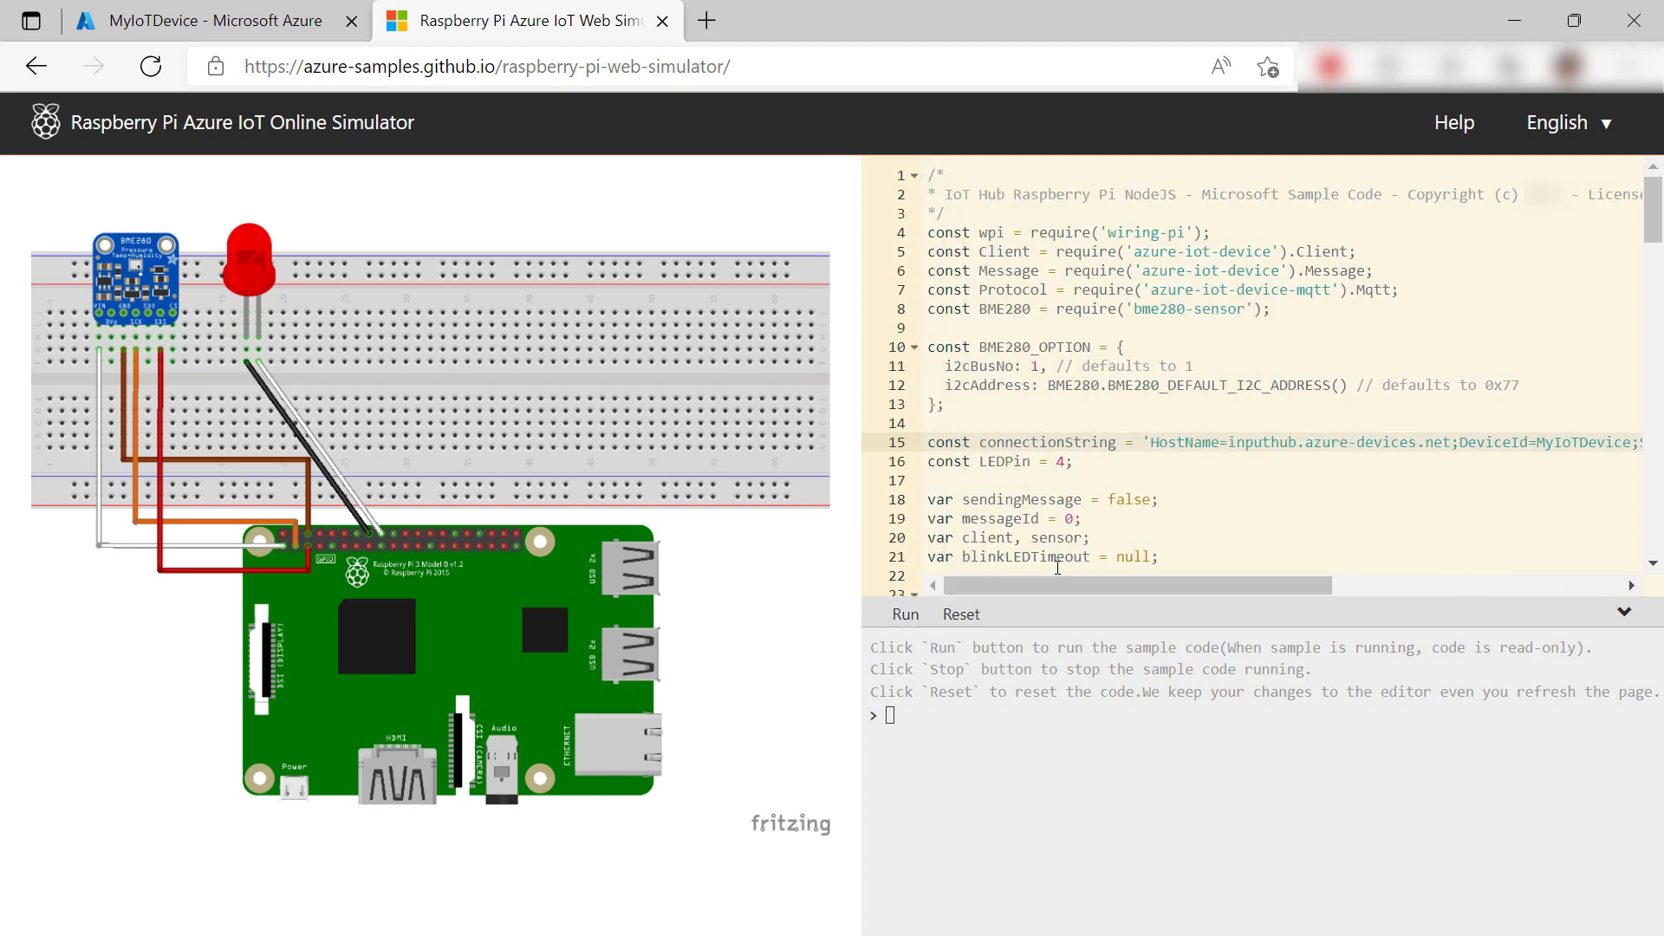
left_click(905, 614)
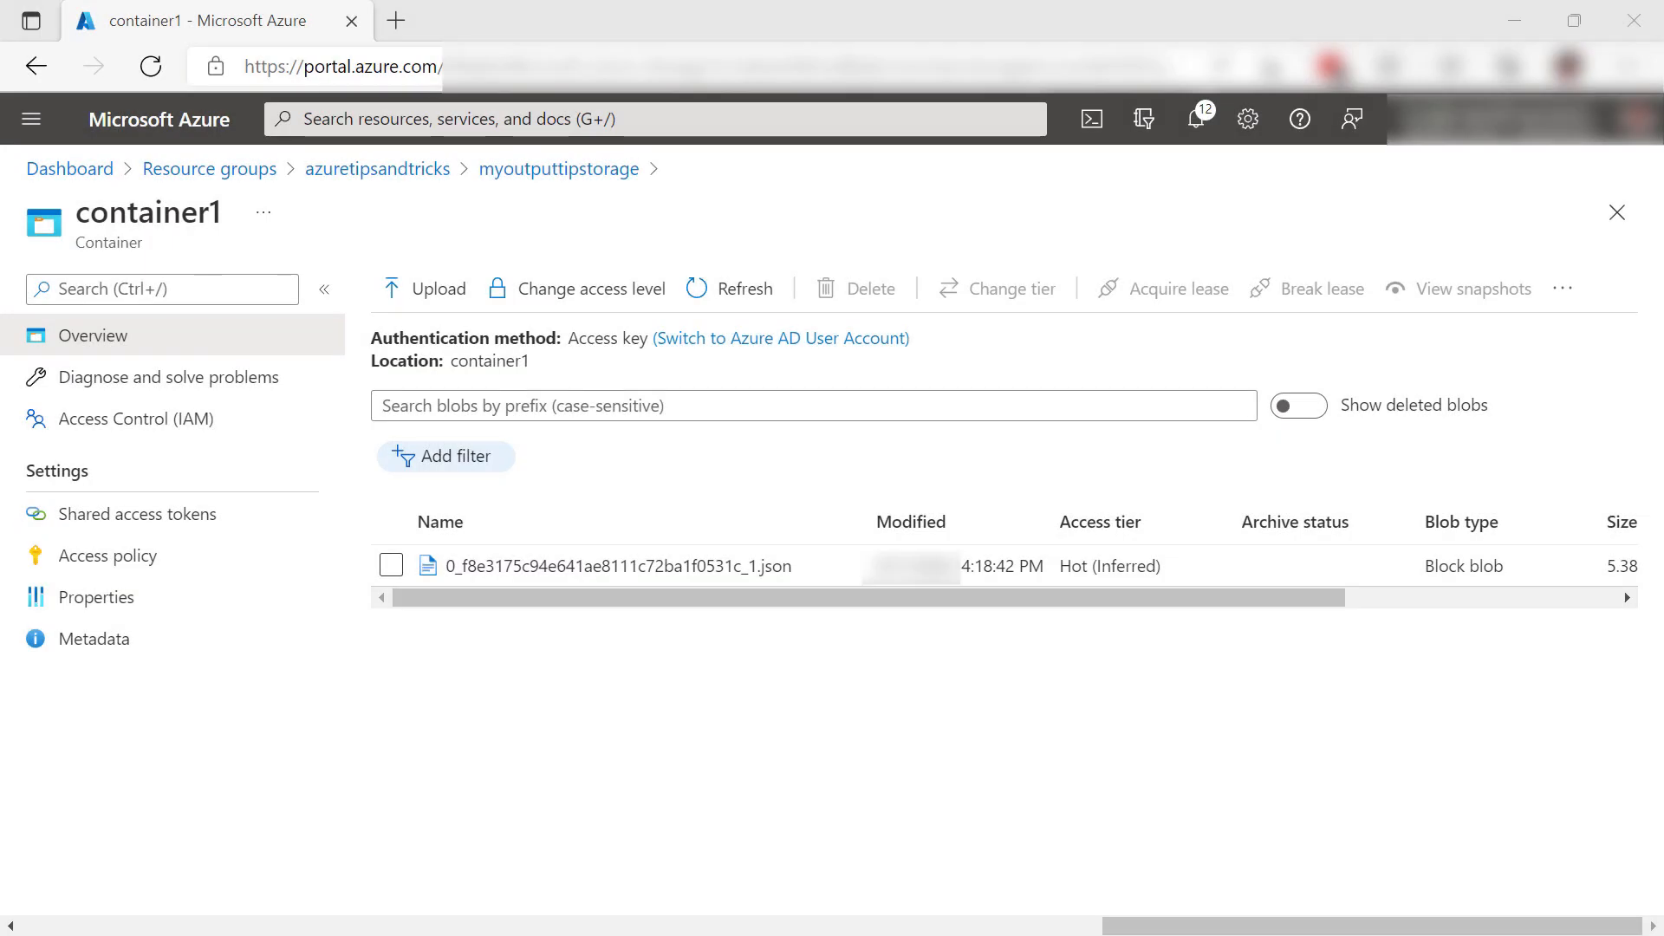
mouse_move(726, 380)
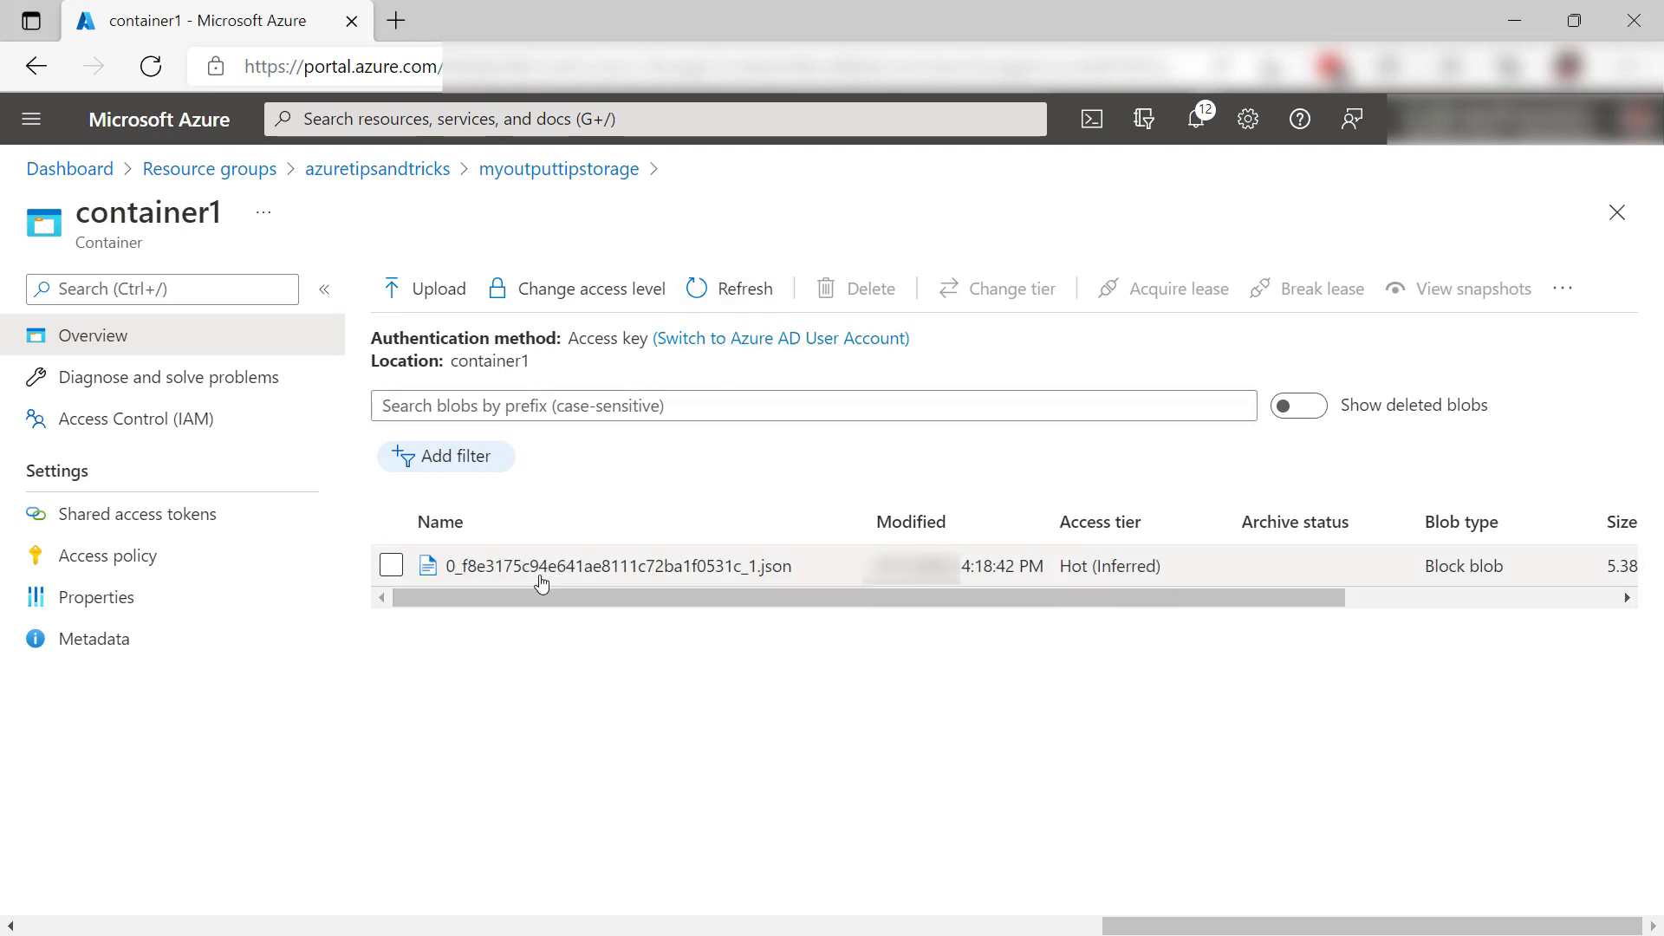
View the container1 JSON blob's records in Edit, all temperatures above 27
left_click(617, 565)
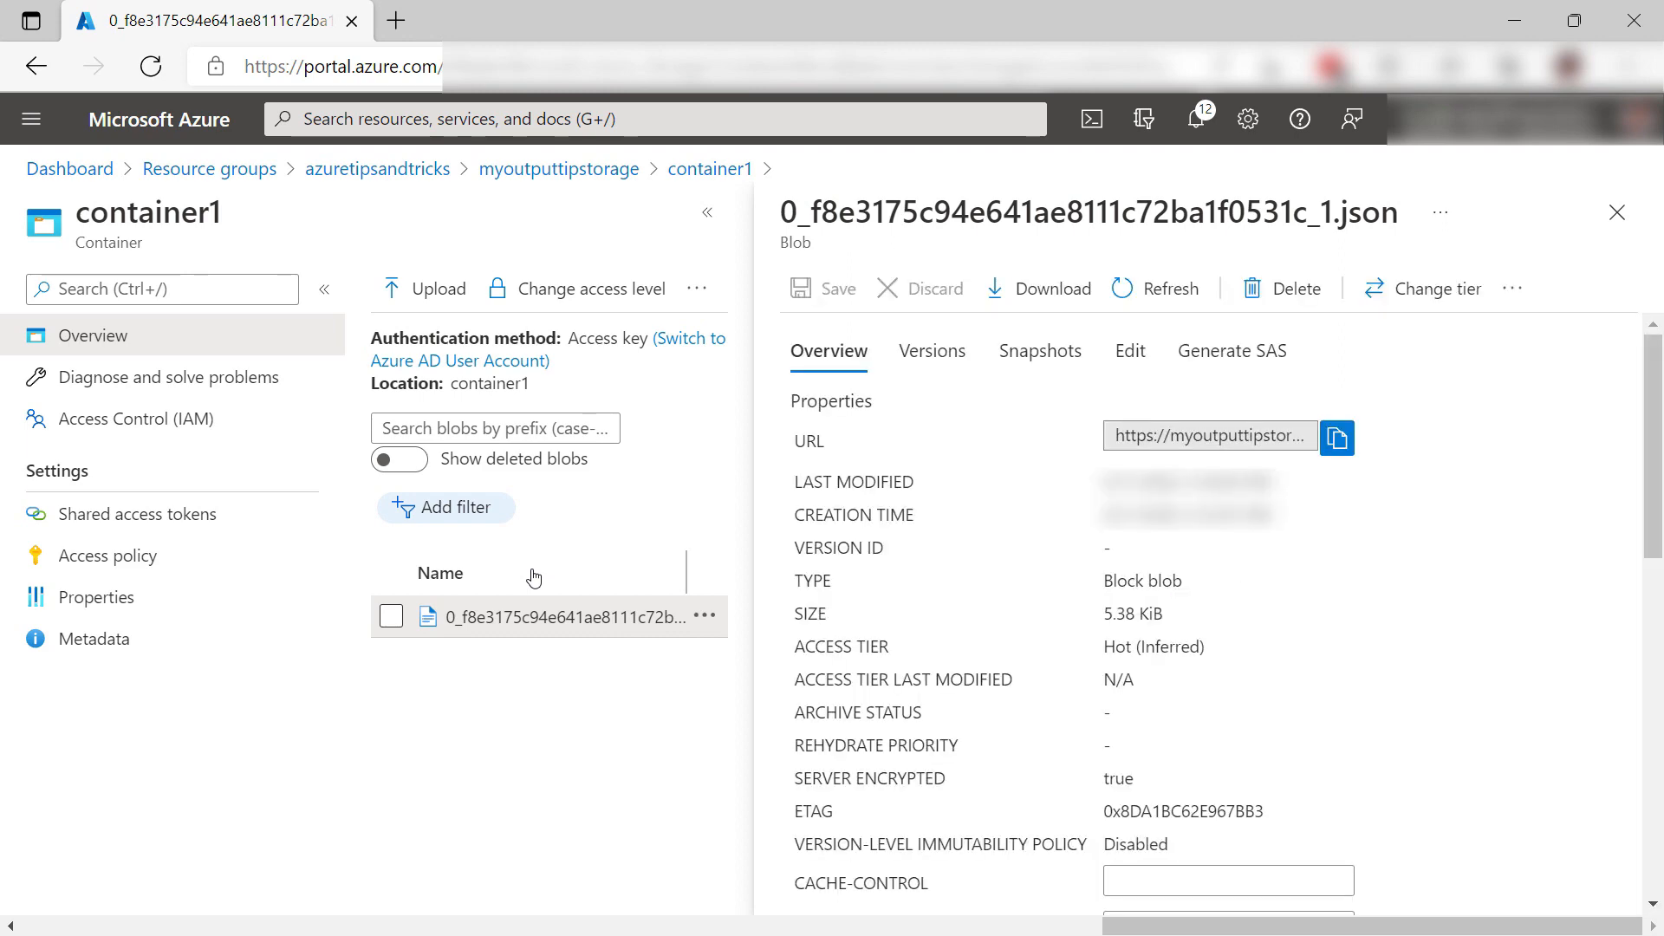
left_click(1128, 350)
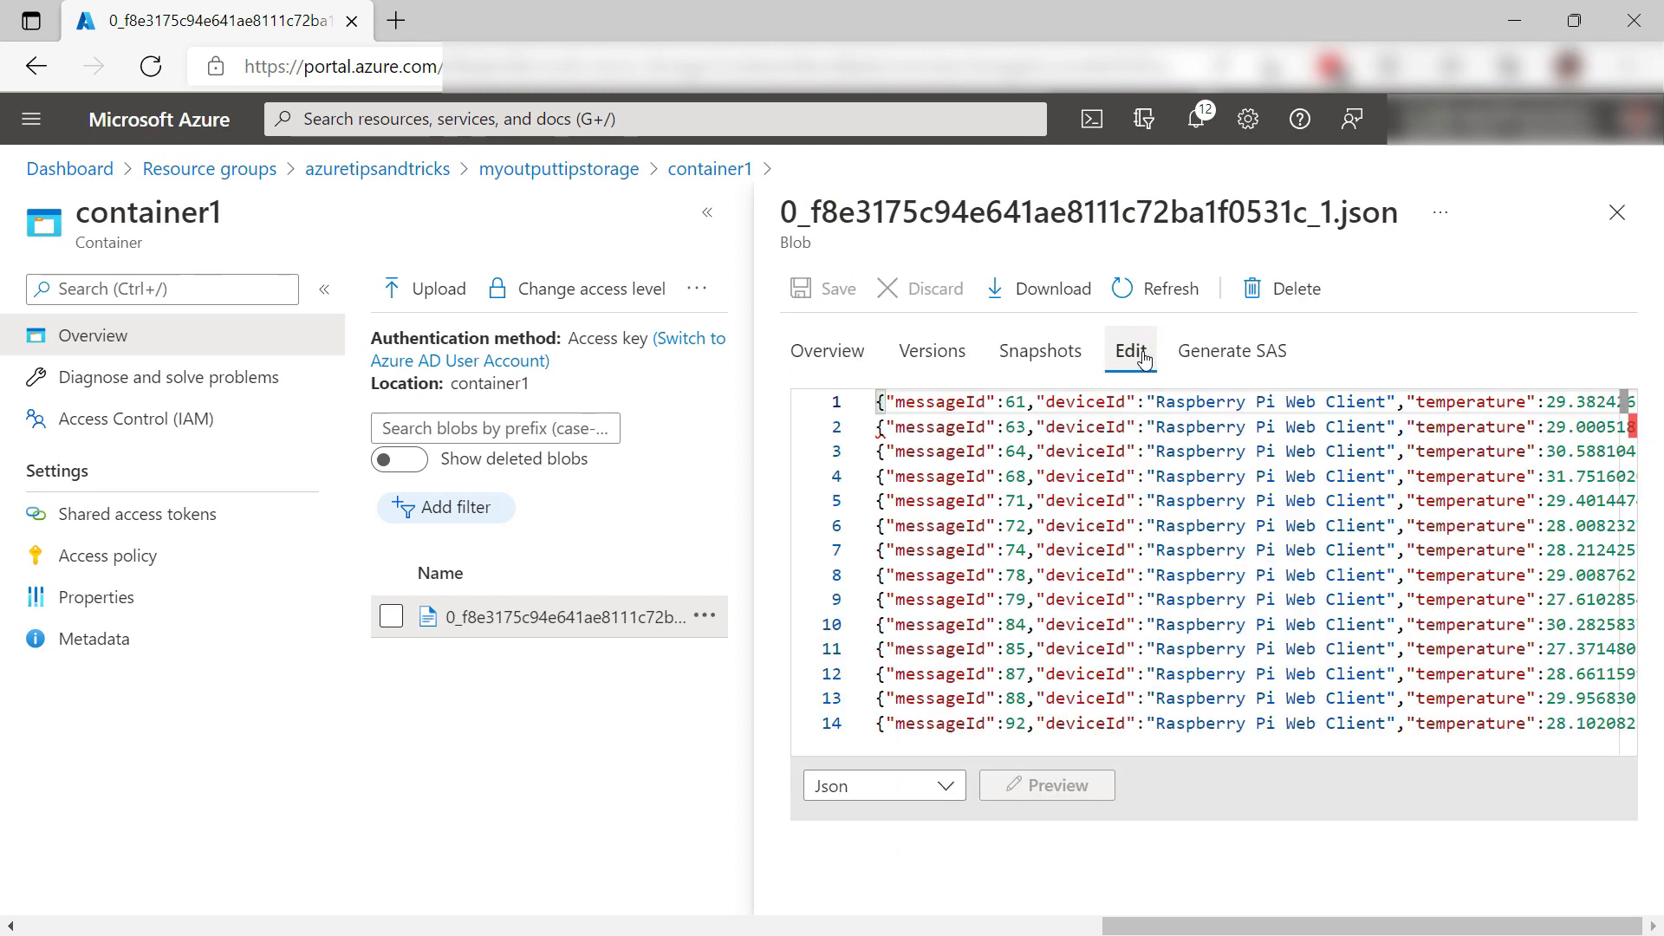